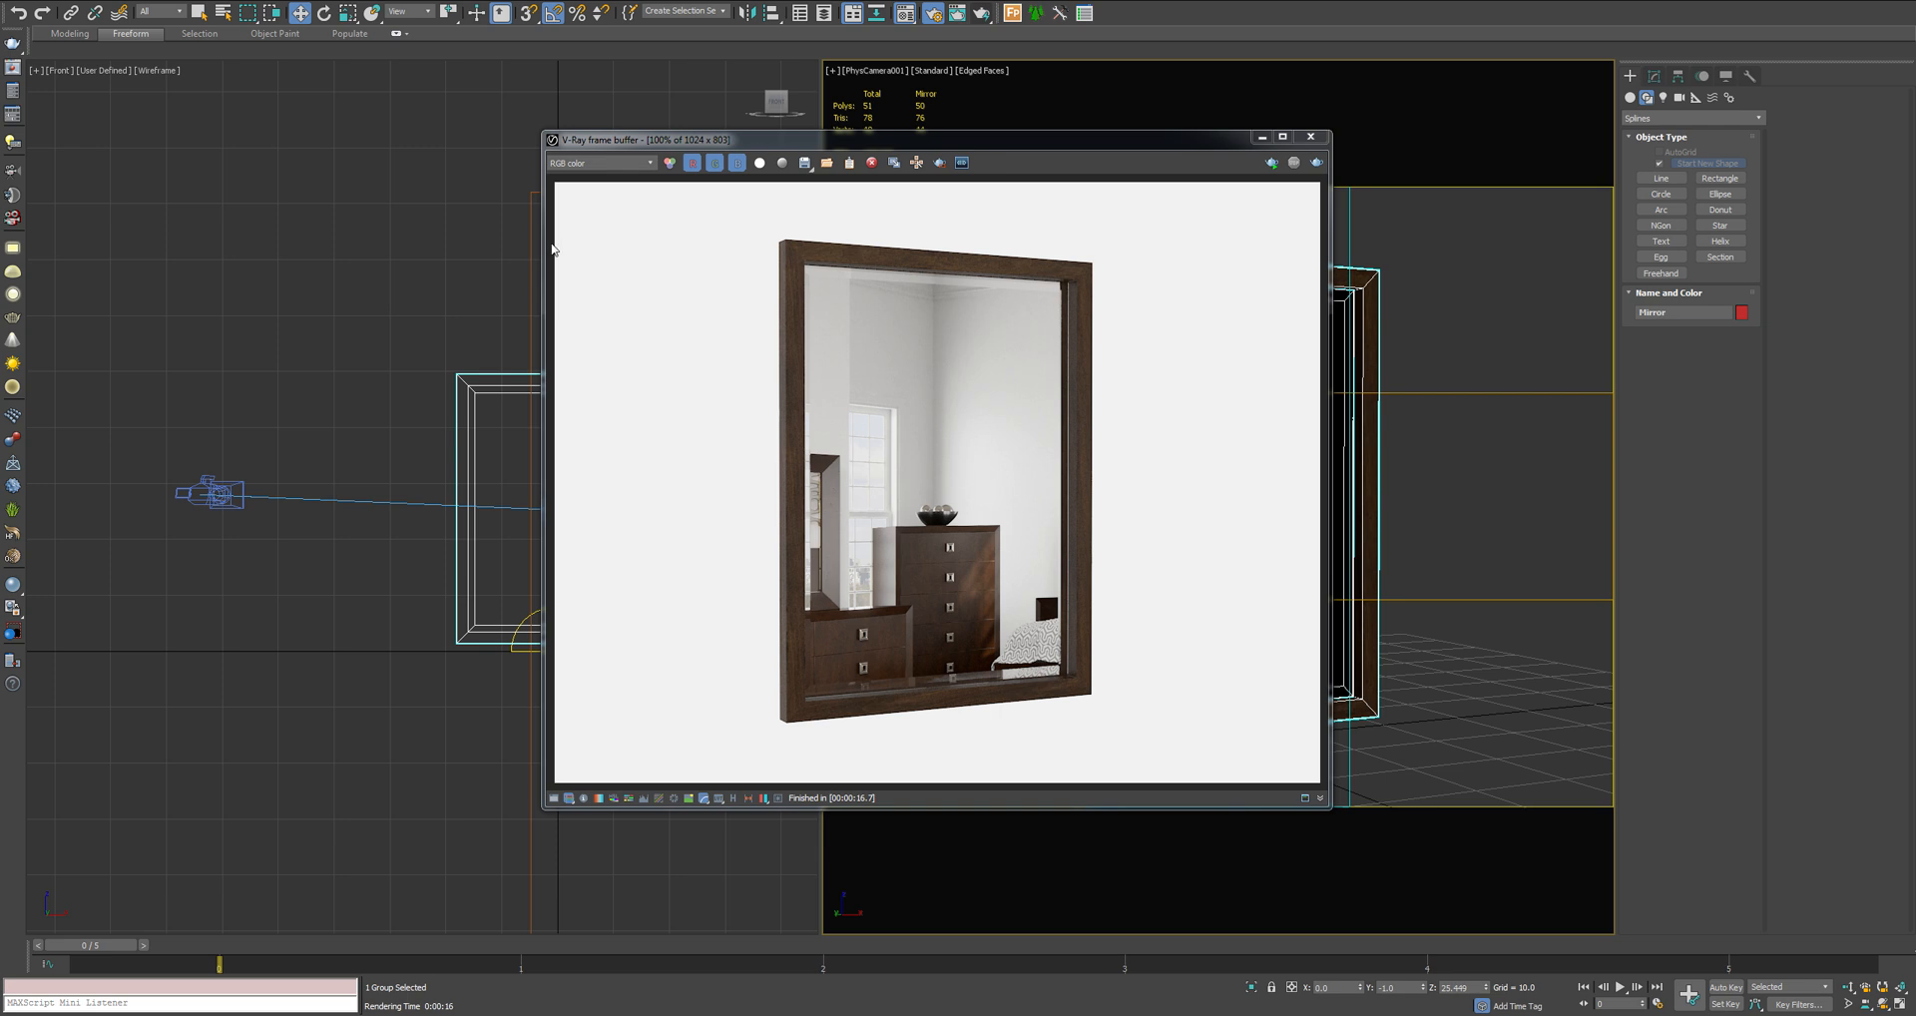
{"action": "mouse_move", "coordinate": [902, 352]}
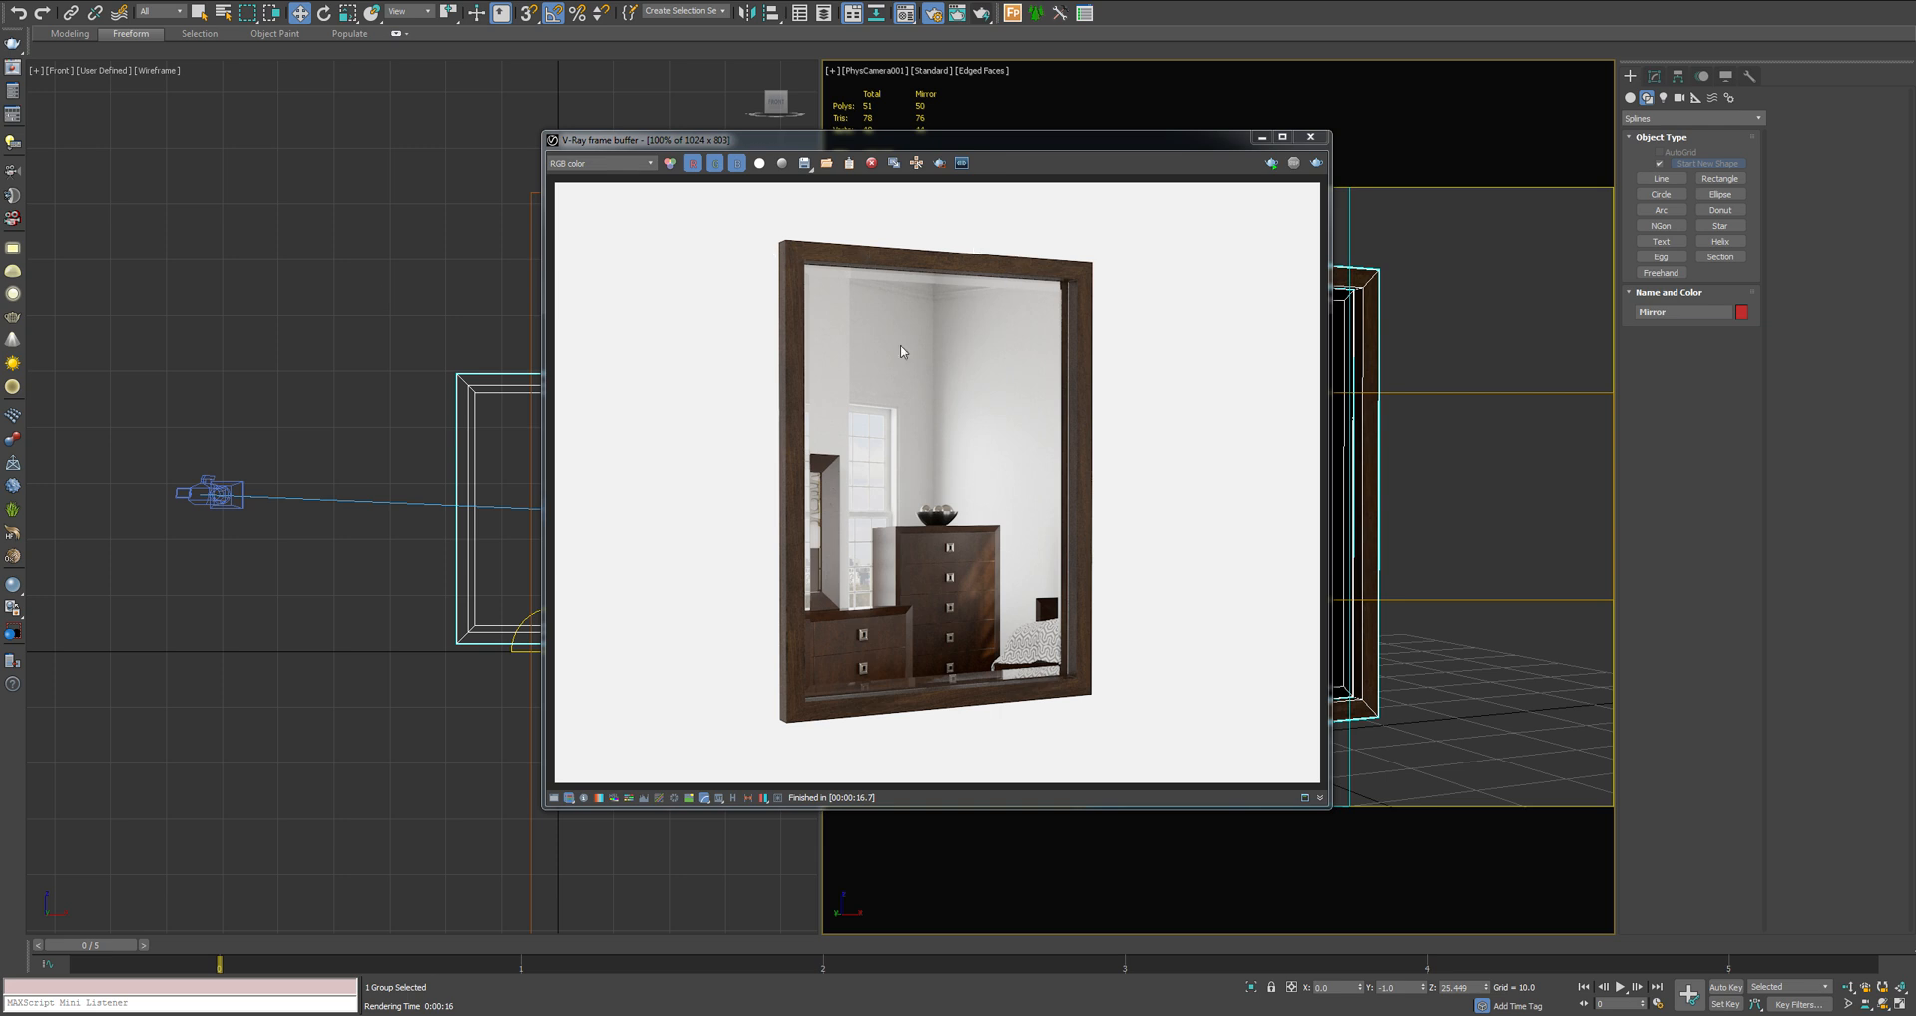
{"action": "mouse_move", "coordinate": [924, 437]}
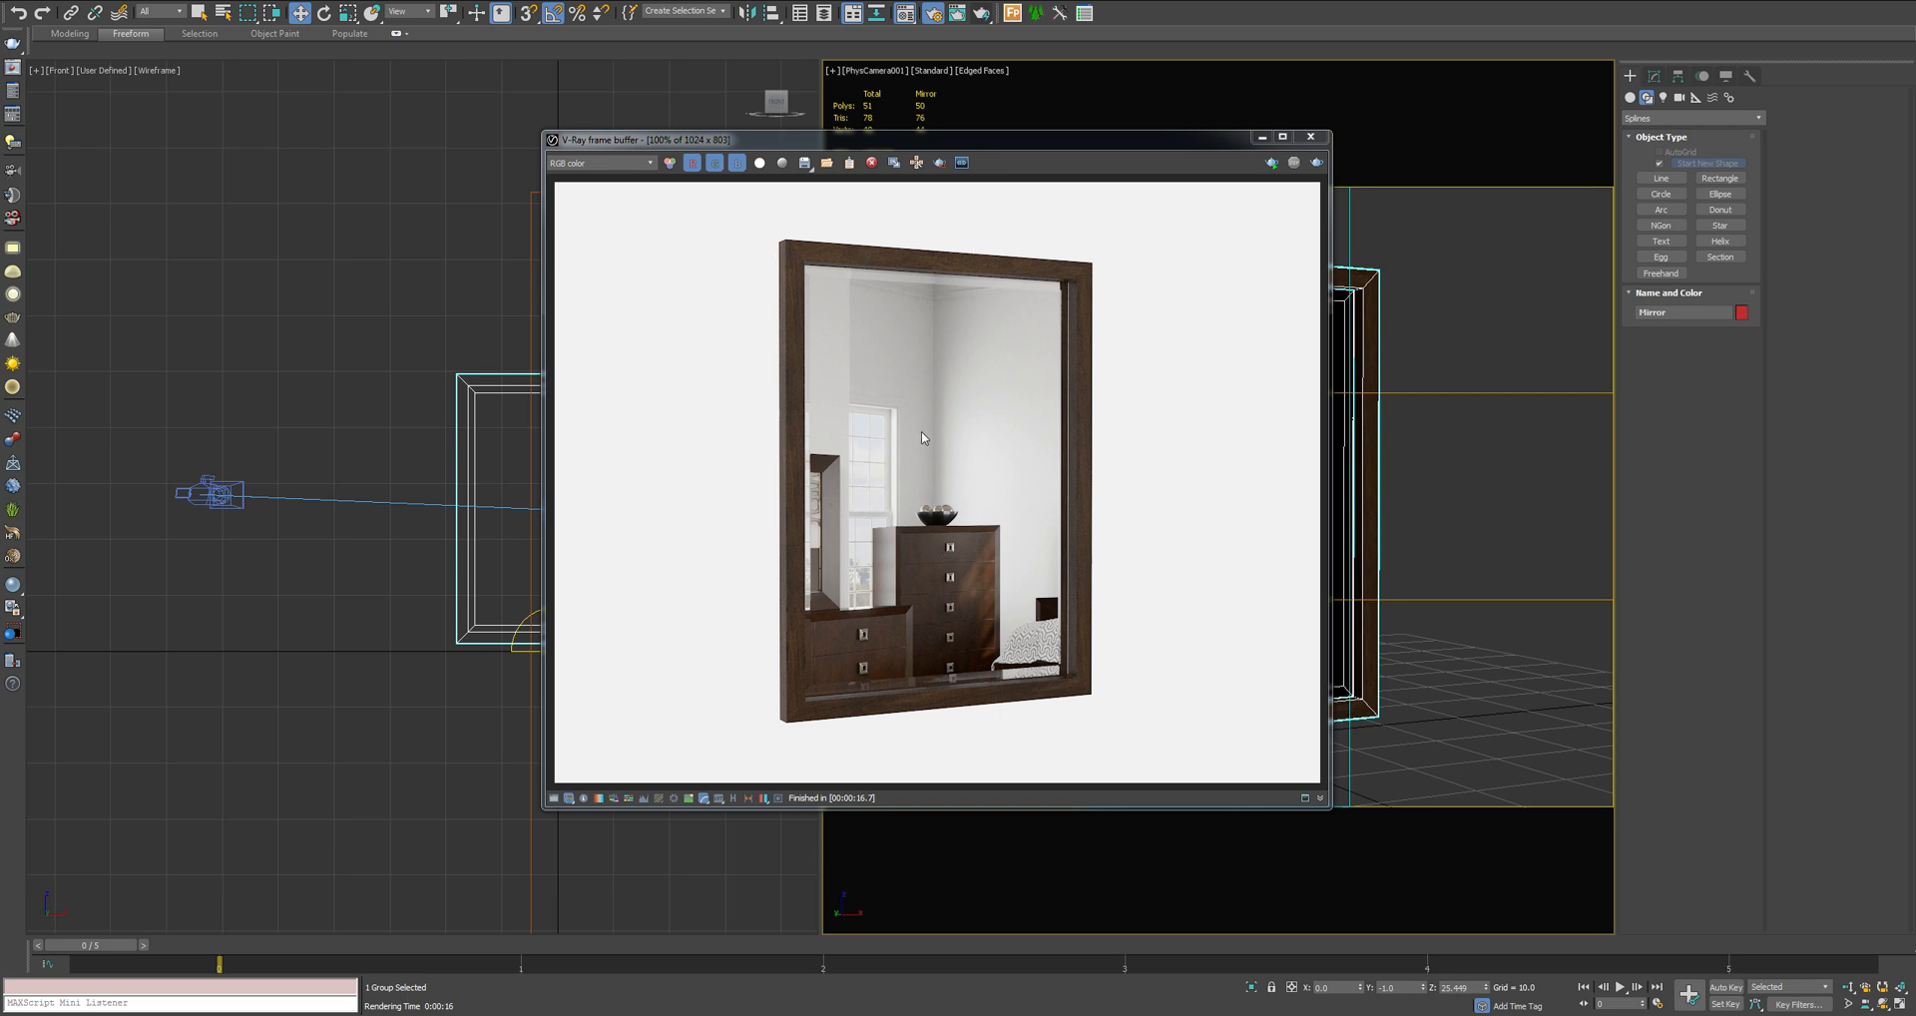
{"action": "mouse_move", "coordinate": [812, 258]}
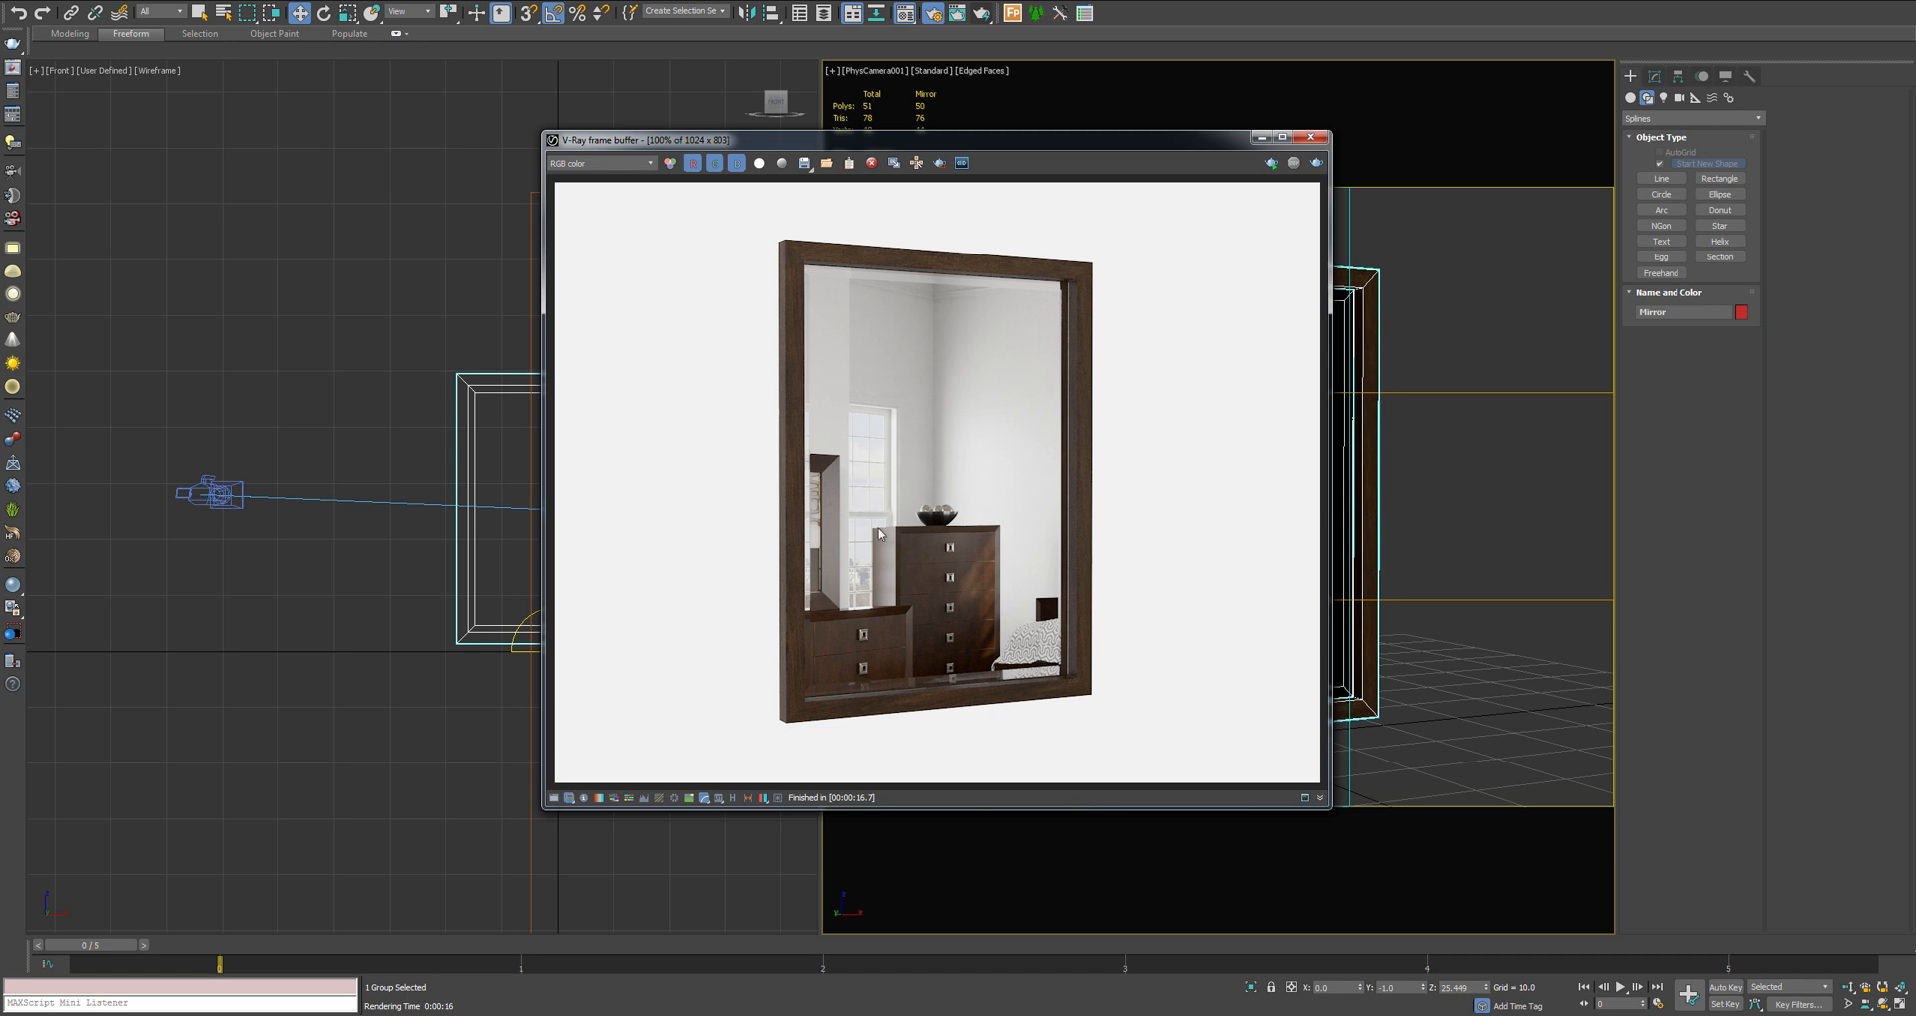
Close the V-Ray Frame Buffer and hide all scene objects via Hide Selection
{"action": "left_click", "coordinate": [1313, 135]}
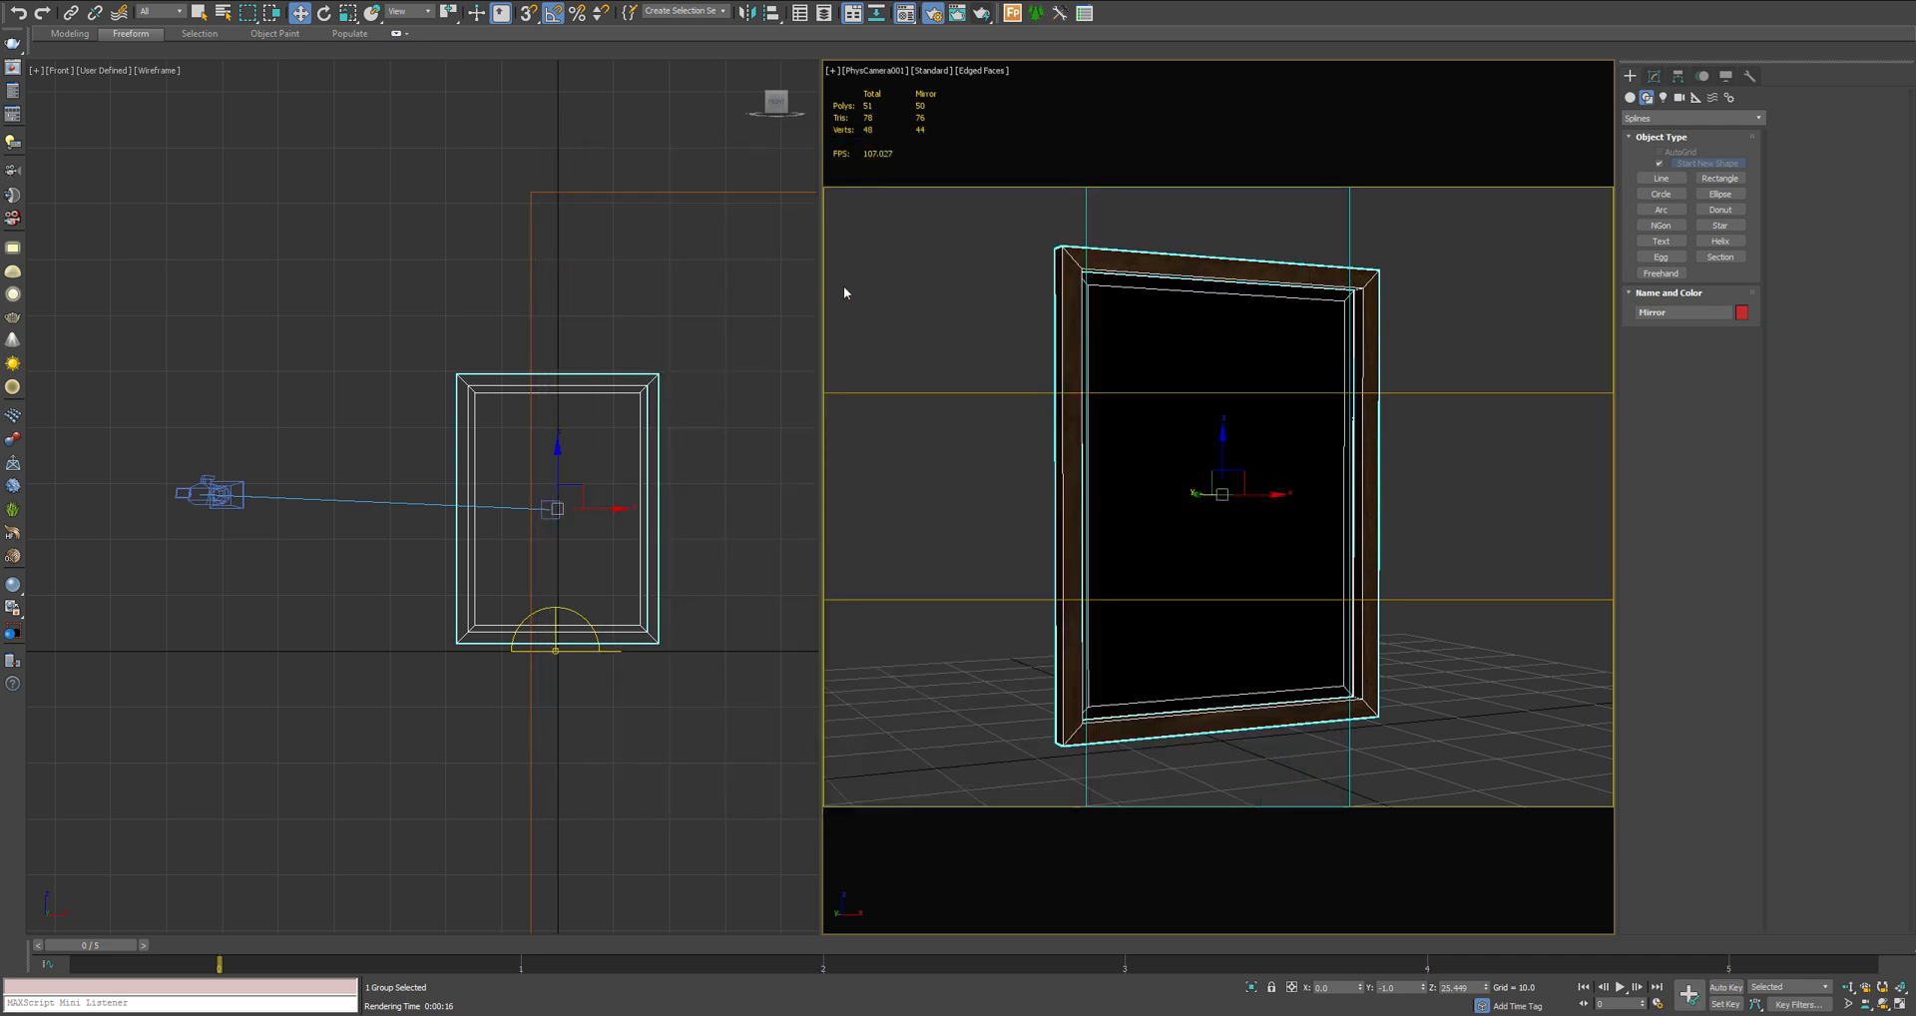
{"action": "mouse_move", "coordinate": [990, 283]}
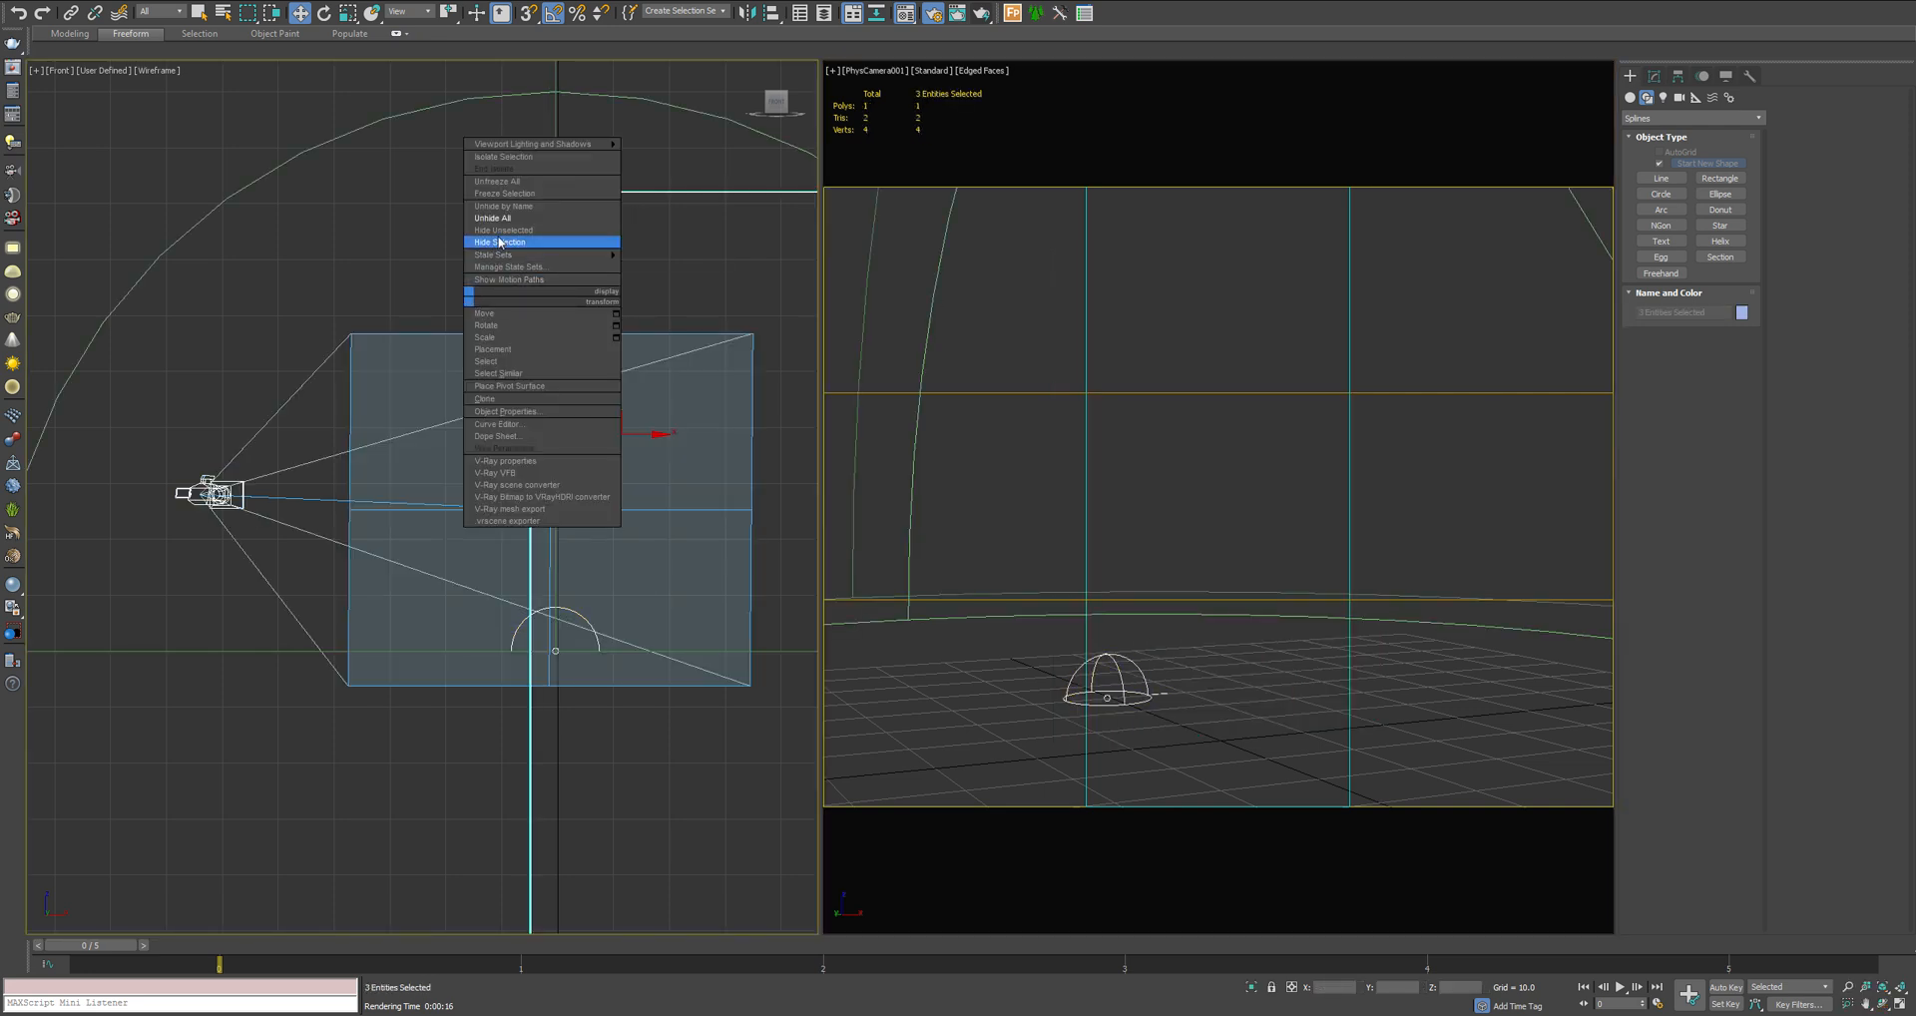
{"action": "left_click", "coordinate": [495, 242]}
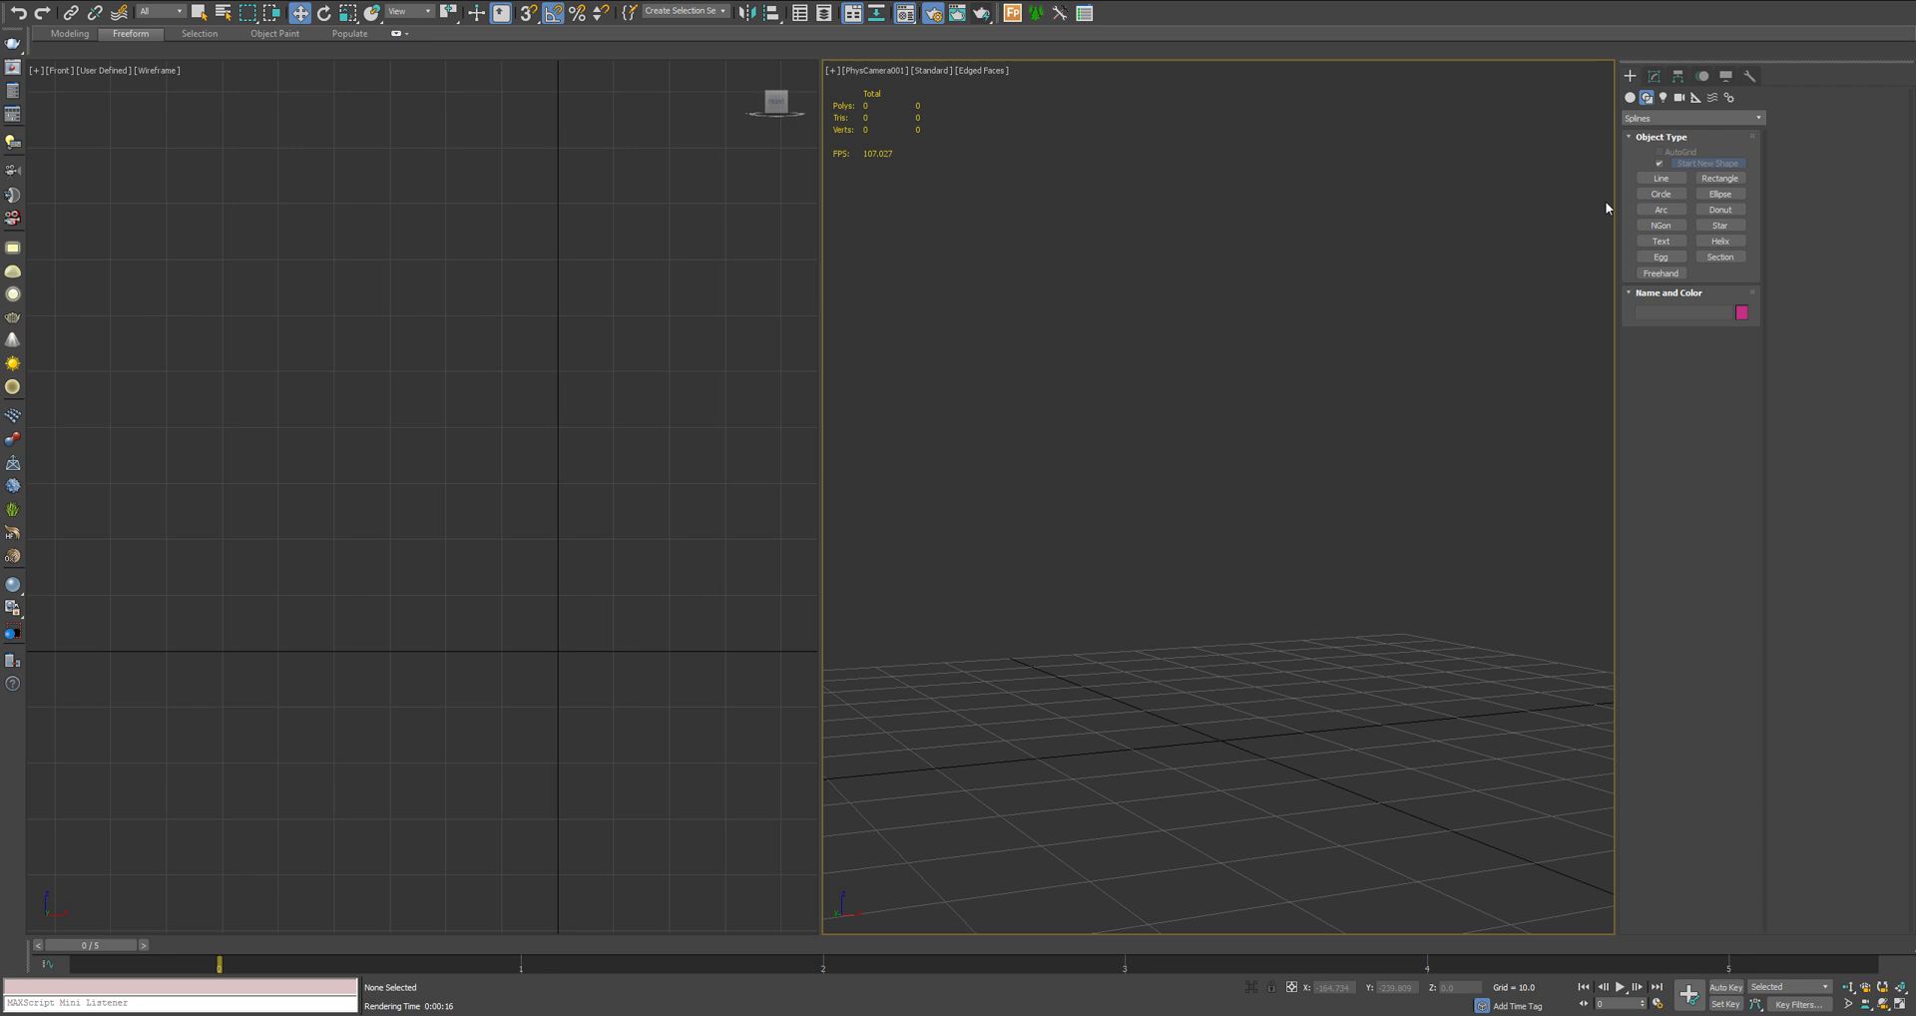
Draw a tall Rectangle spline in the Front viewport and bring it into the Modify panel
{"action": "left_click", "coordinate": [1720, 178]}
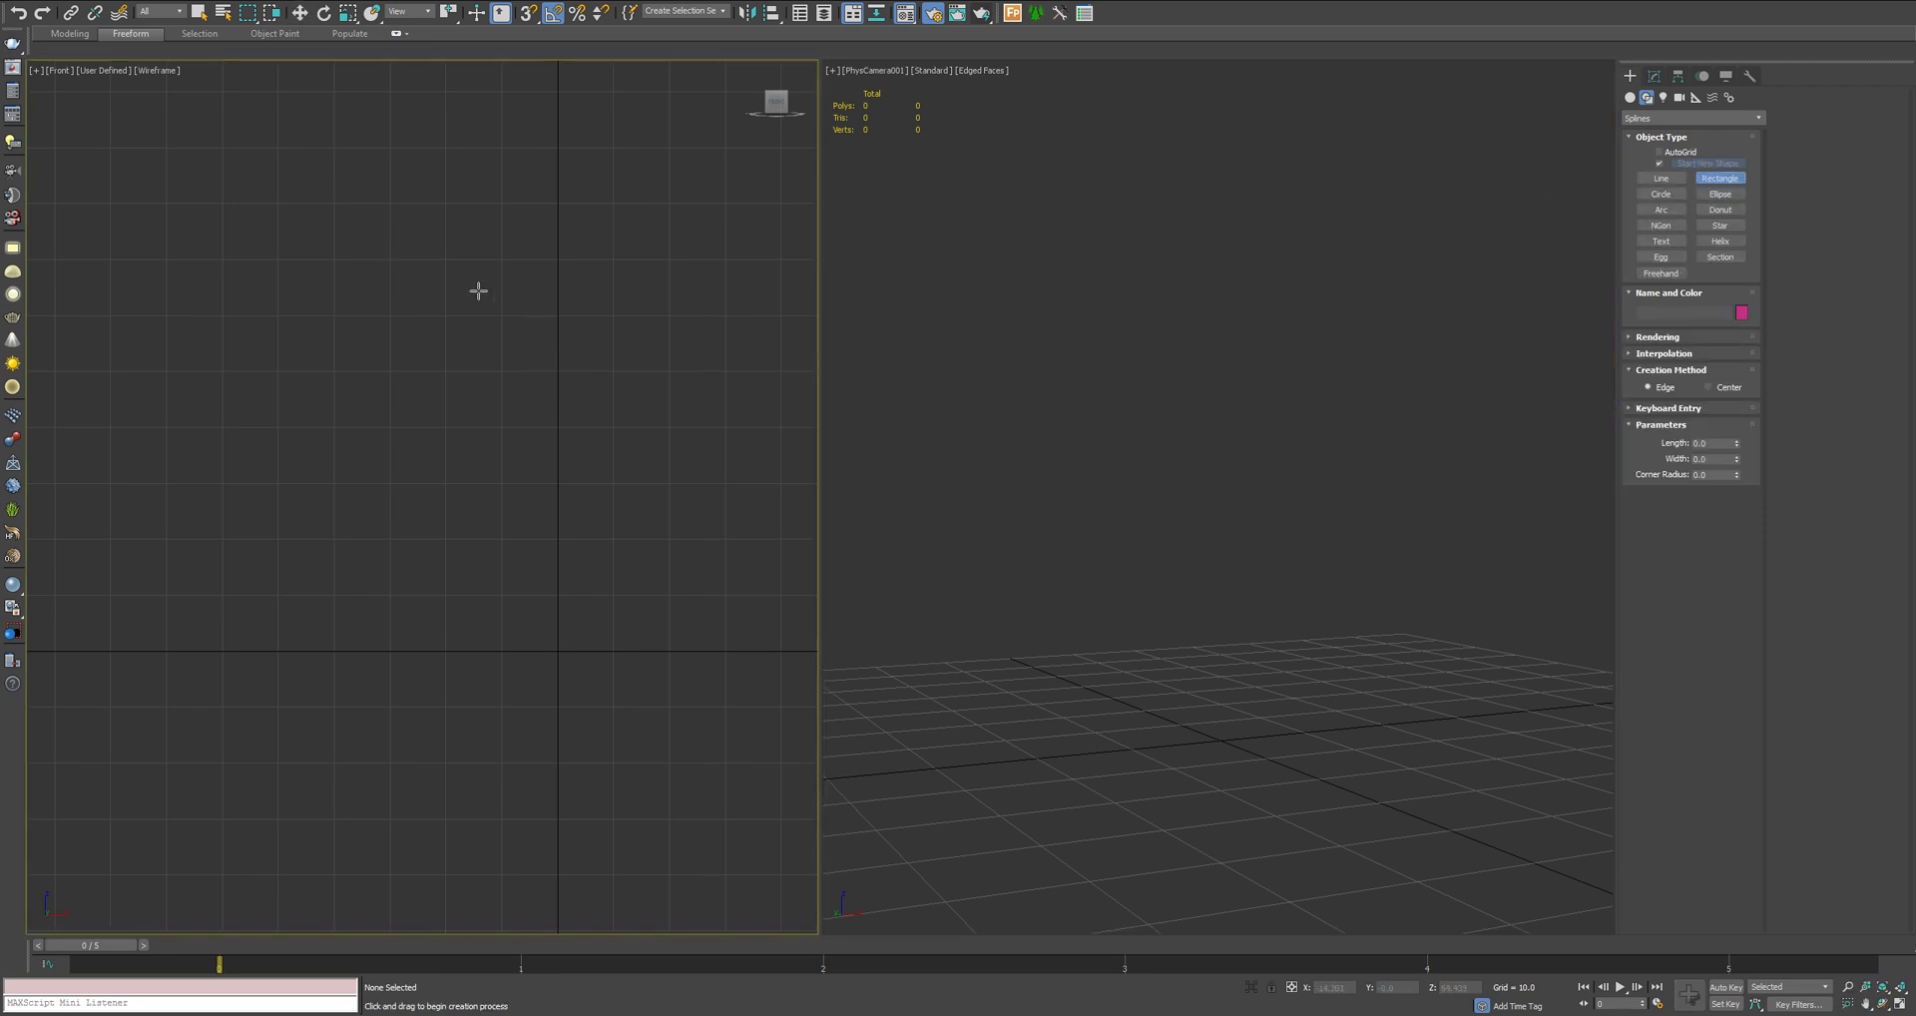
{"action": "left_click_drag", "start_coordinate": [481, 291], "coordinate": [647, 535]}
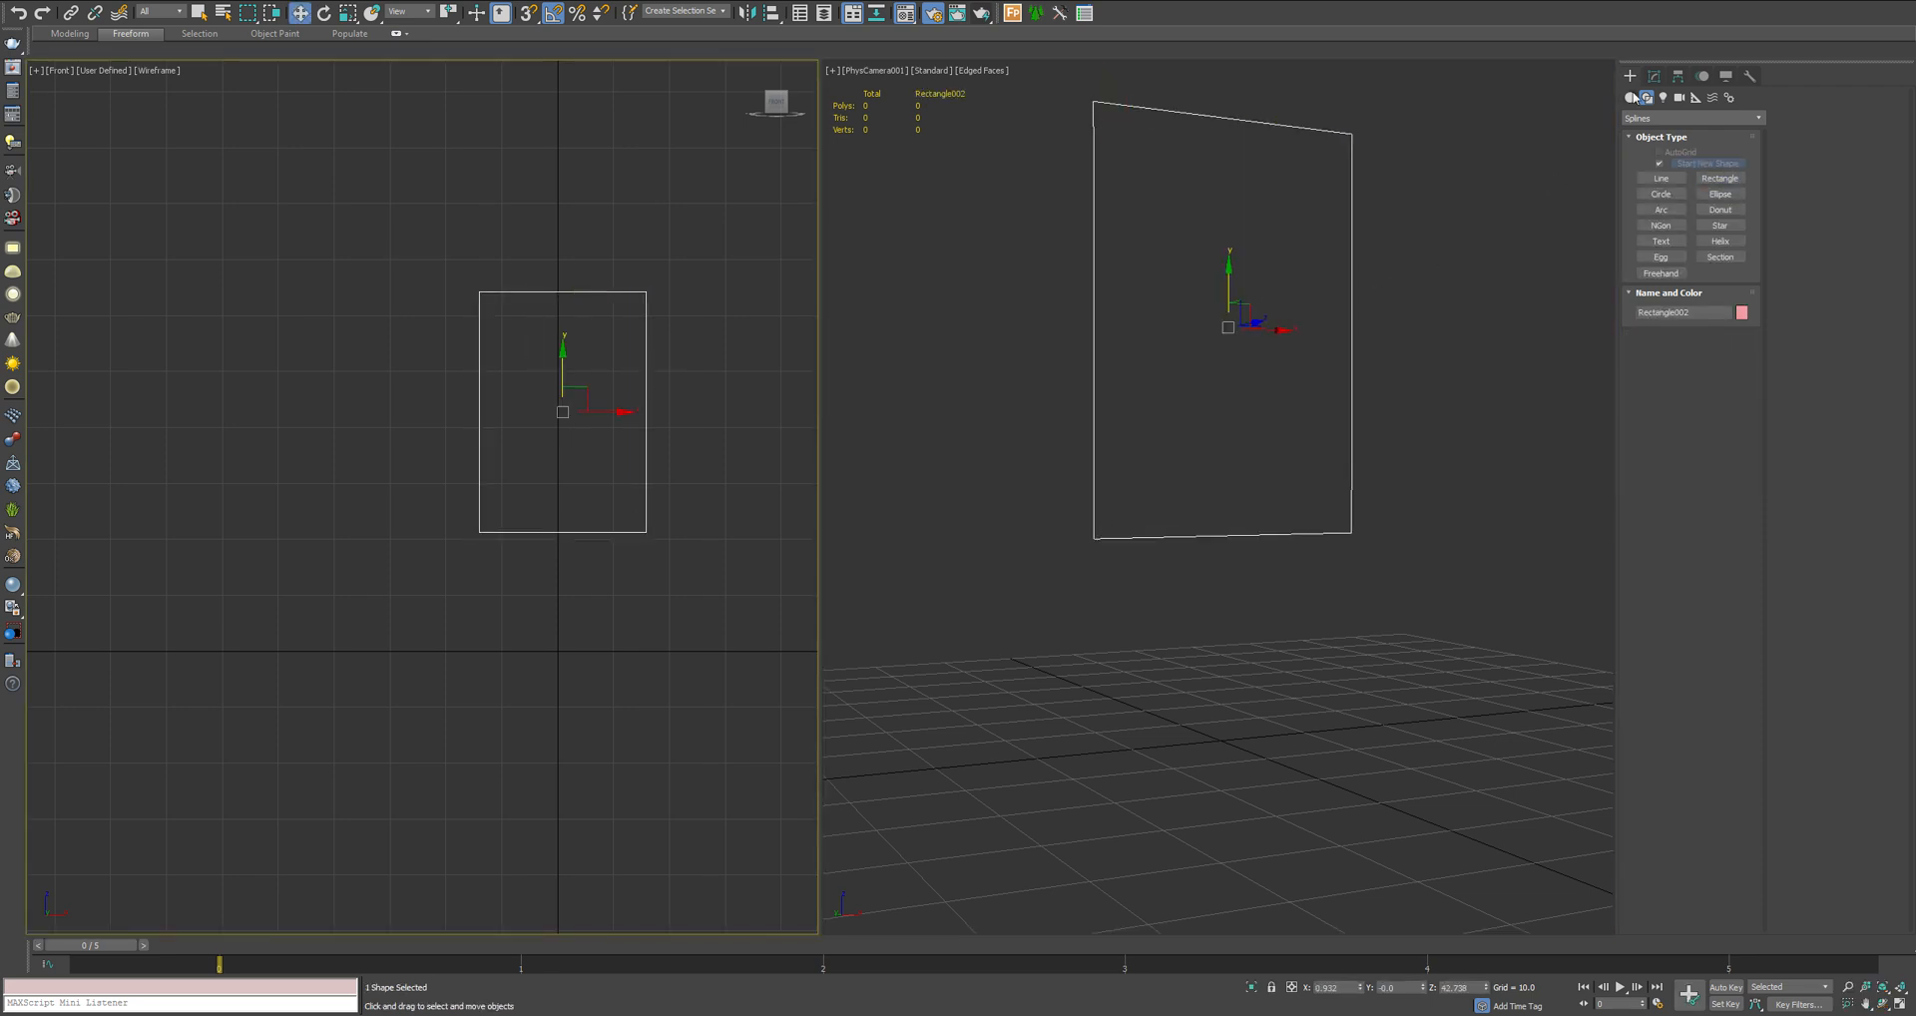
{"action": "left_click", "coordinate": [1660, 76]}
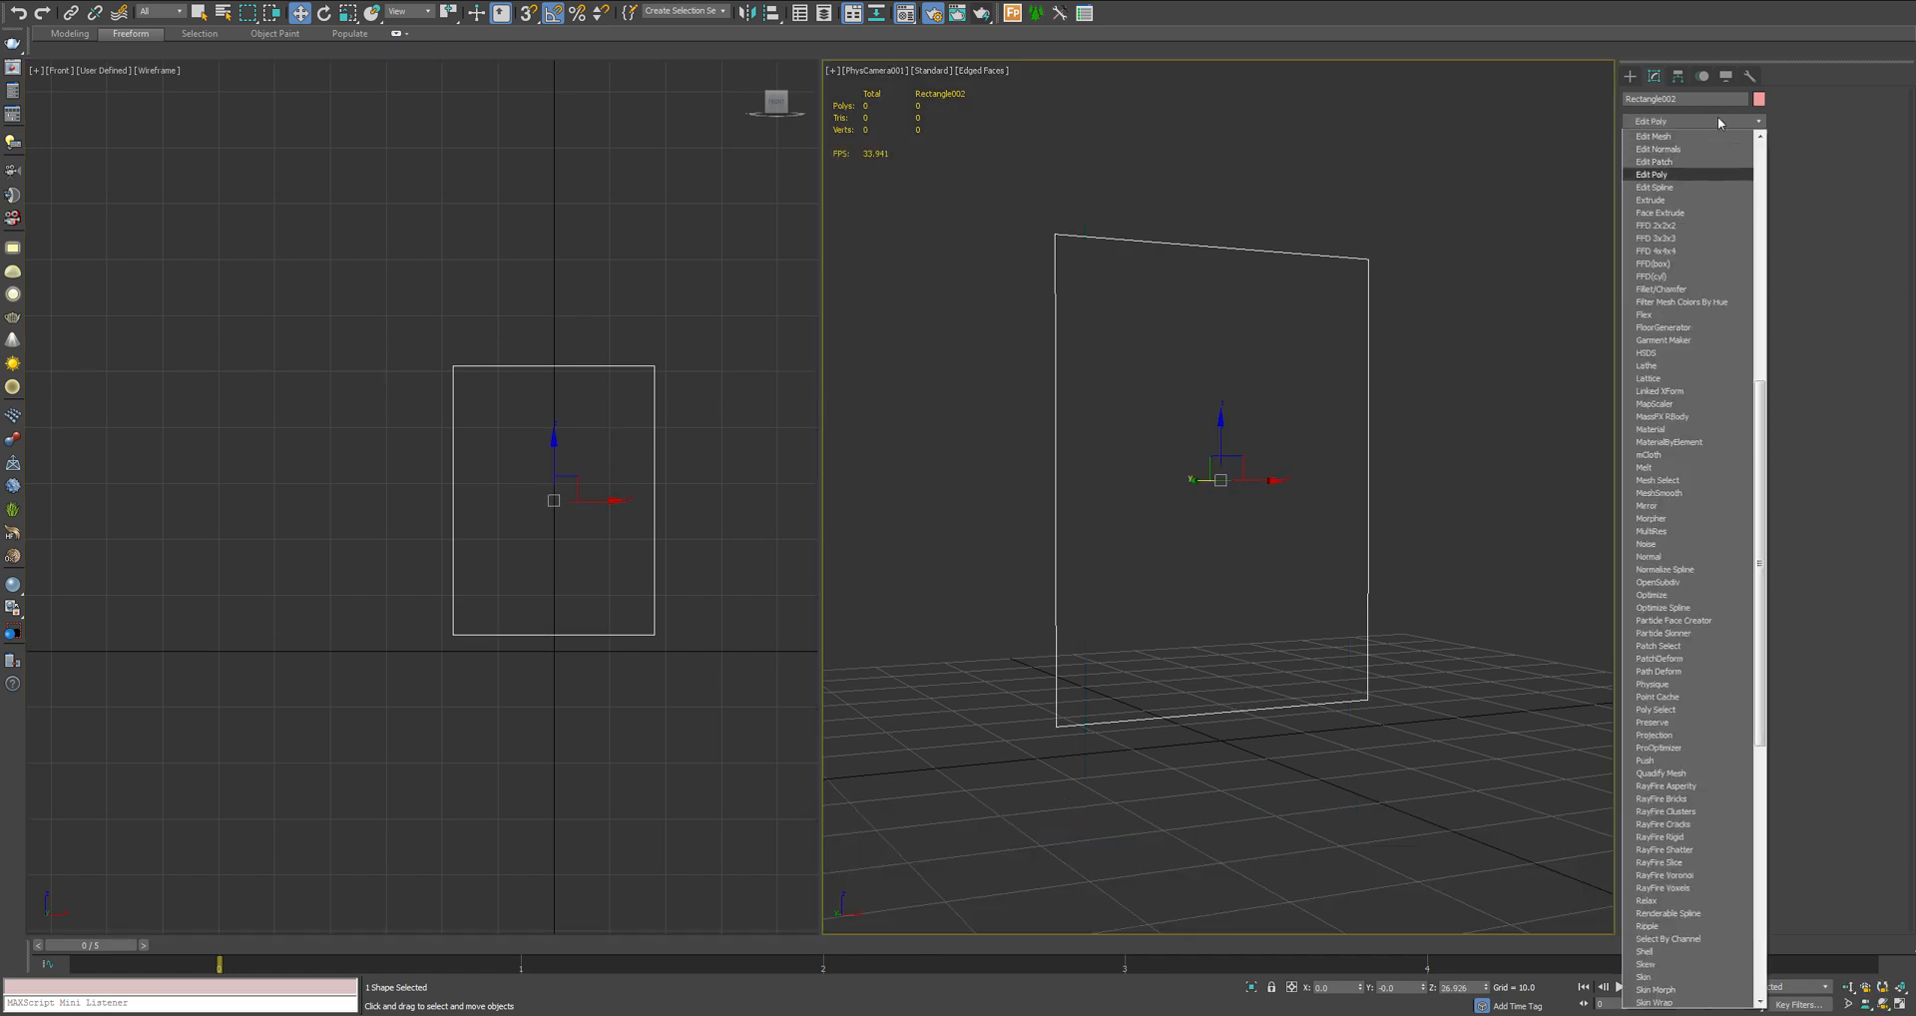
Add Edit Poly to inset the frame border, then a Shell modifier for thickness
{"action": "left_click", "coordinate": [1665, 173]}
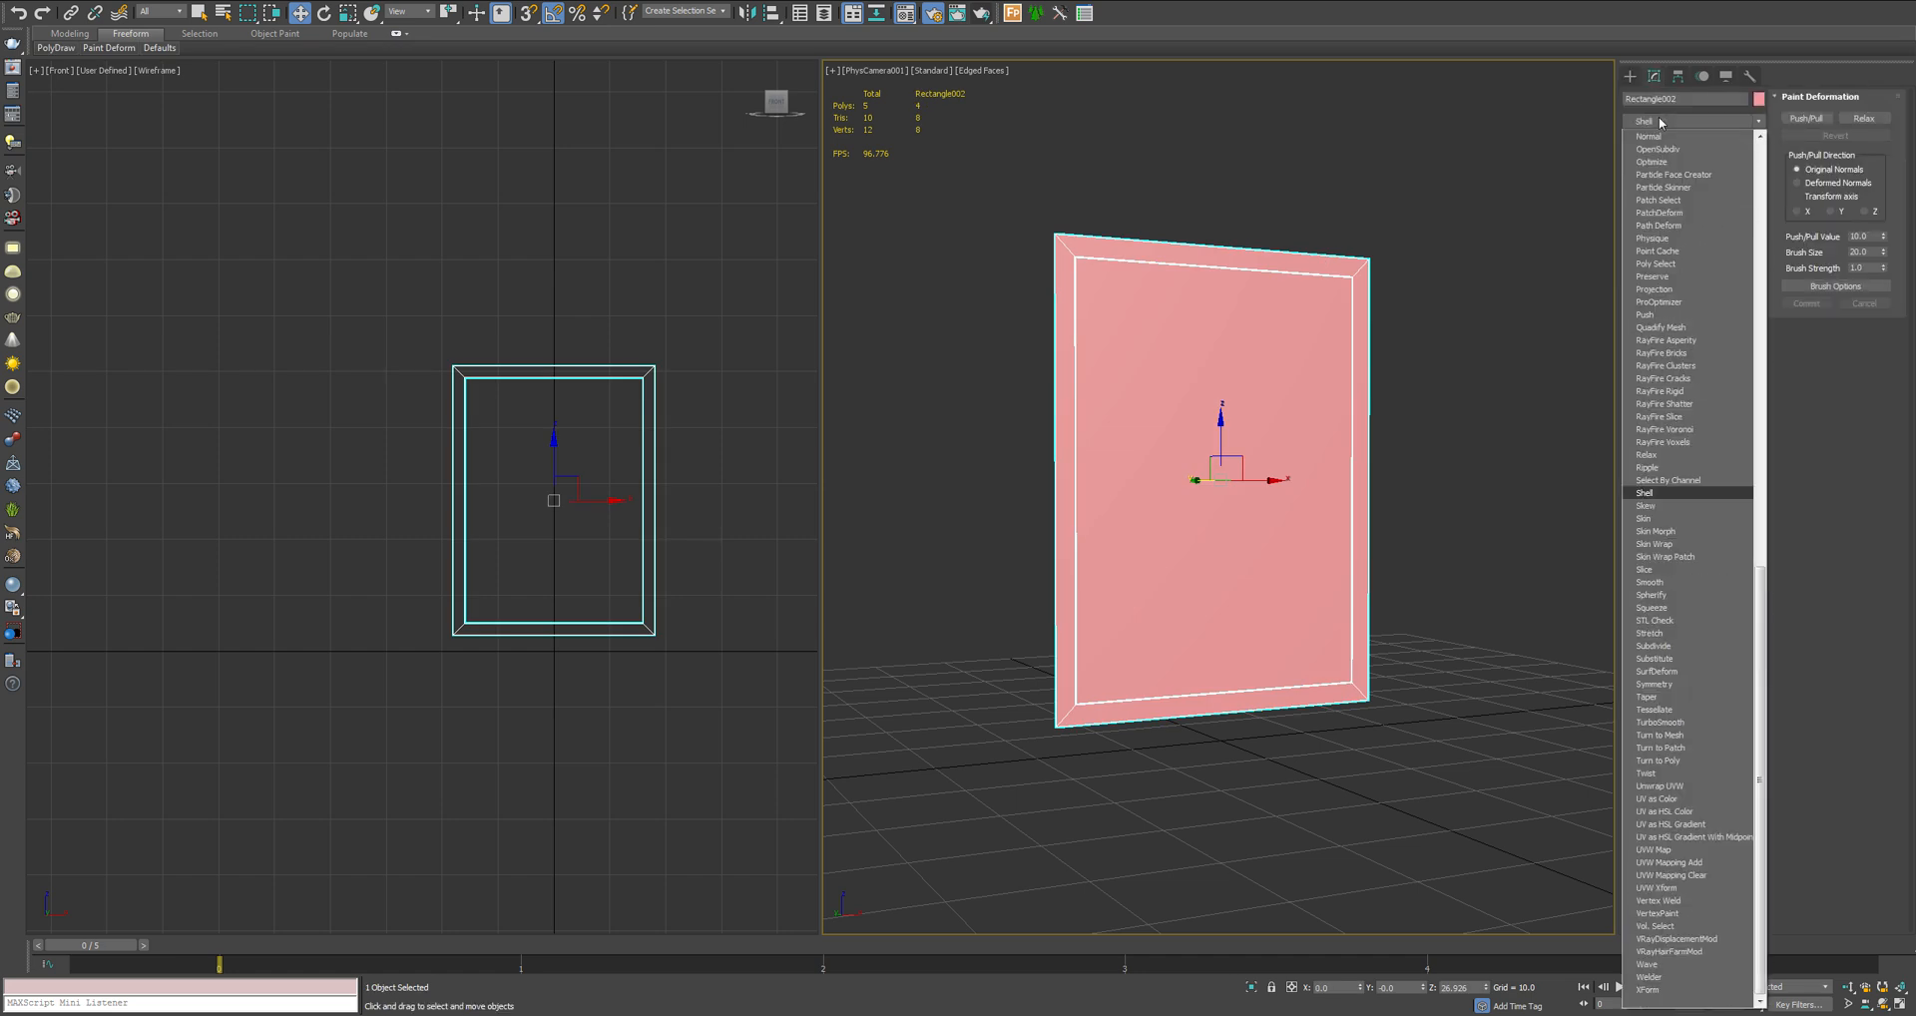
{"action": "left_click", "coordinate": [1645, 493]}
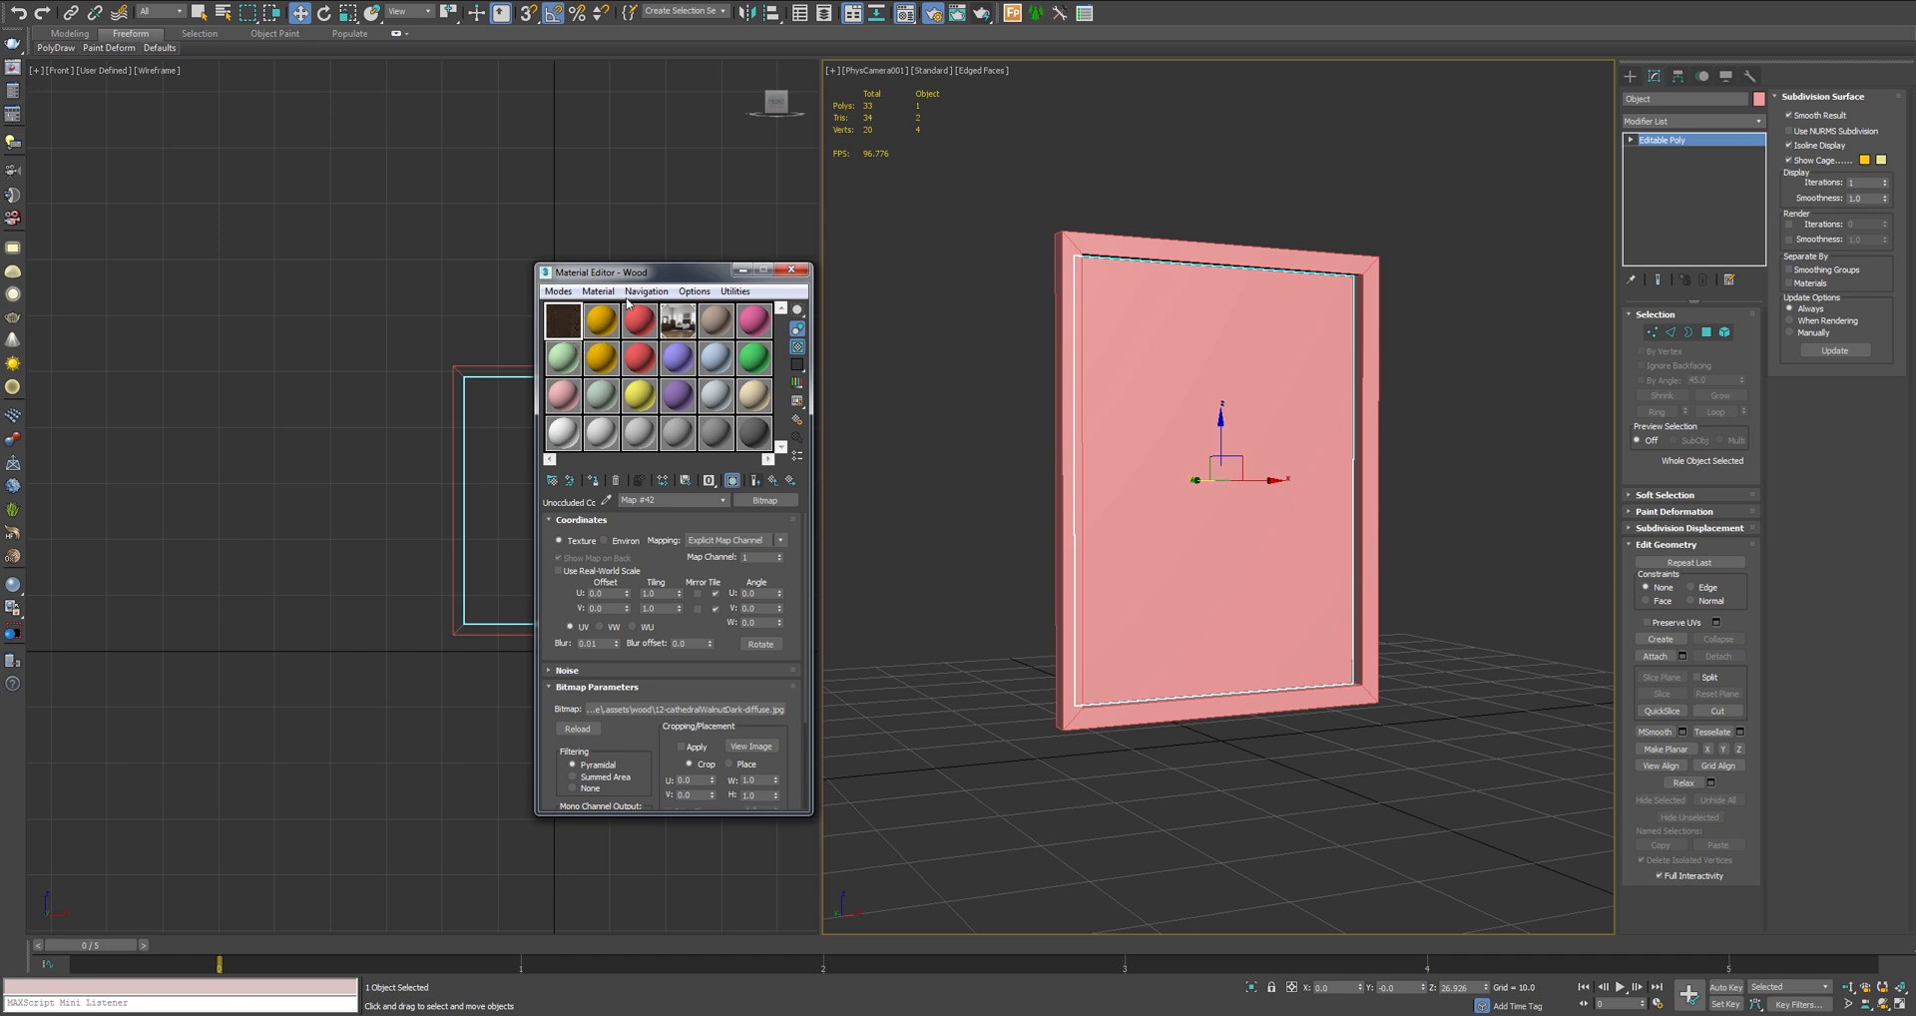
Preview the Wood material's dark grain bitmap, then close the preview and Material Editor
{"action": "left_click", "coordinate": [561, 319]}
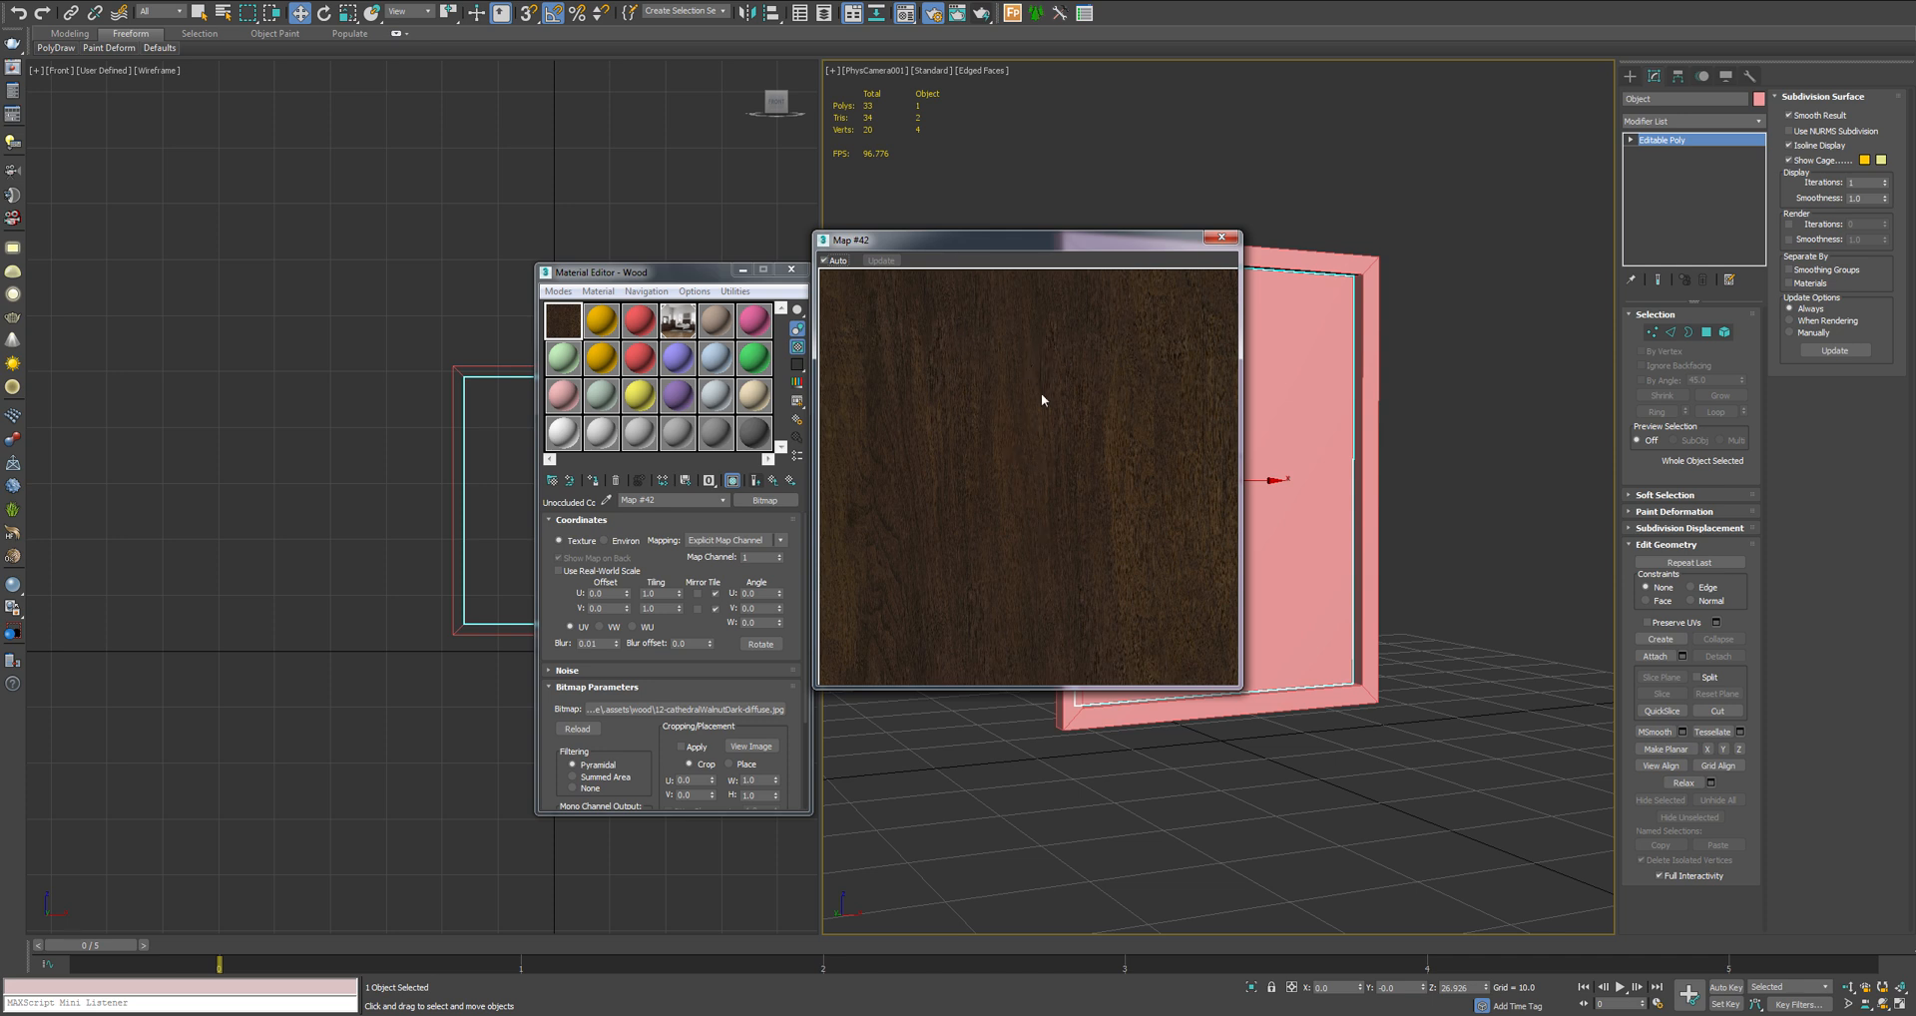
{"action": "mouse_move", "coordinate": [1030, 333]}
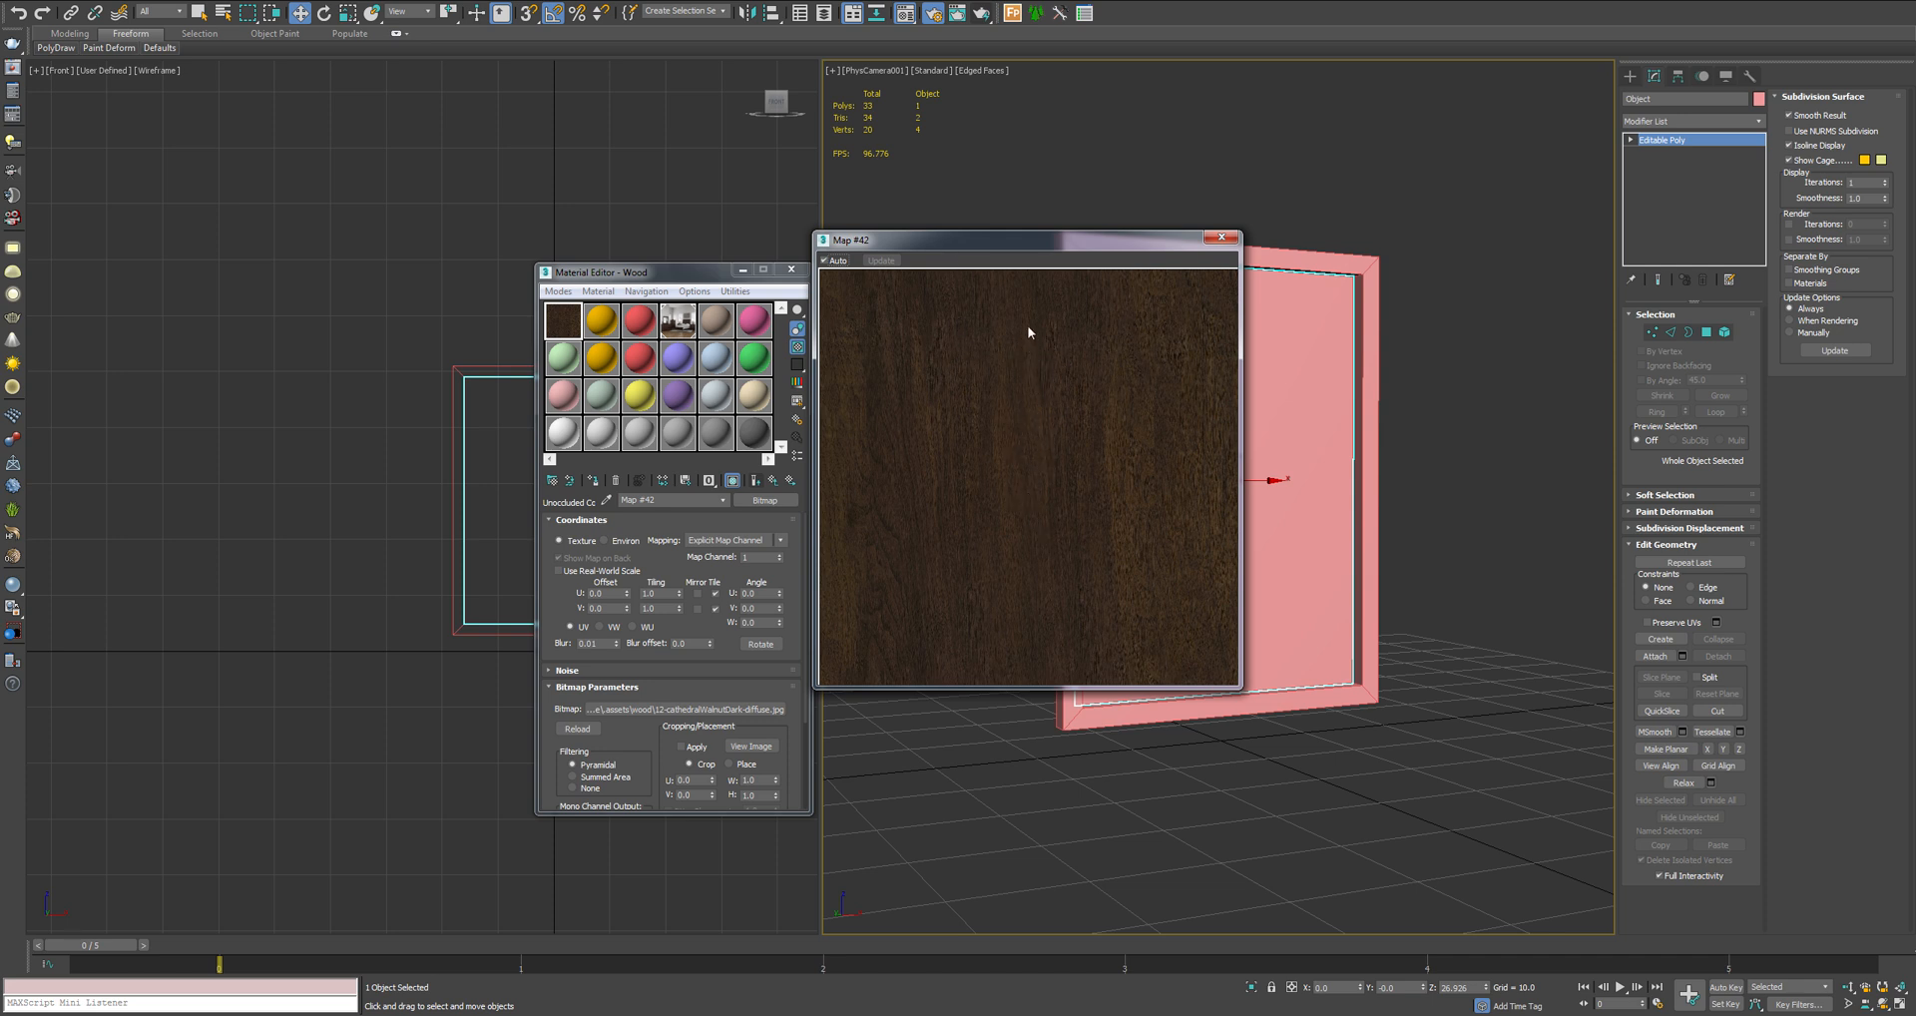
{"action": "left_click", "coordinate": [1221, 237]}
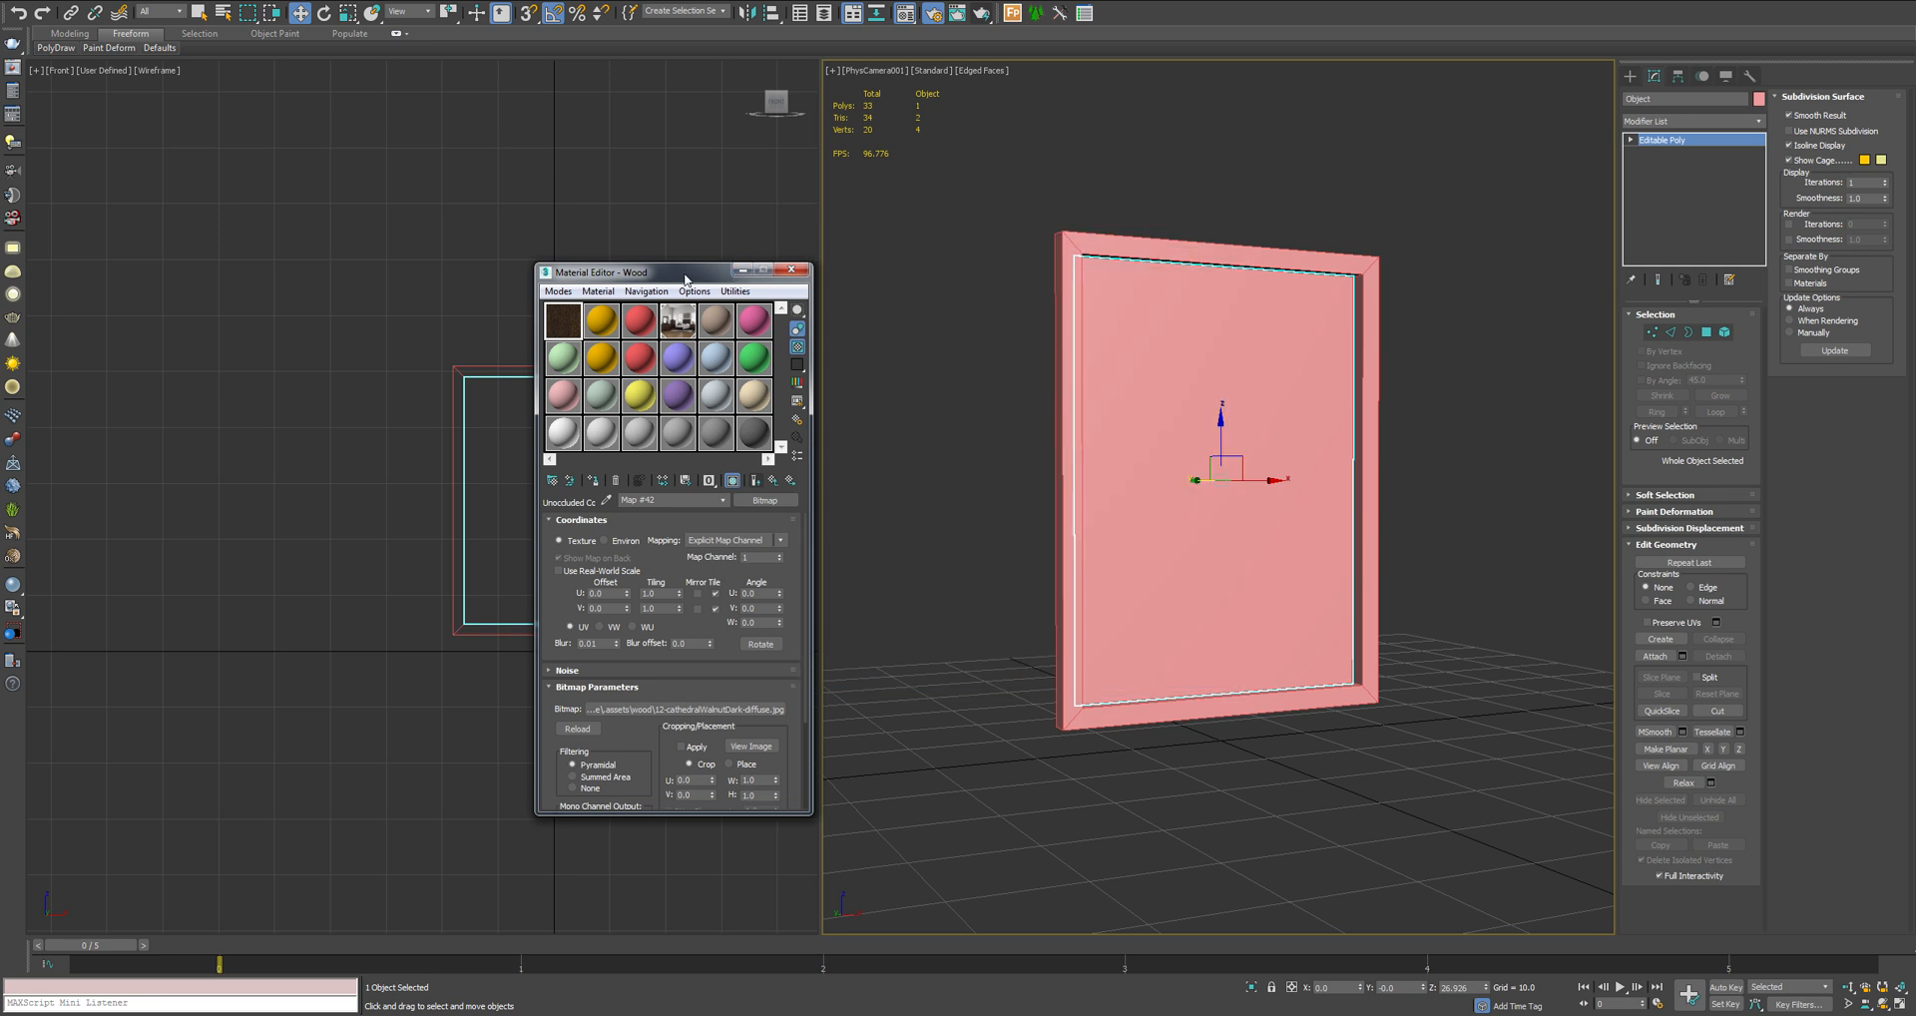
{"action": "left_click", "coordinate": [794, 271]}
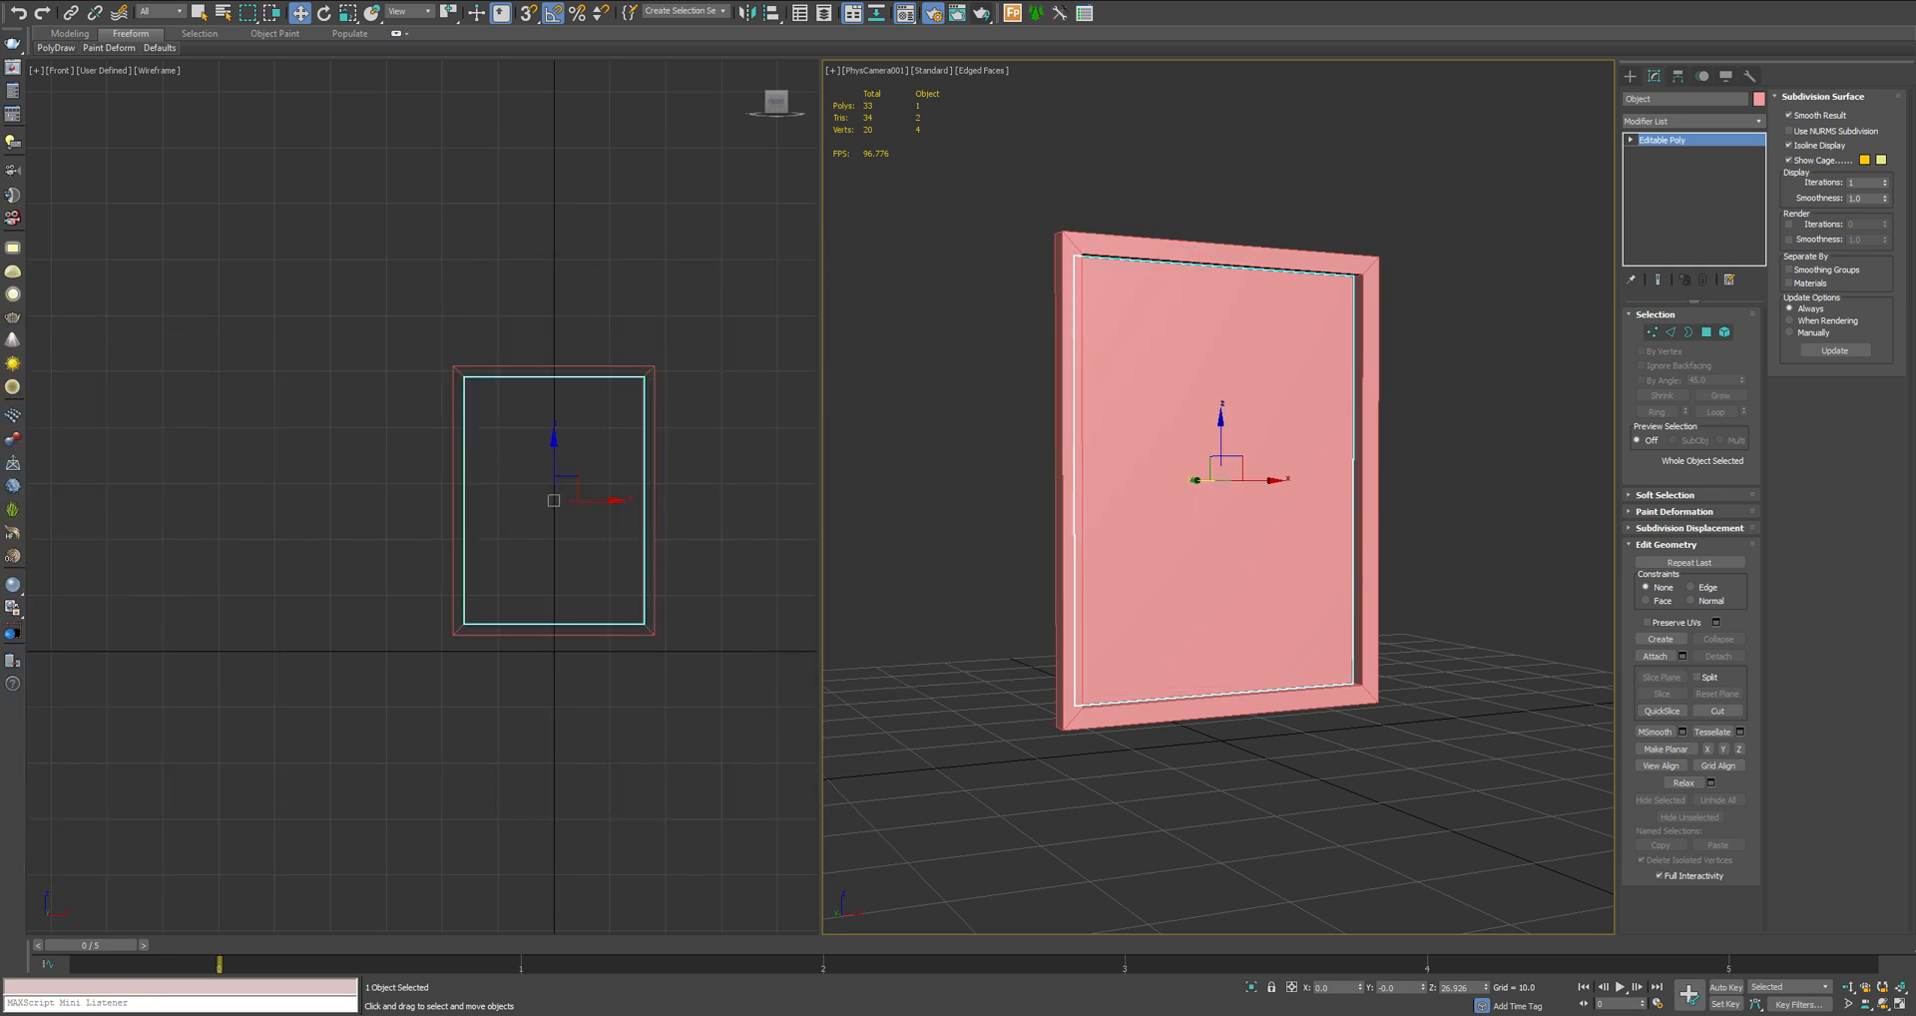
{"action": "mouse_move", "coordinate": [1707, 332]}
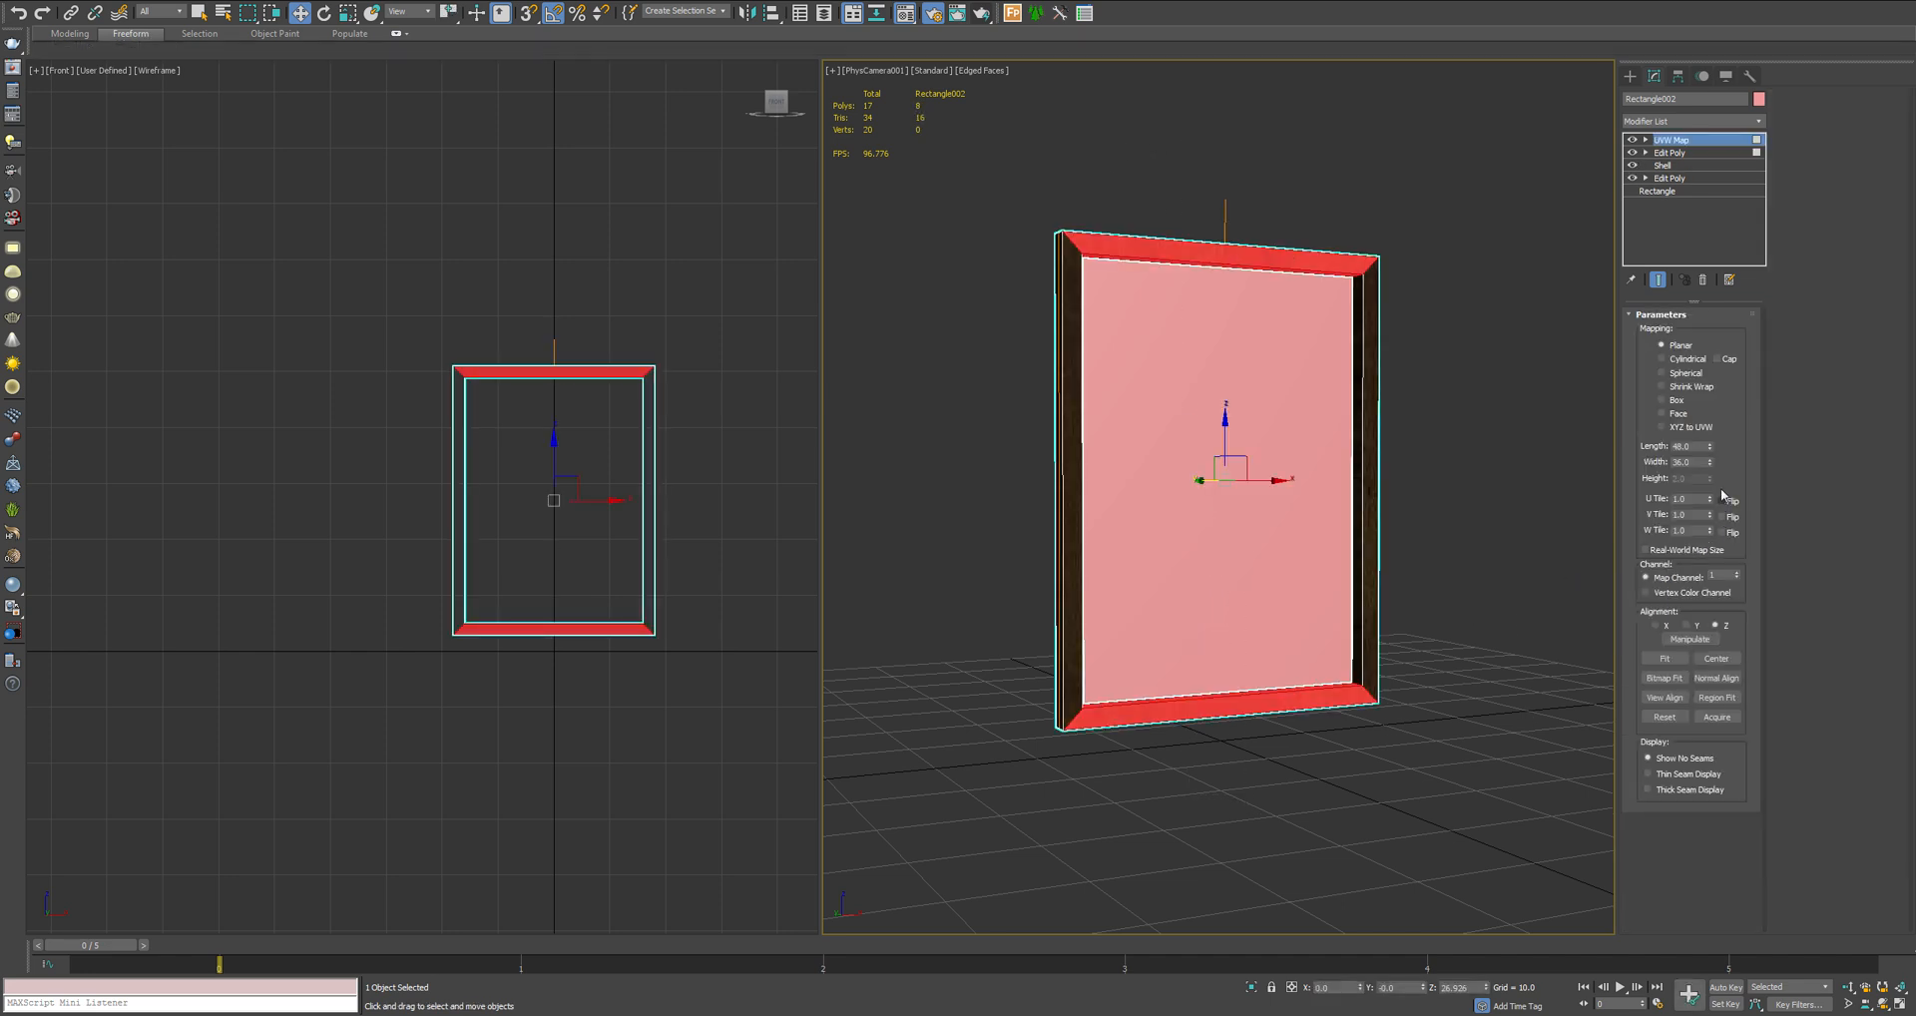
Add Box UVW Maps for the top/bottom faces and, after Edit Poly, for the side faces
{"action": "left_click", "coordinate": [1663, 400]}
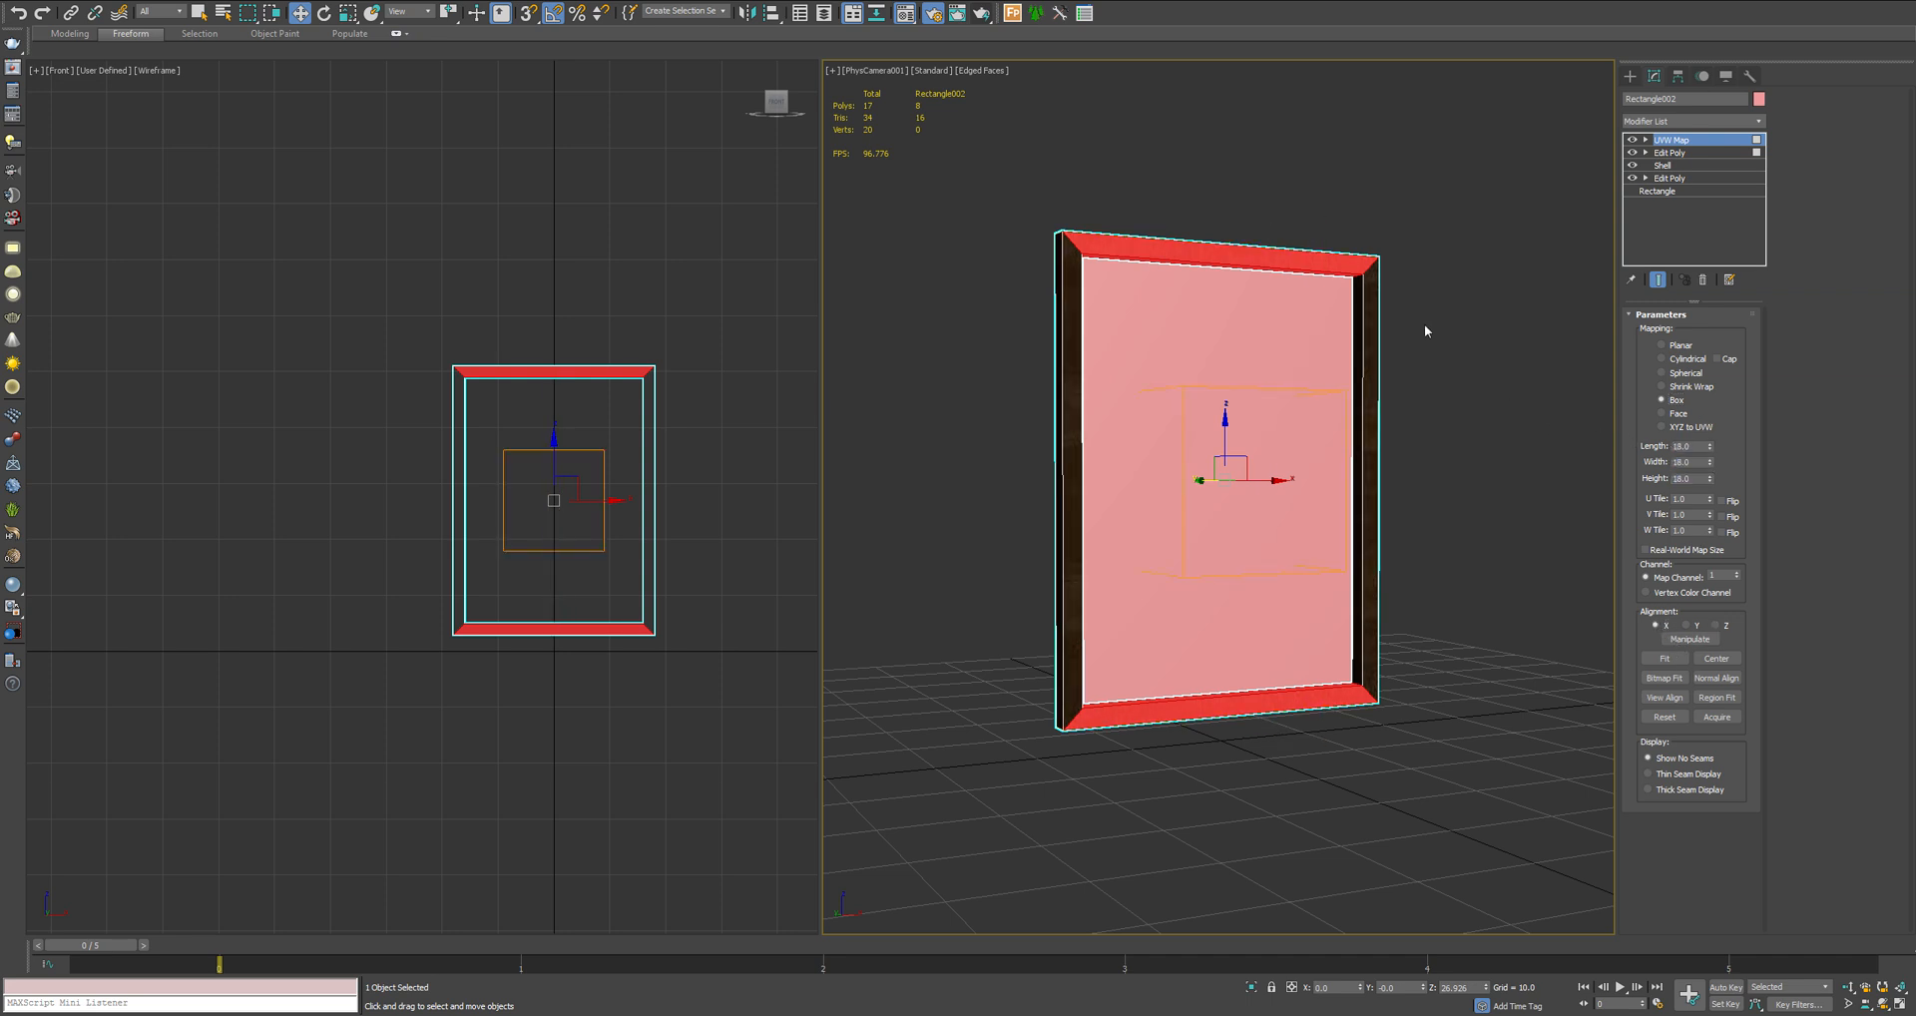
{"action": "left_click", "coordinate": [1668, 140]}
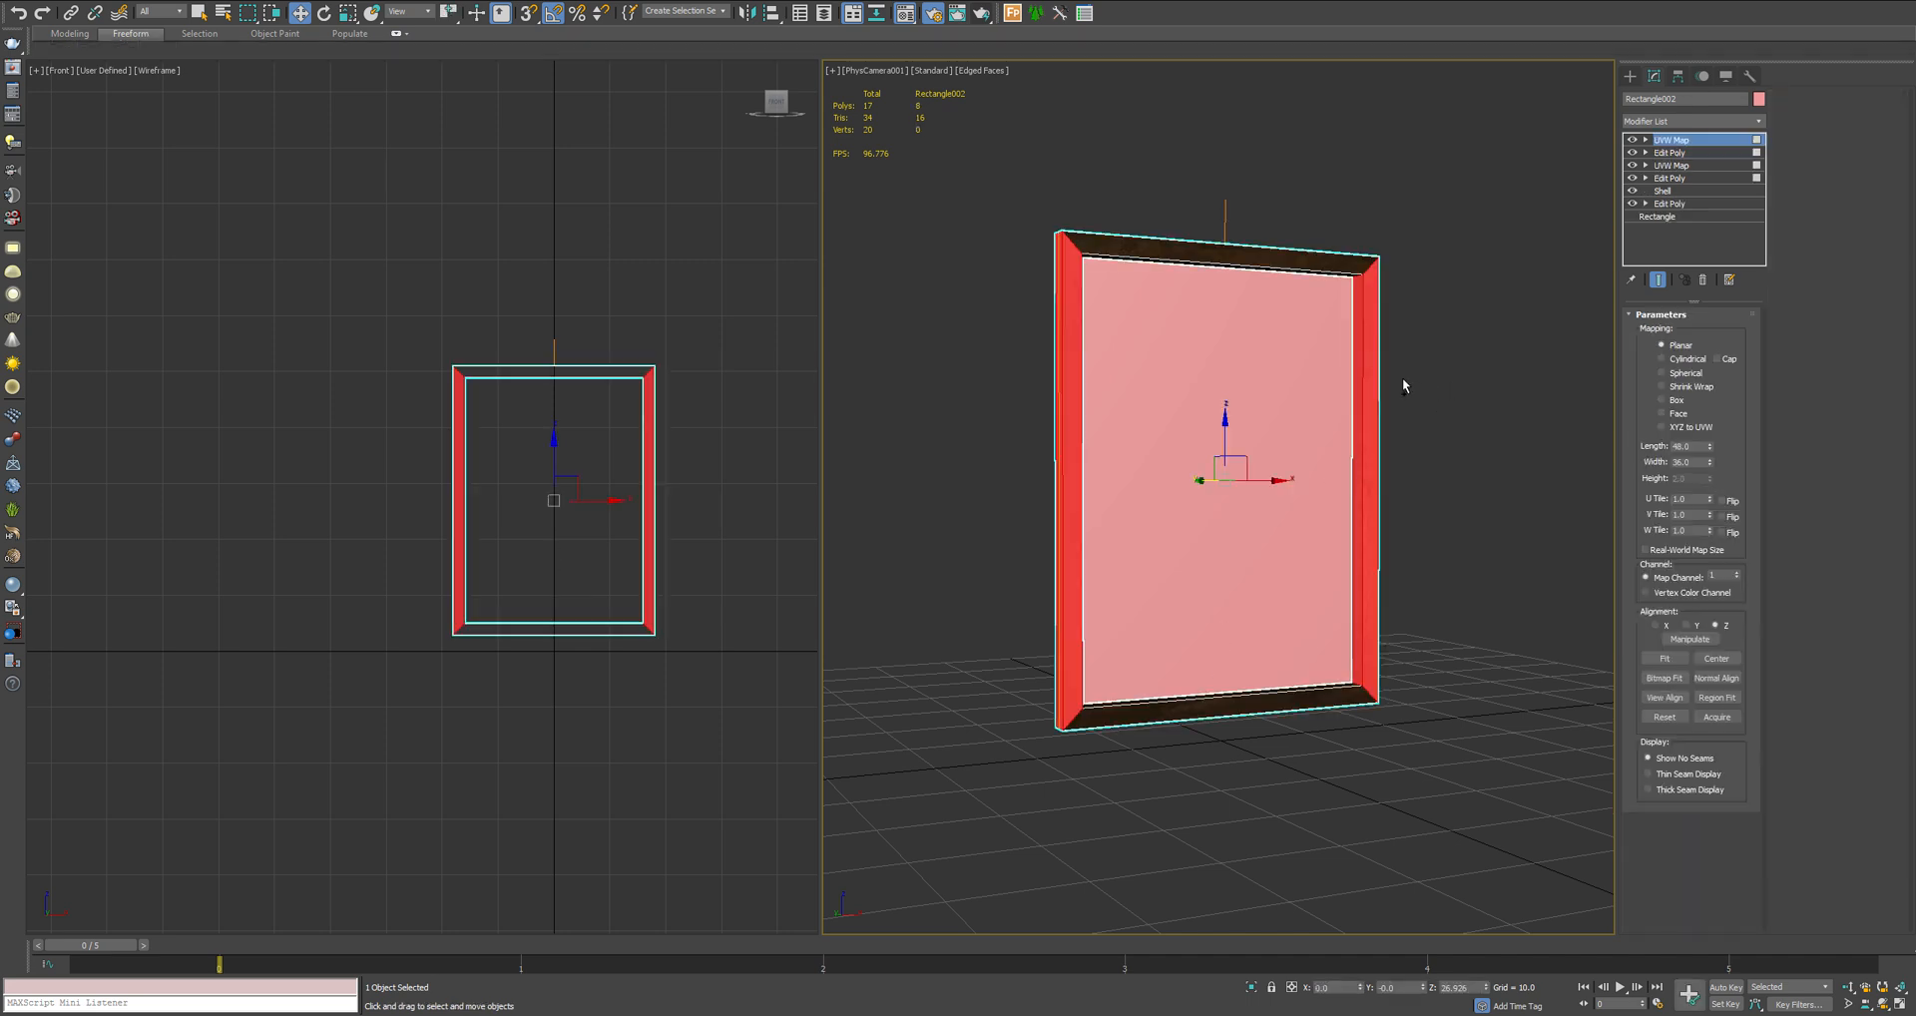
{"action": "left_click", "coordinate": [1663, 401]}
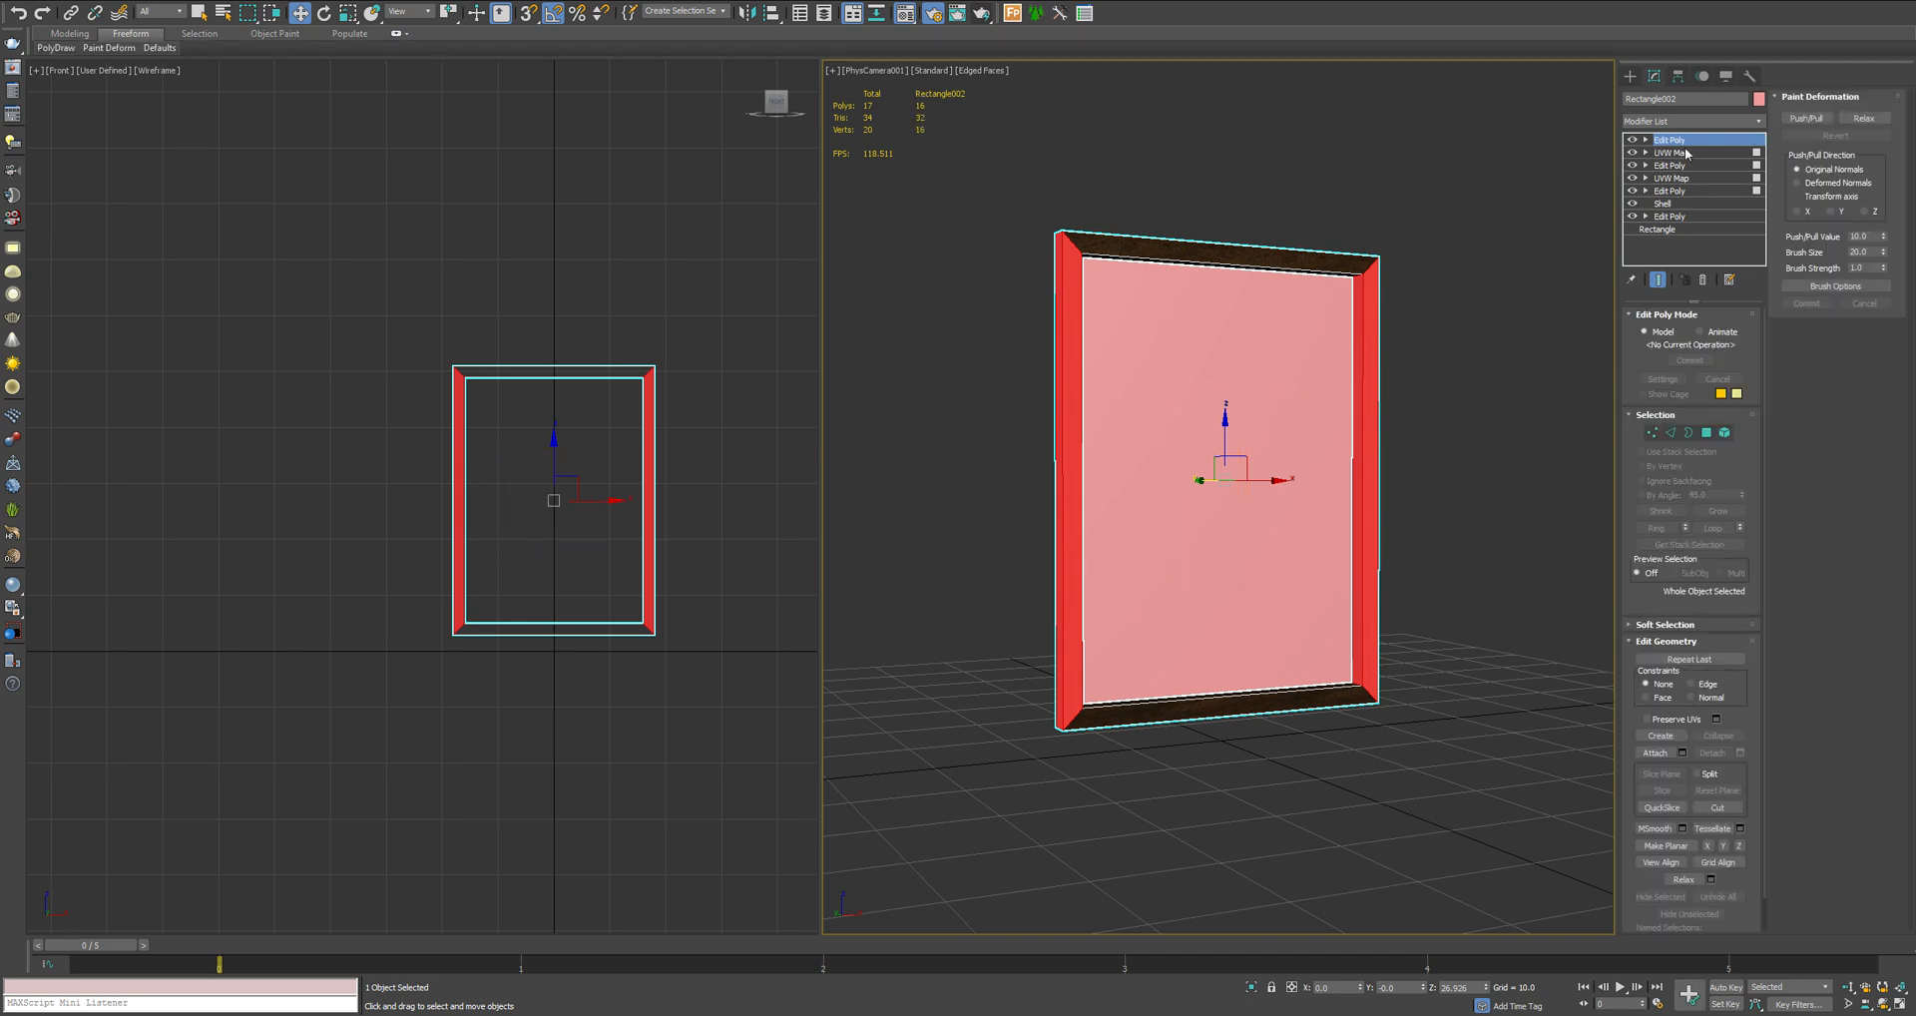
{"action": "left_click", "coordinate": [1672, 151]}
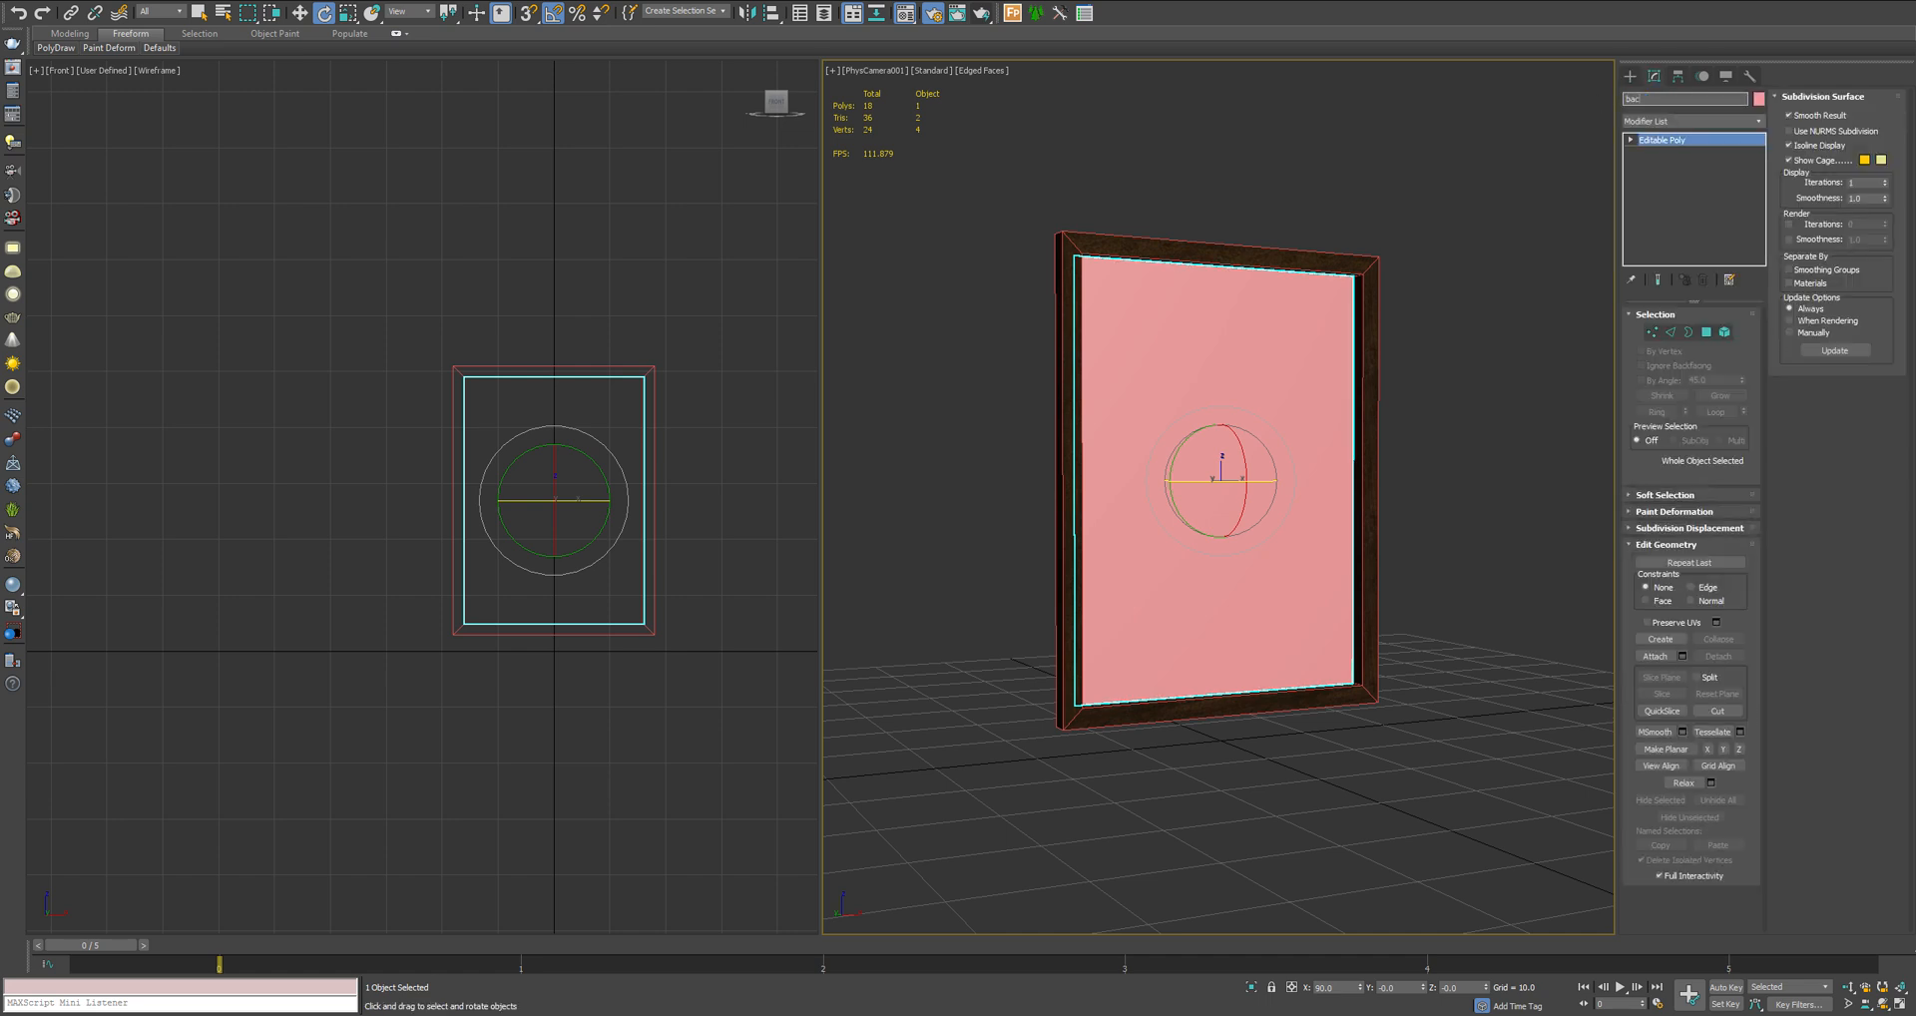
Rename the inner panel 'backPanel' and give it a Box UVW Map of the wood texture
{"action": "type", "text": "backPanel"}
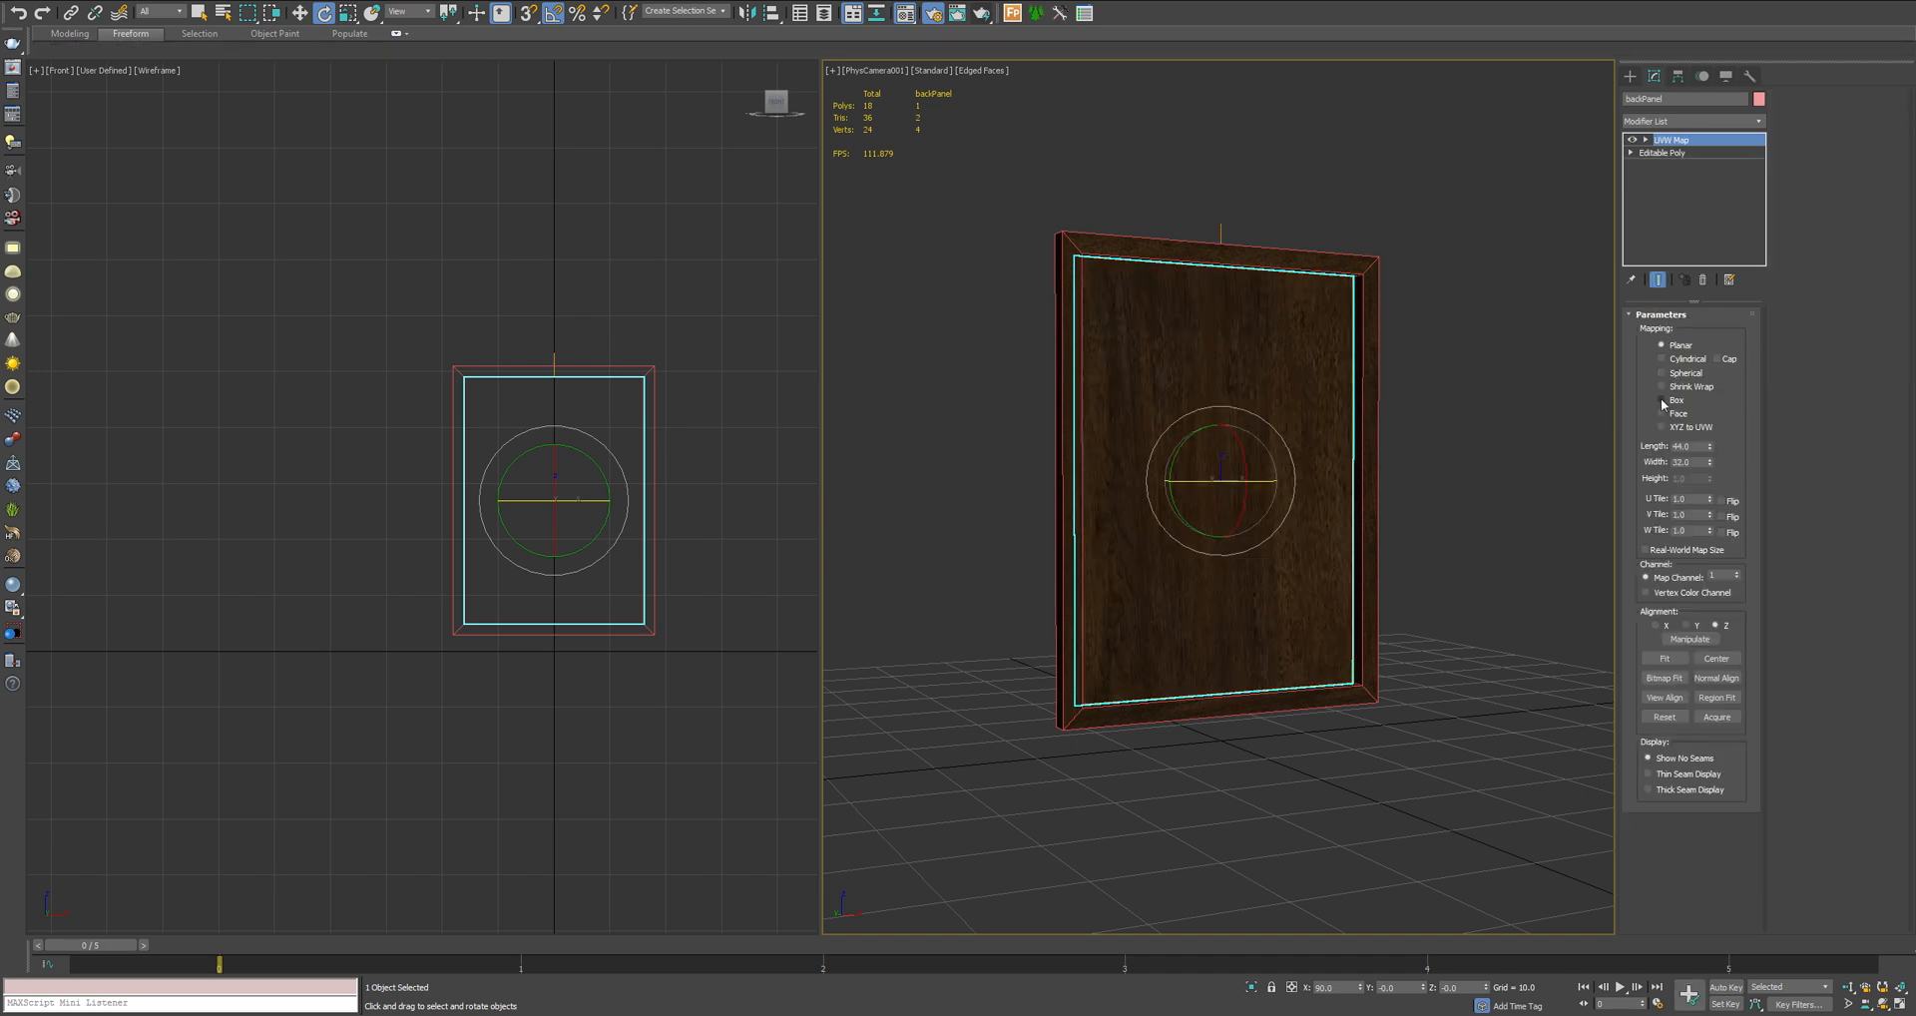
{"action": "left_click", "coordinate": [1661, 401]}
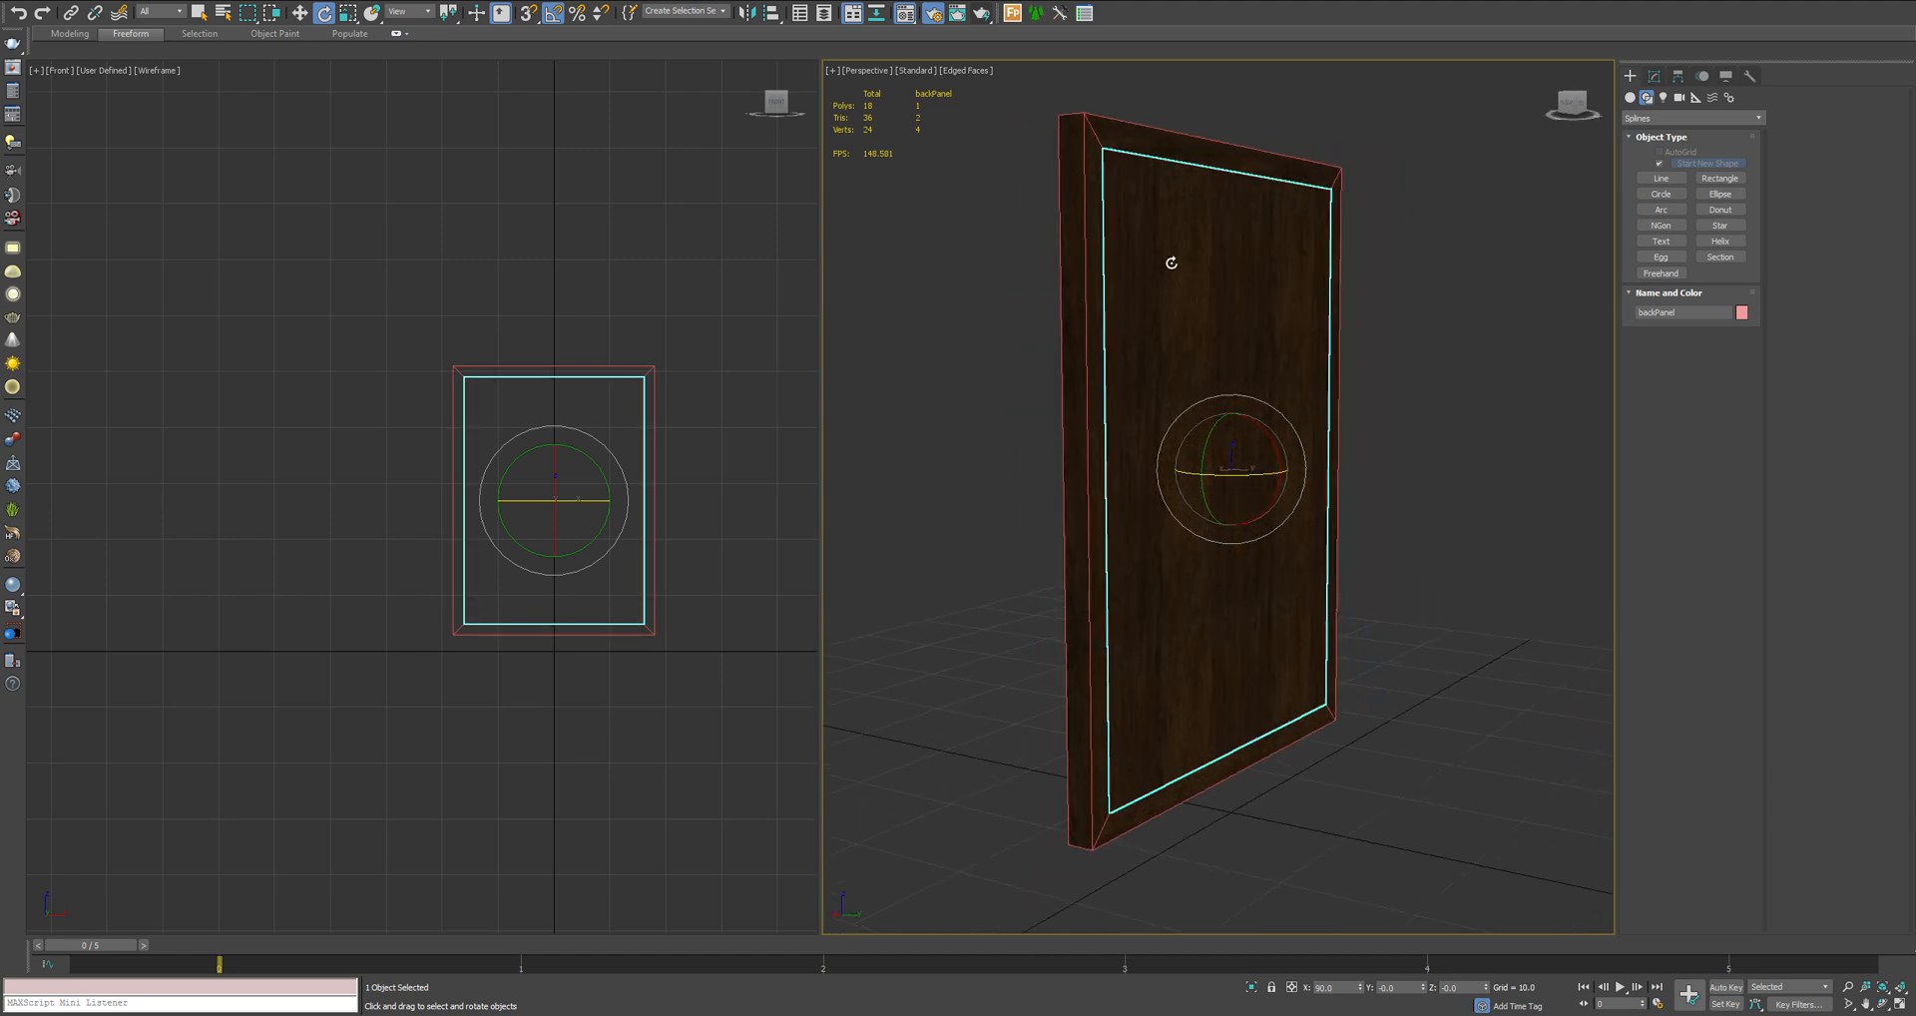
{"action": "left_click_drag", "start_coordinate": [1172, 262], "coordinate": [1104, 333]}
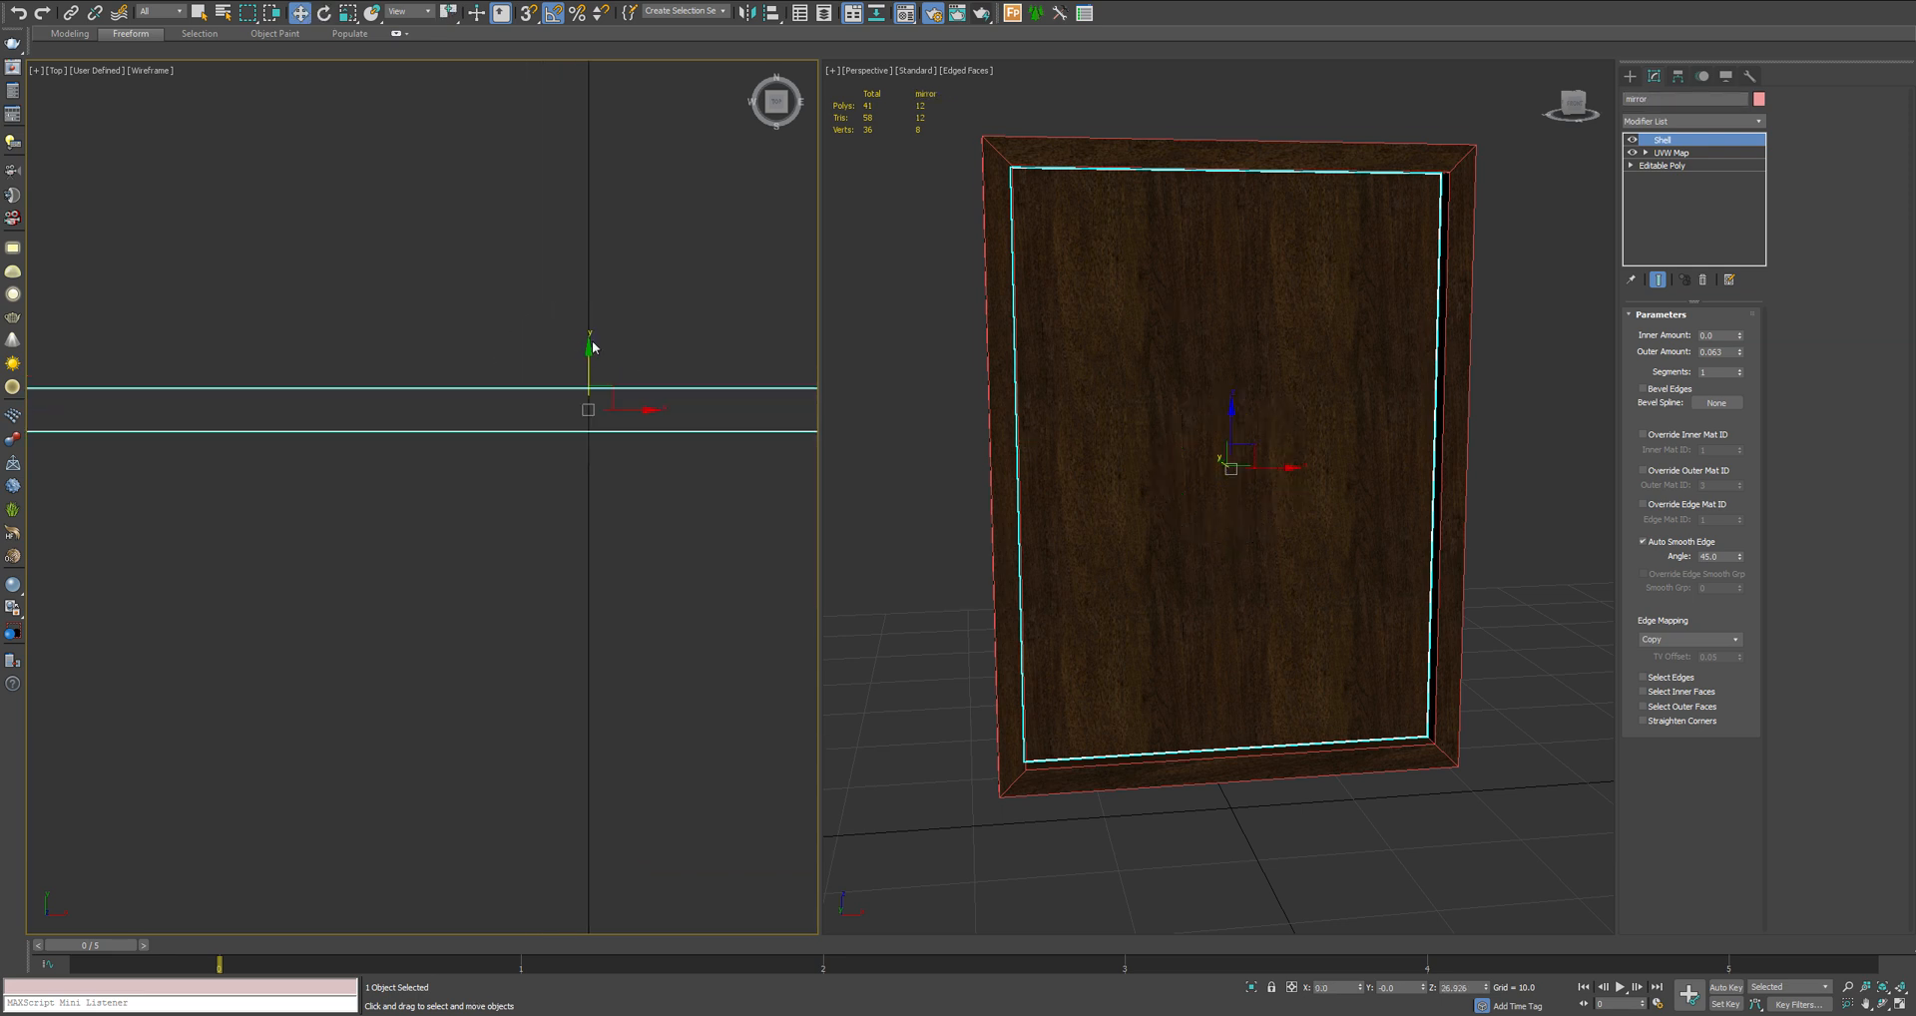
Move the shelled mirror panel just in front of the back panel in the Top viewport
{"action": "left_click_drag", "start_coordinate": [588, 409], "coordinate": [589, 541]}
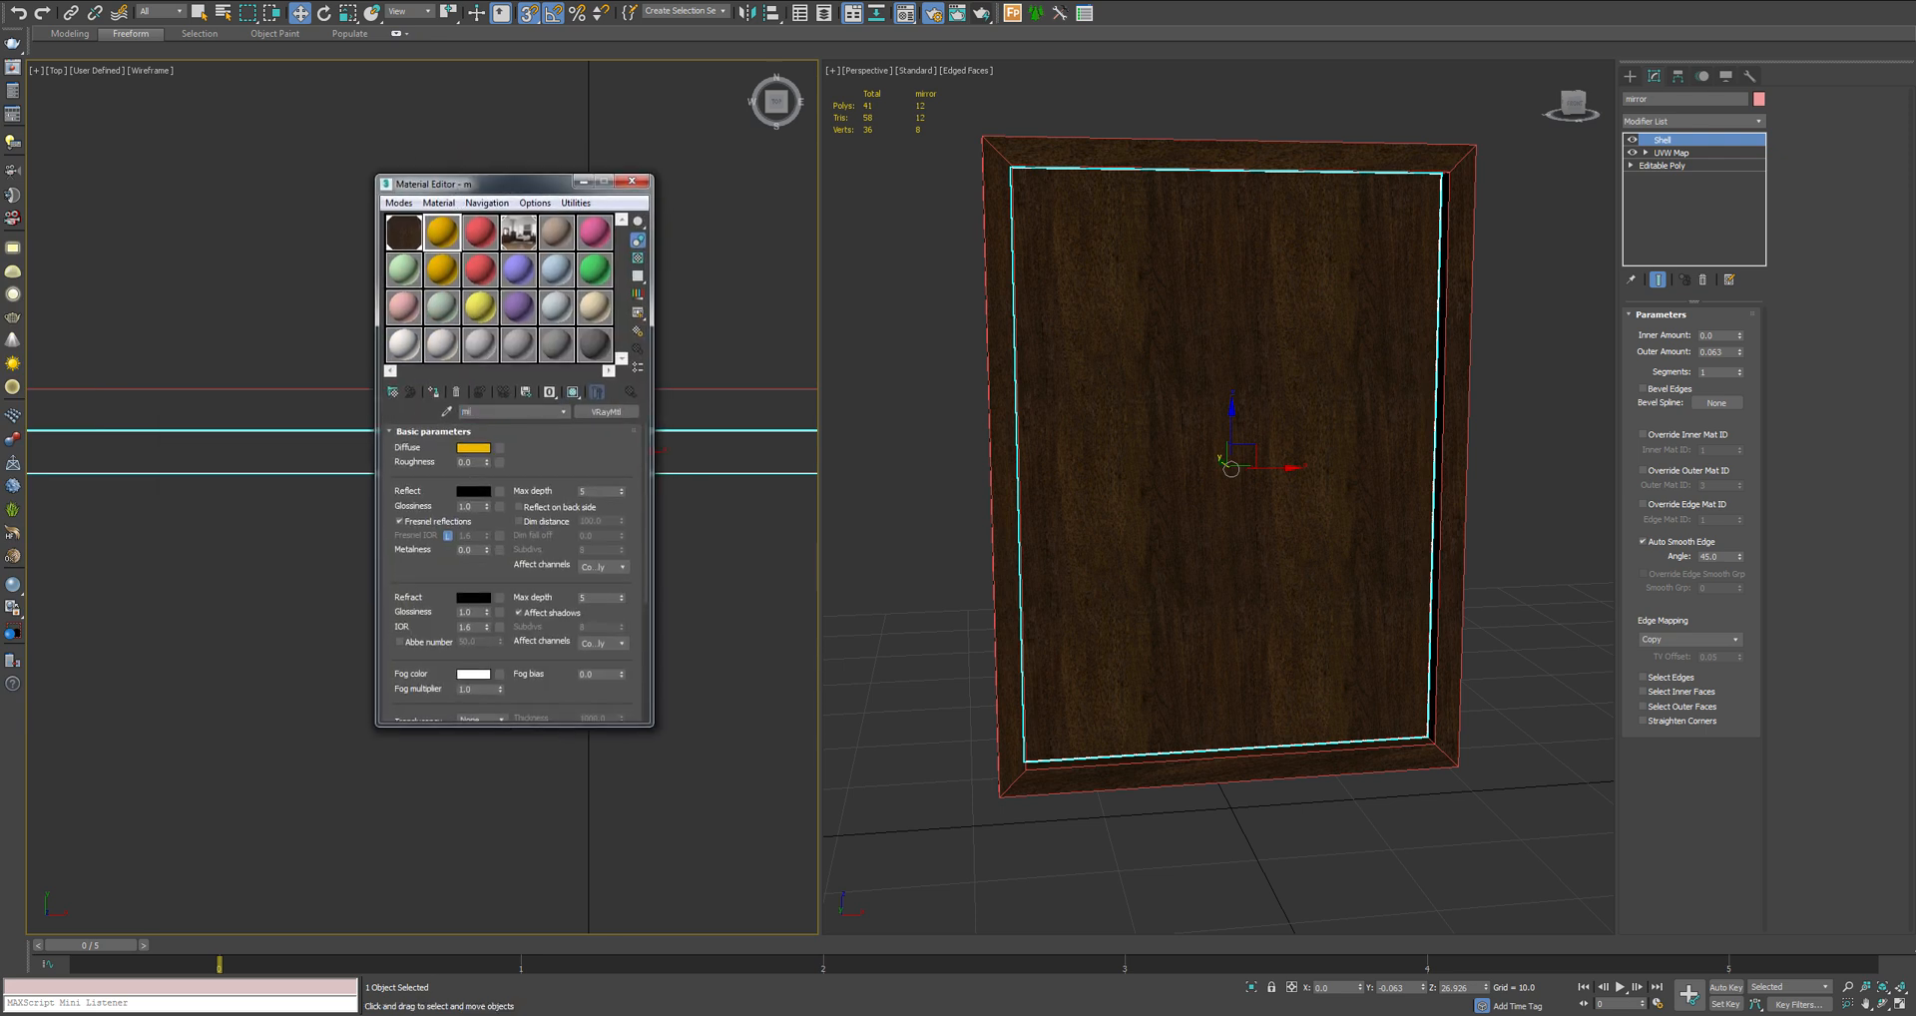
Give the VRayMtl black diffuse, white reflection and no Fresnel, then close its preview
{"action": "left_click", "coordinate": [473, 447]}
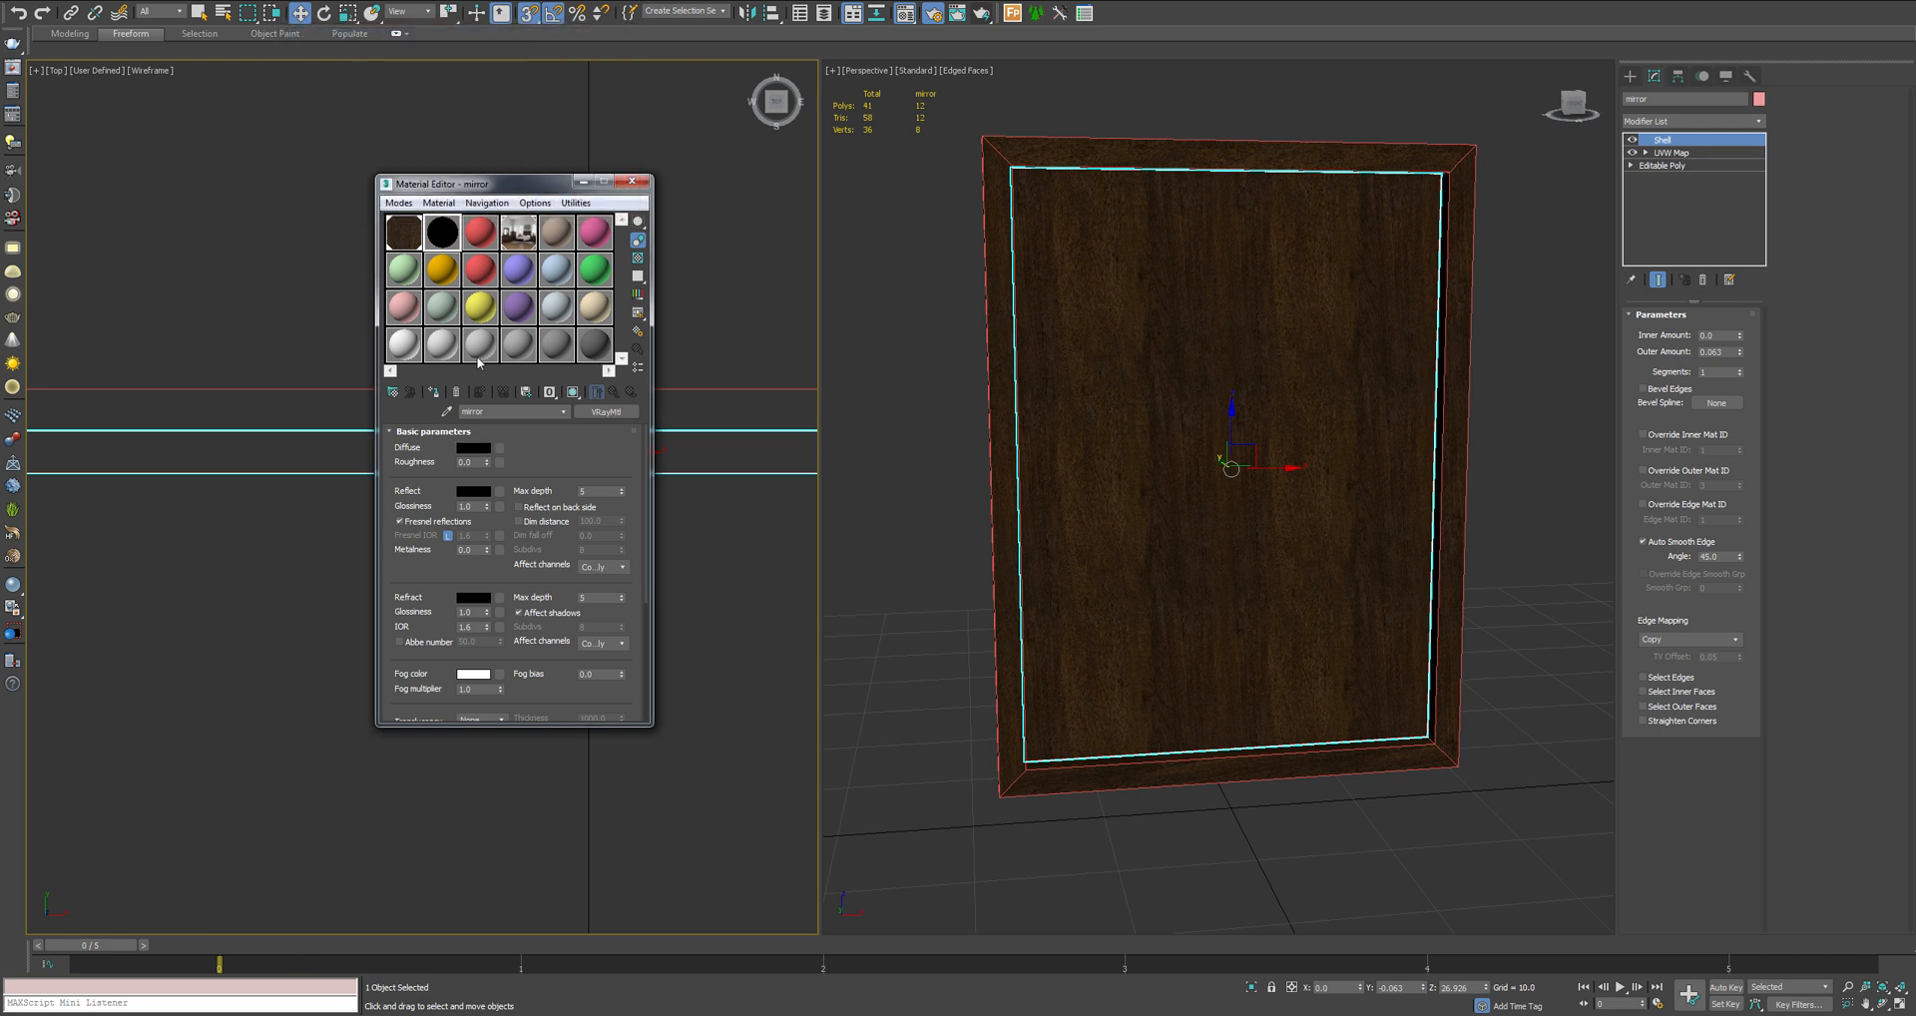
{"action": "left_click", "coordinate": [471, 491]}
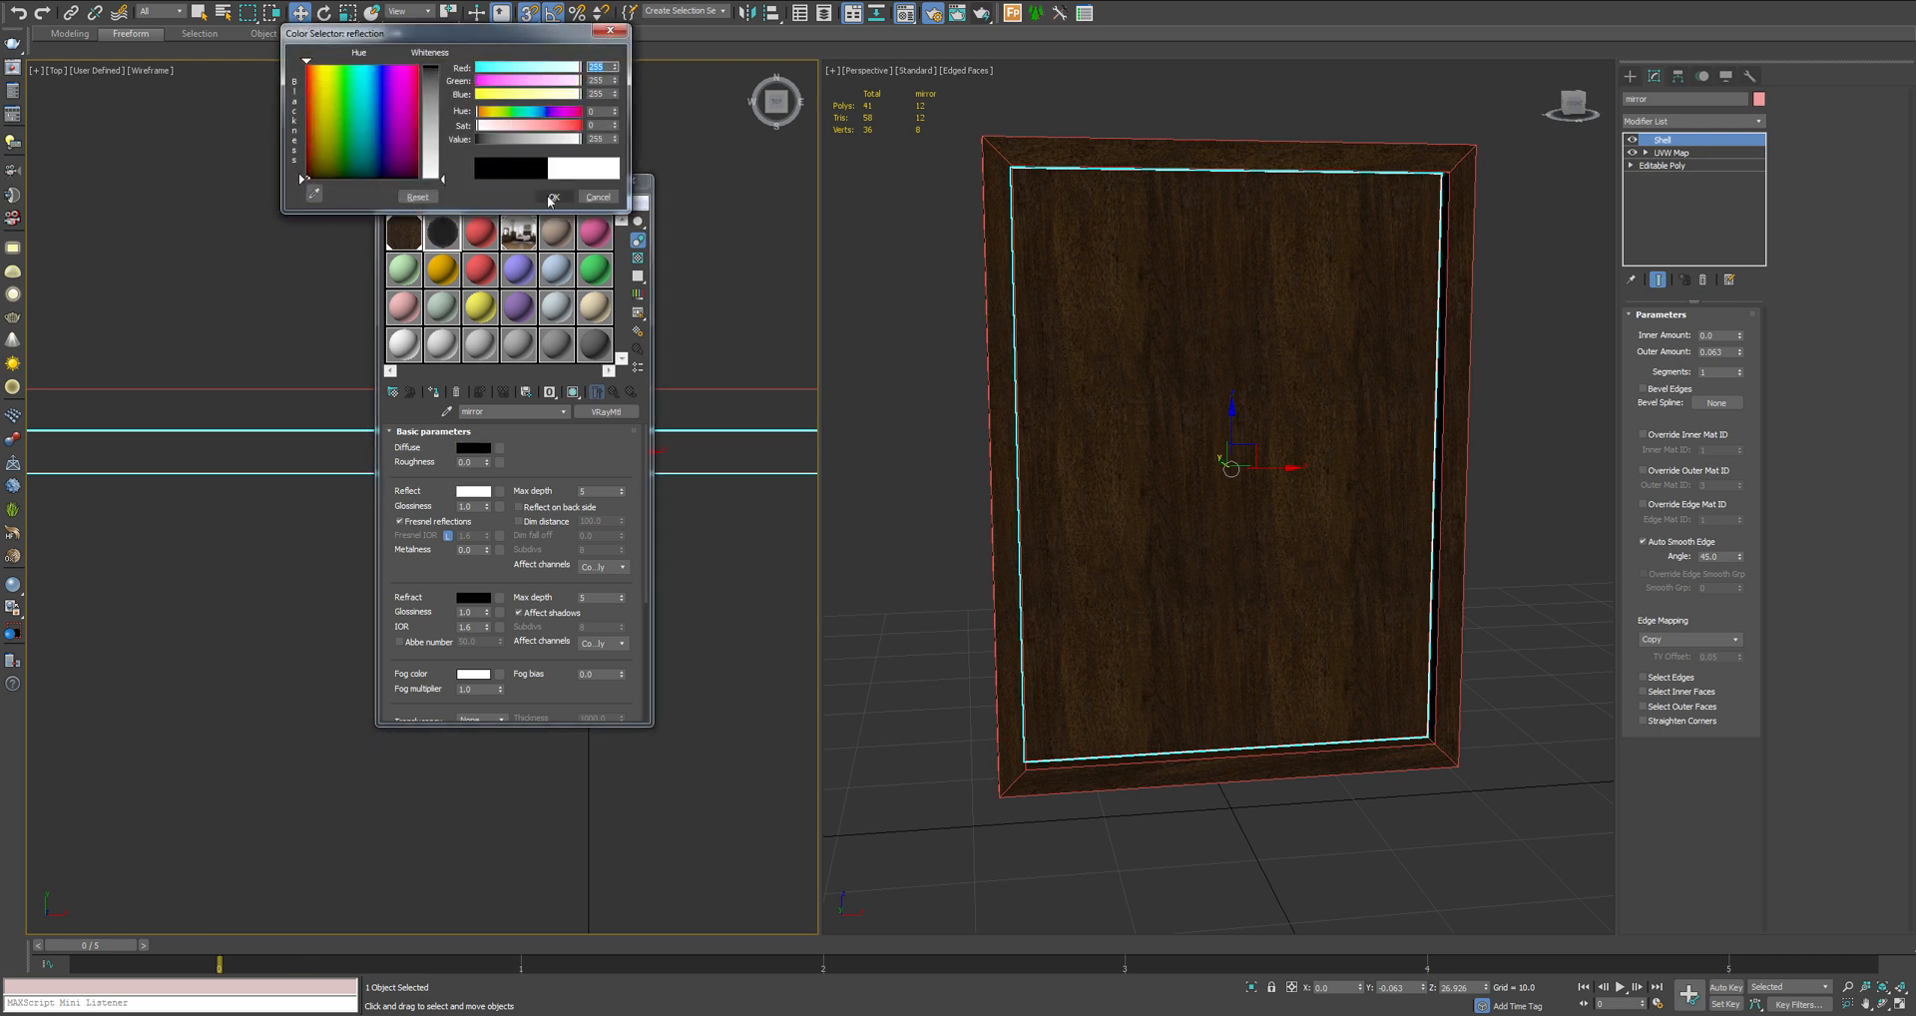
{"action": "left_click", "coordinate": [551, 198]}
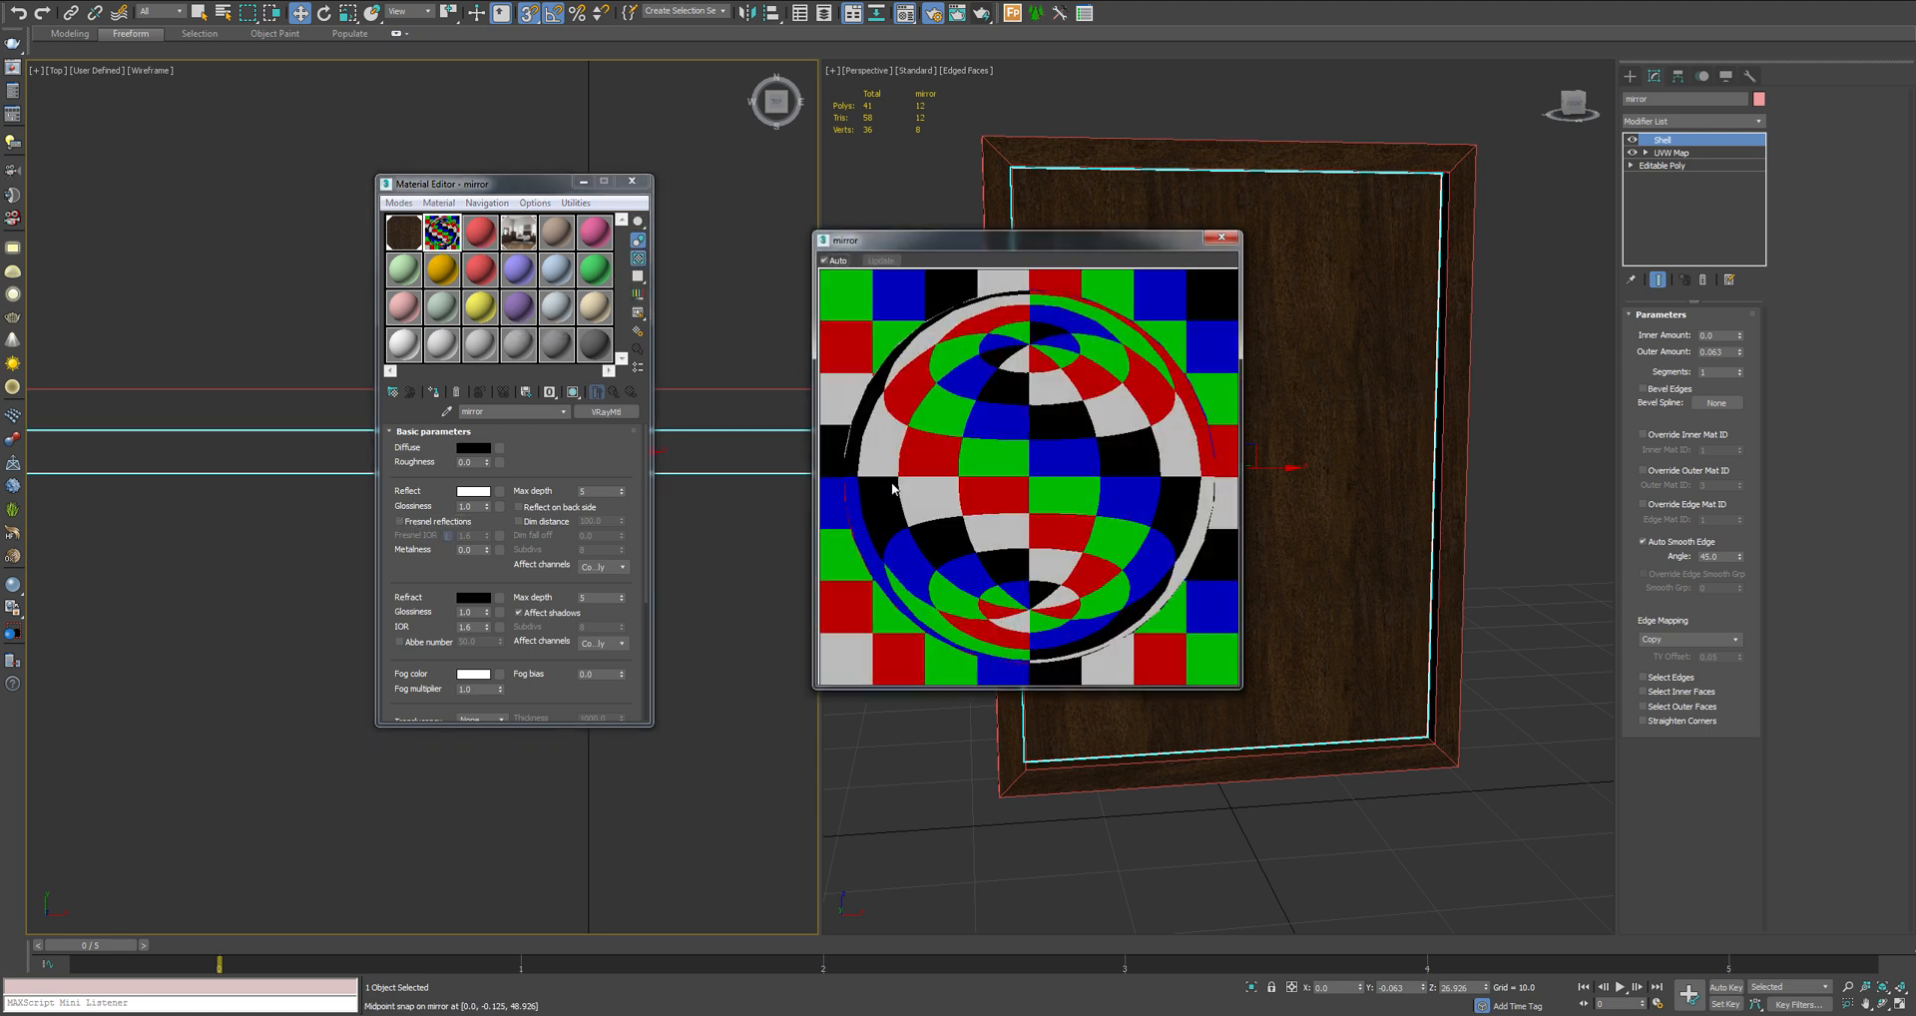
{"action": "left_click", "coordinate": [1218, 238]}
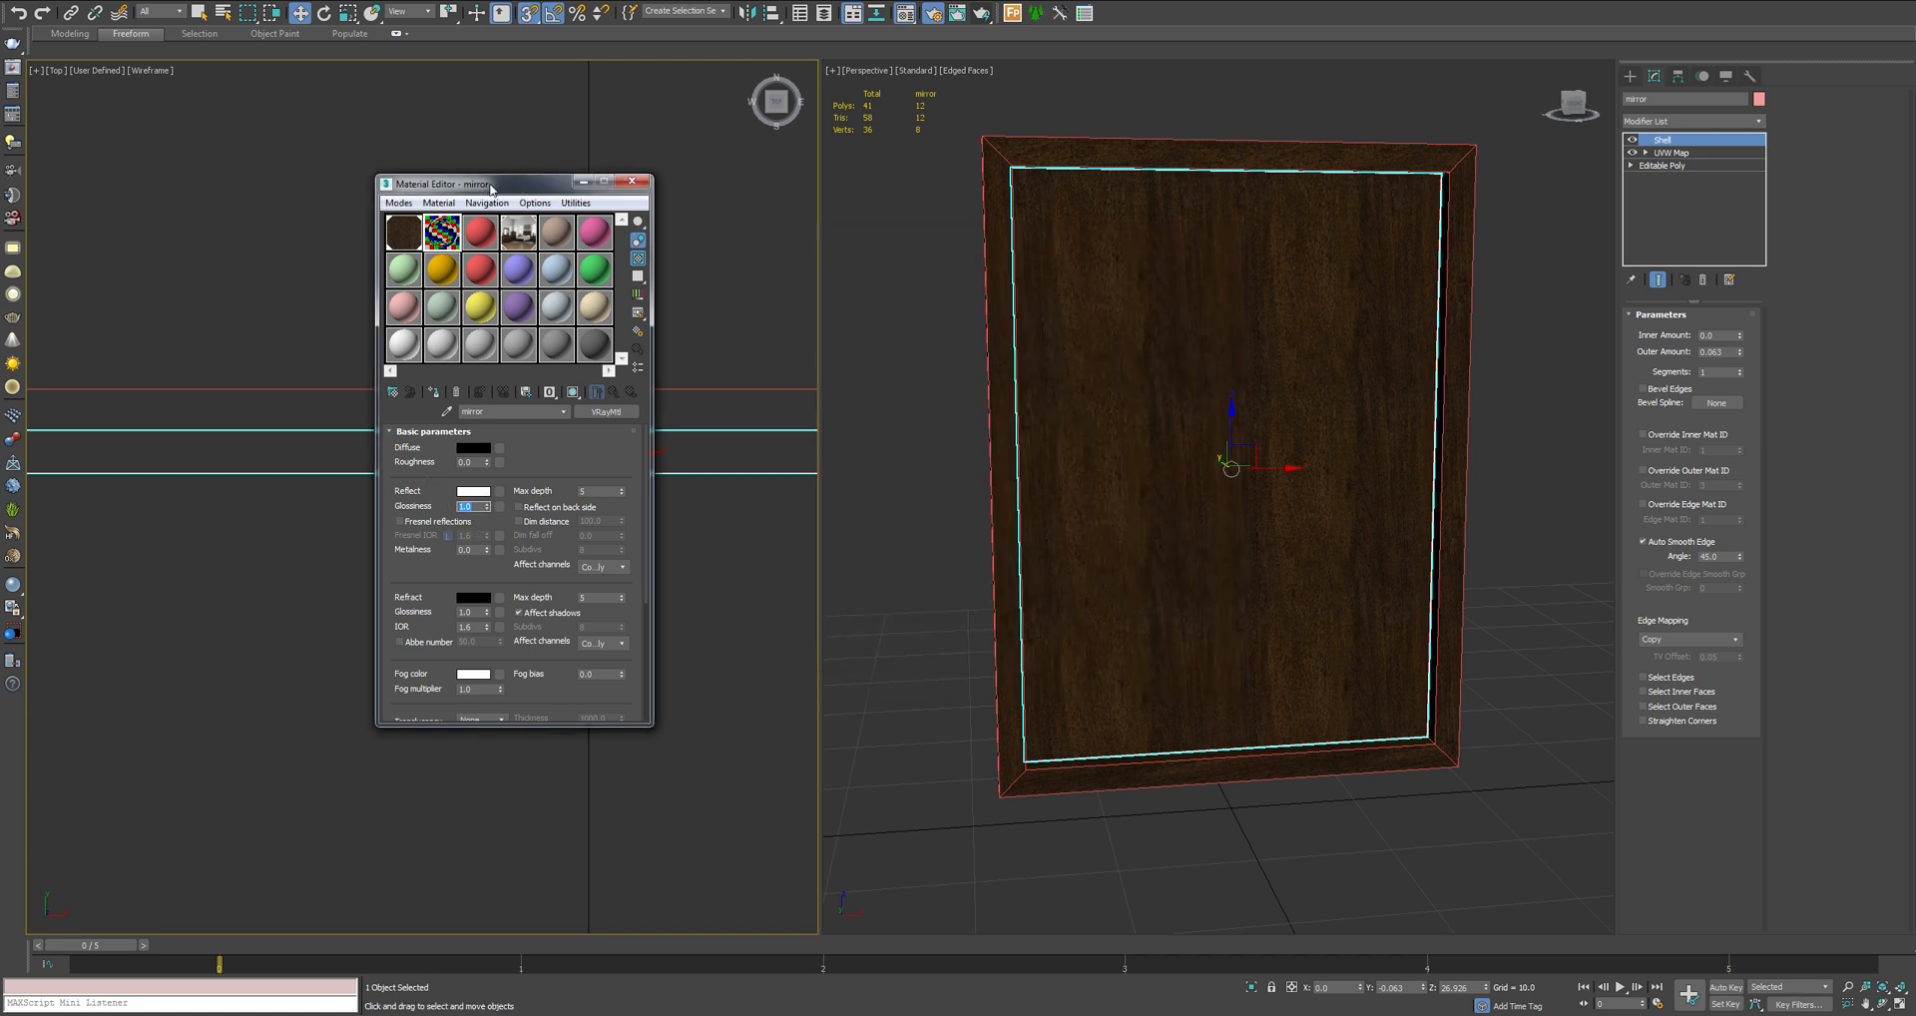
{"action": "left_click_drag", "start_coordinate": [477, 184], "coordinate": [435, 188]}
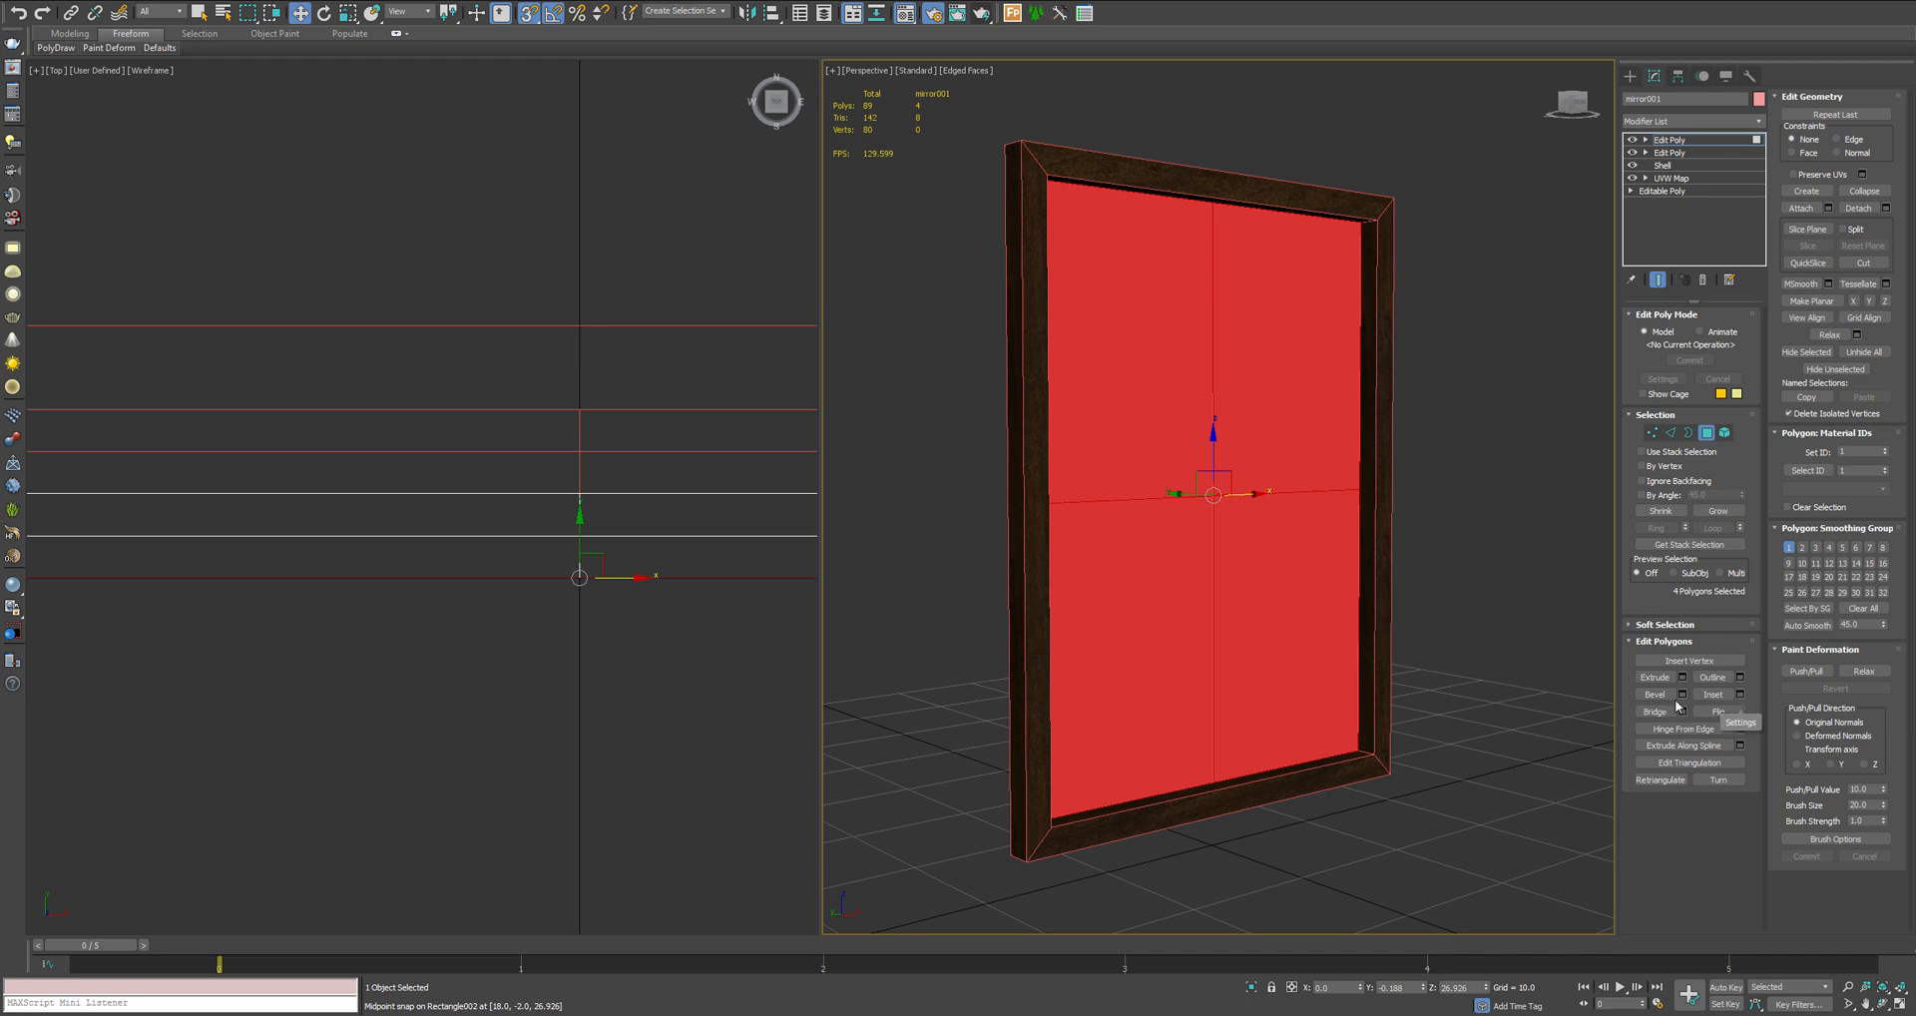
Bevel the copied pane's polygons through the Bevel settings caddy
{"action": "left_click", "coordinate": [1651, 695]}
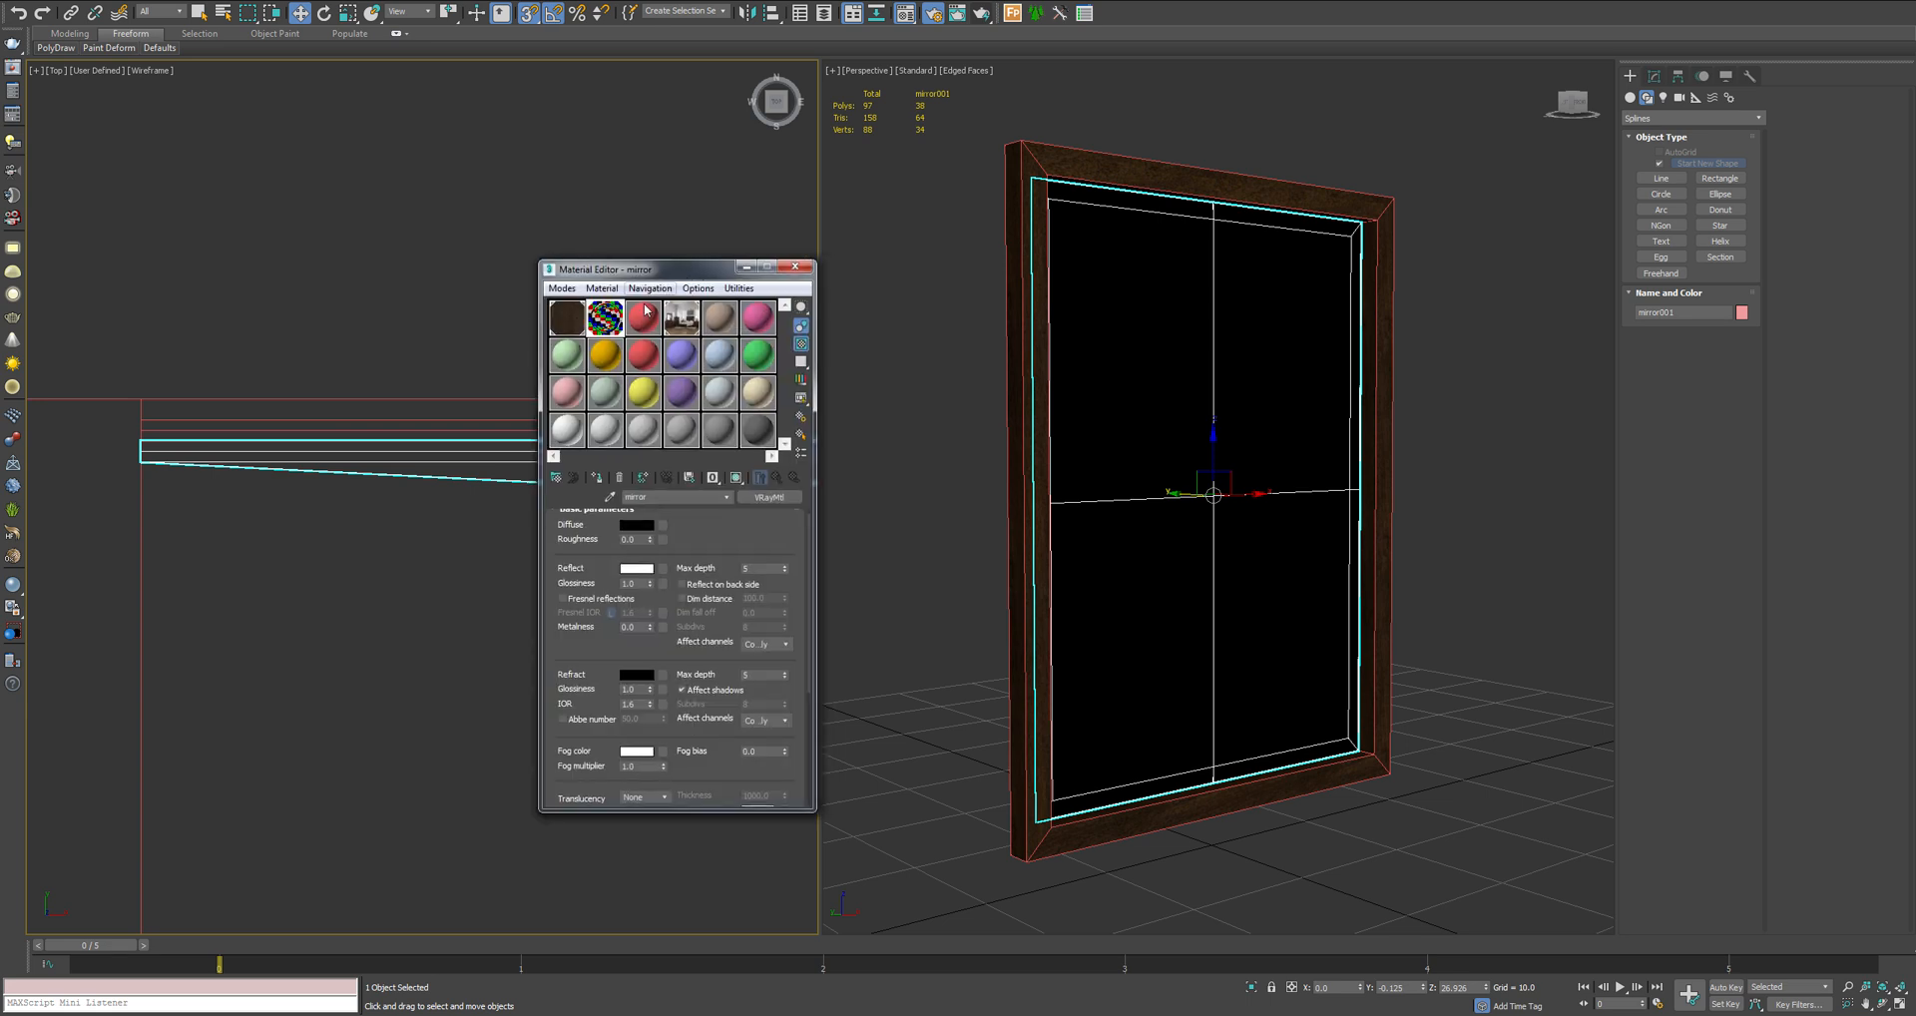
Create VRayMtl 'glass' with white diffuse and reflection and an unlocked, raised Fresnel IOR
{"action": "left_click", "coordinate": [643, 318]}
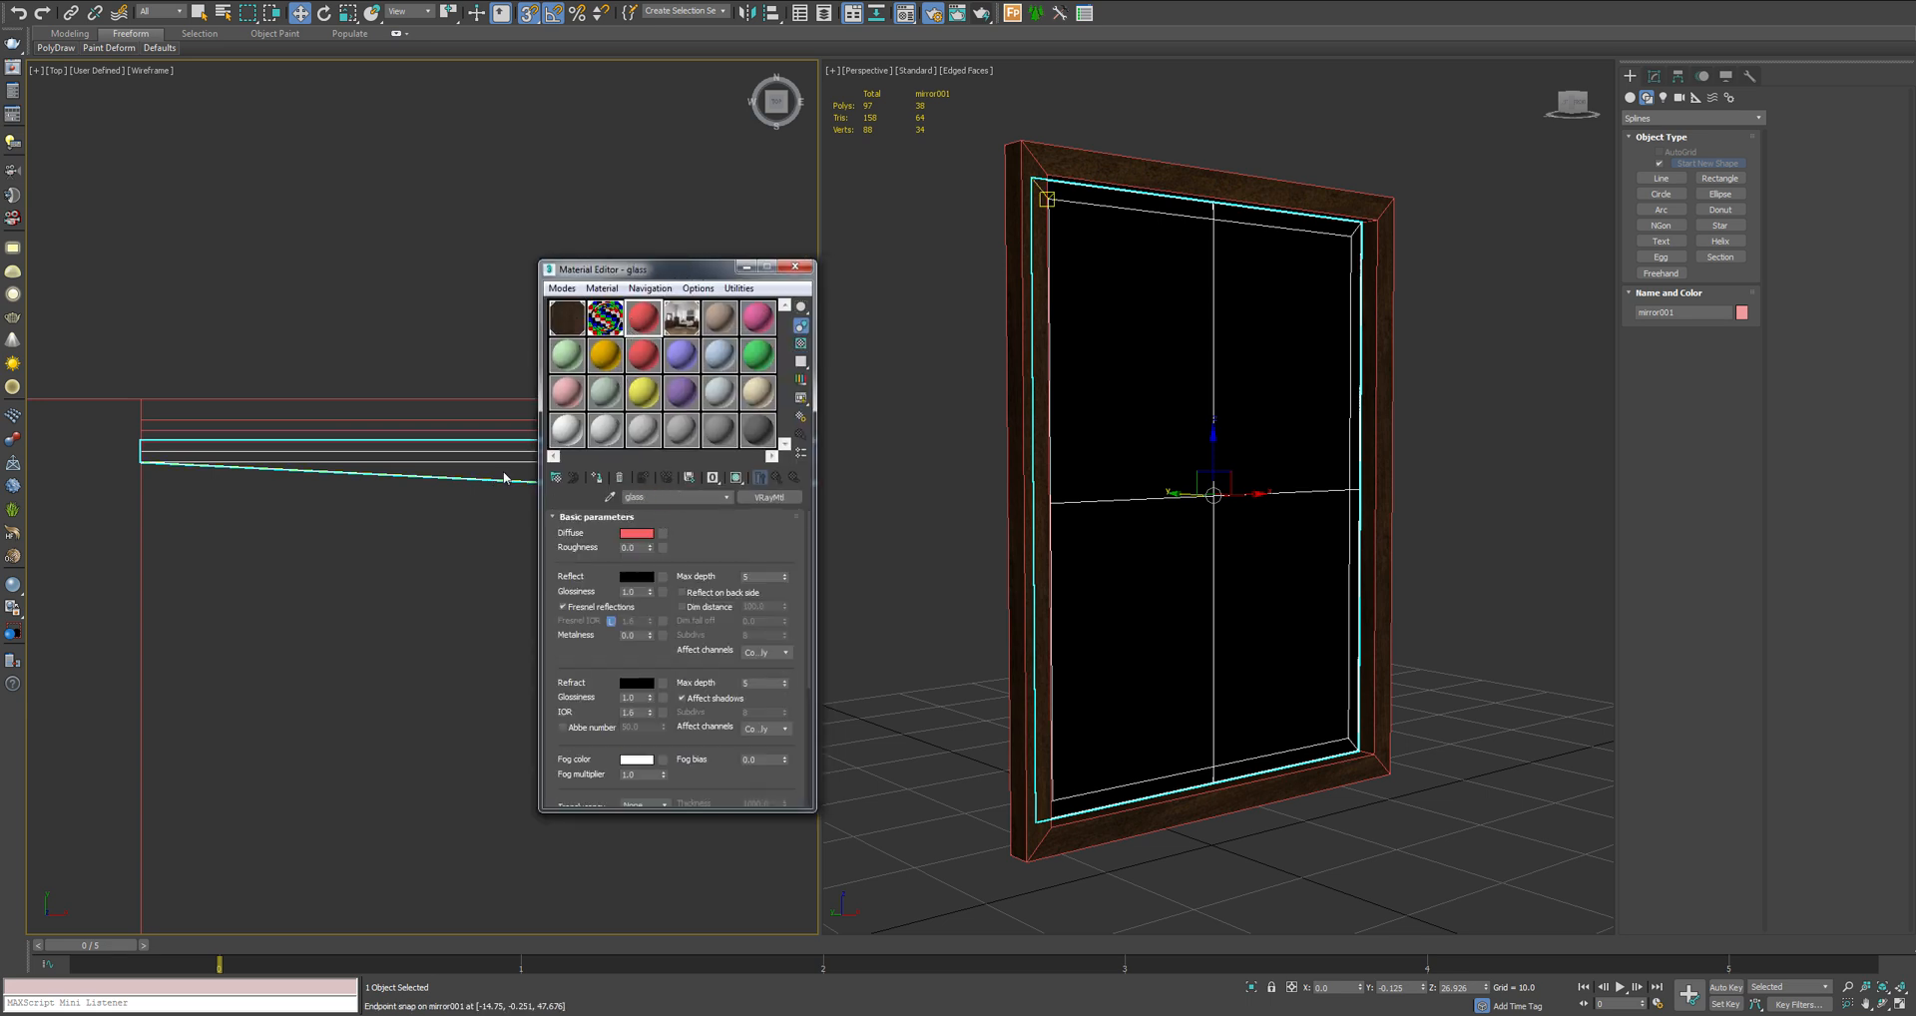
{"action": "left_click", "coordinate": [636, 533]}
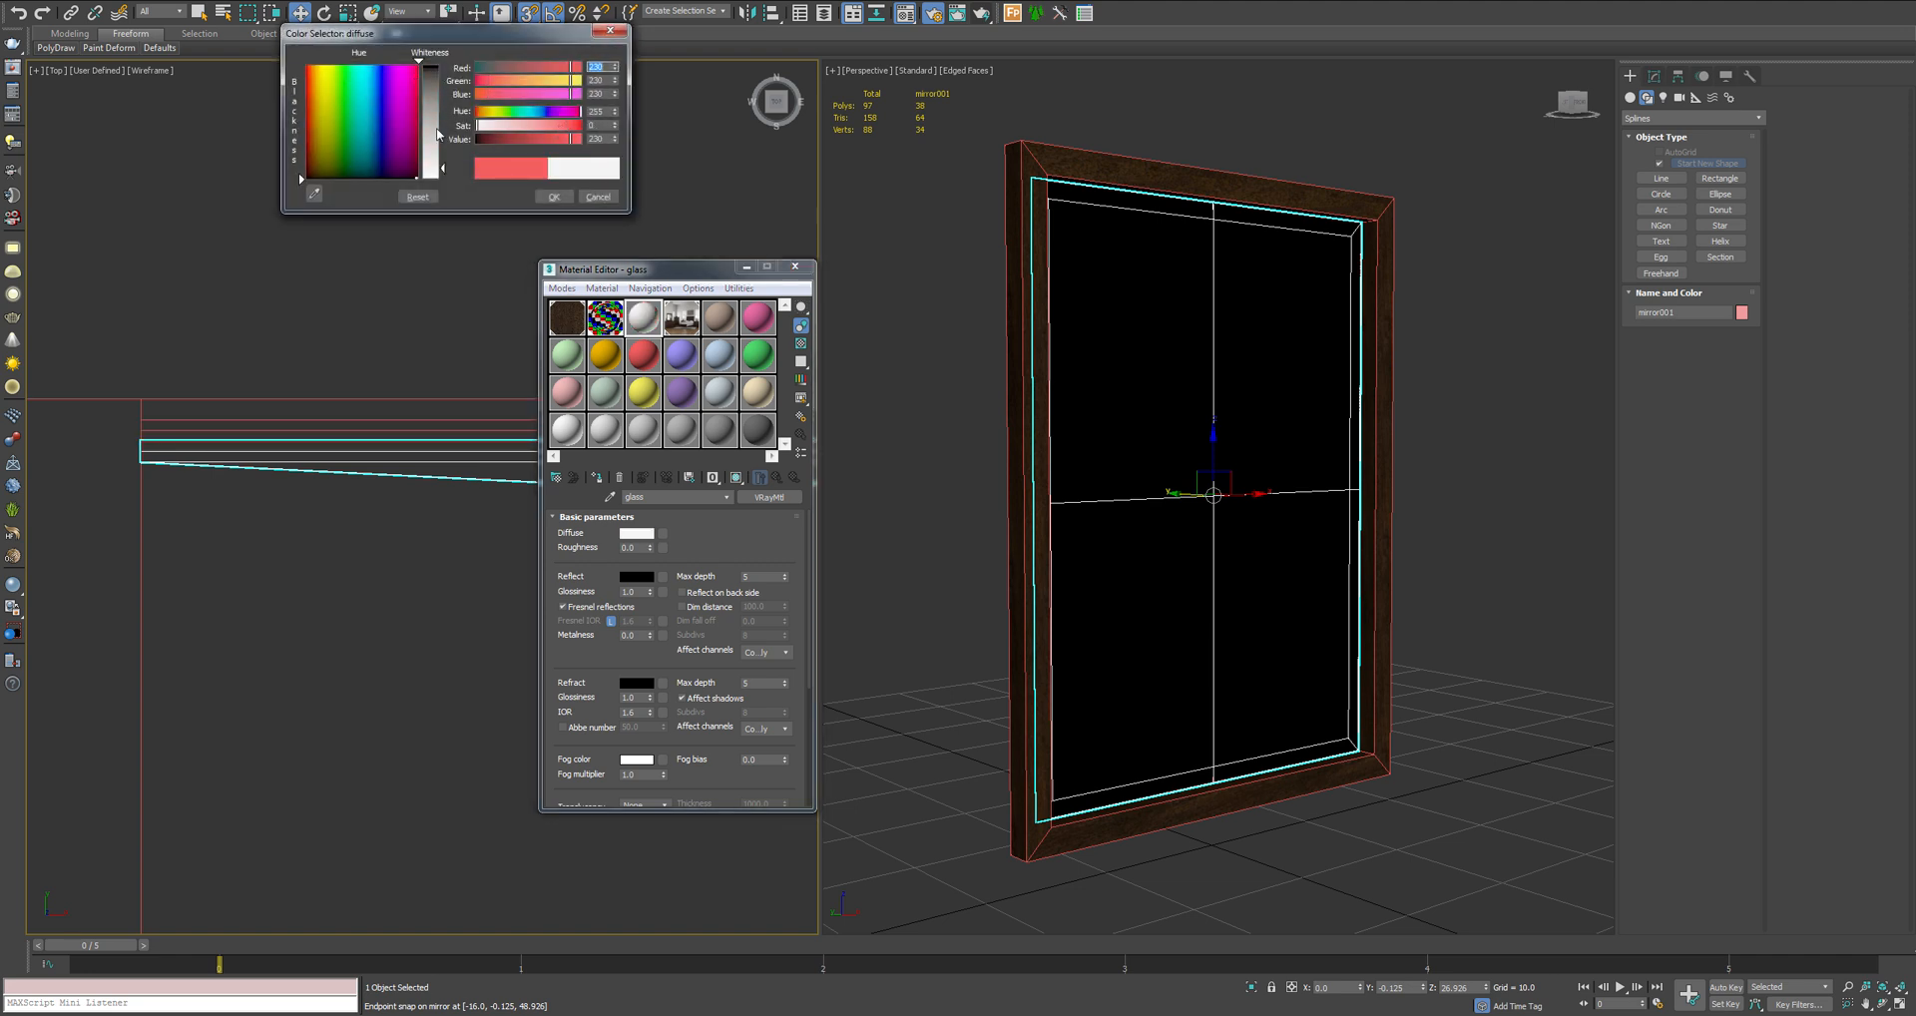
{"action": "left_click", "coordinate": [598, 196]}
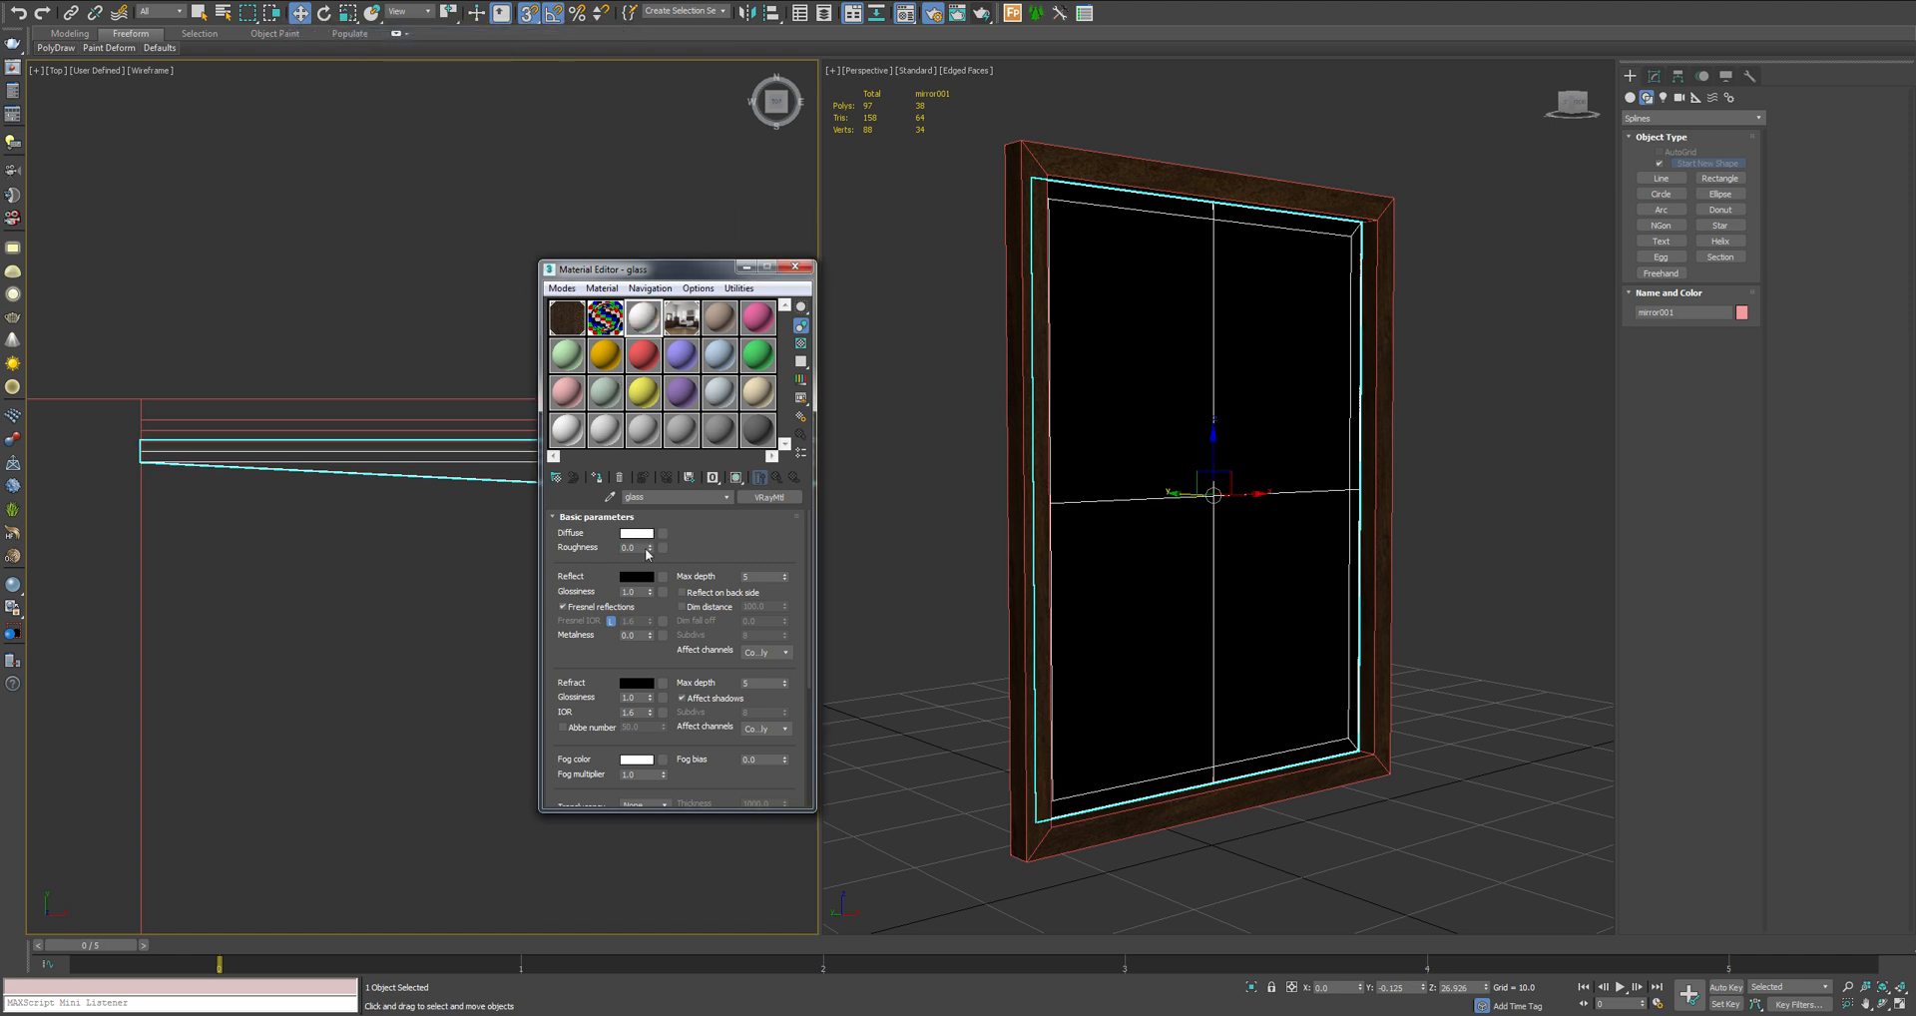
{"action": "left_click", "coordinate": [637, 577]}
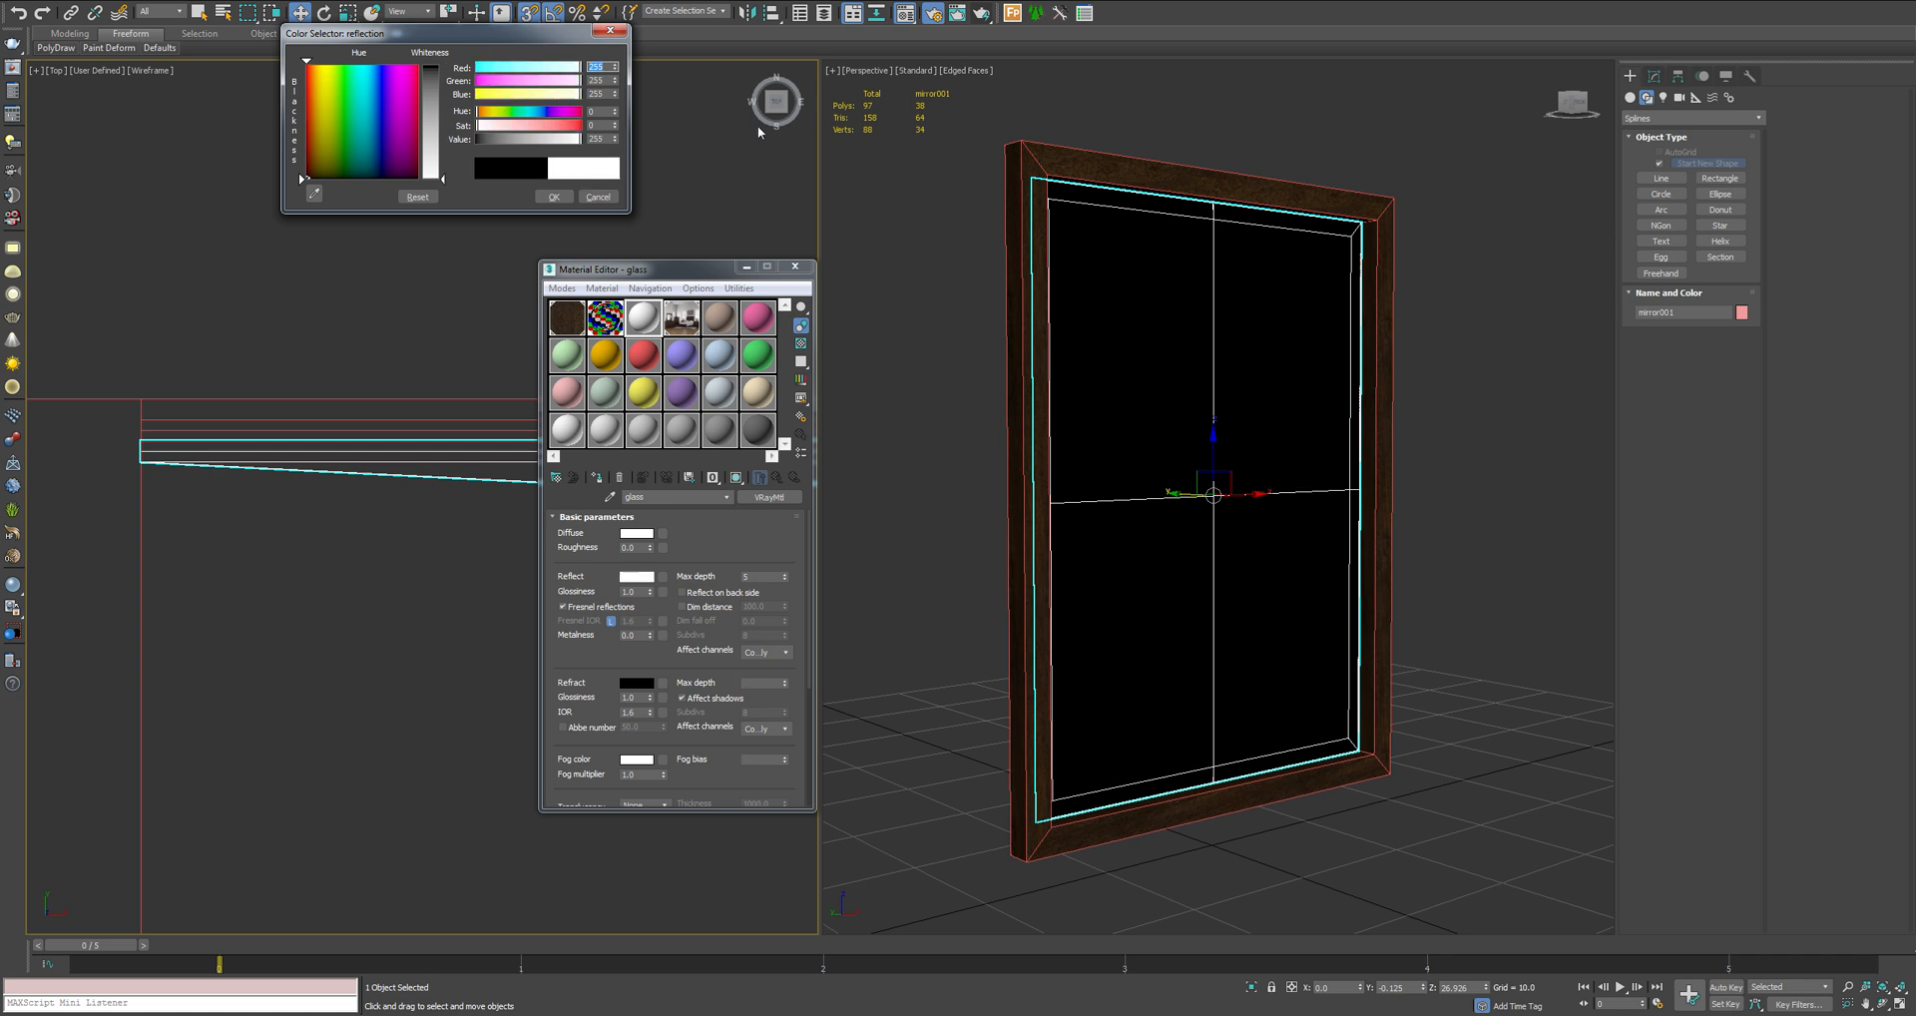
{"action": "left_click", "coordinate": [555, 198]}
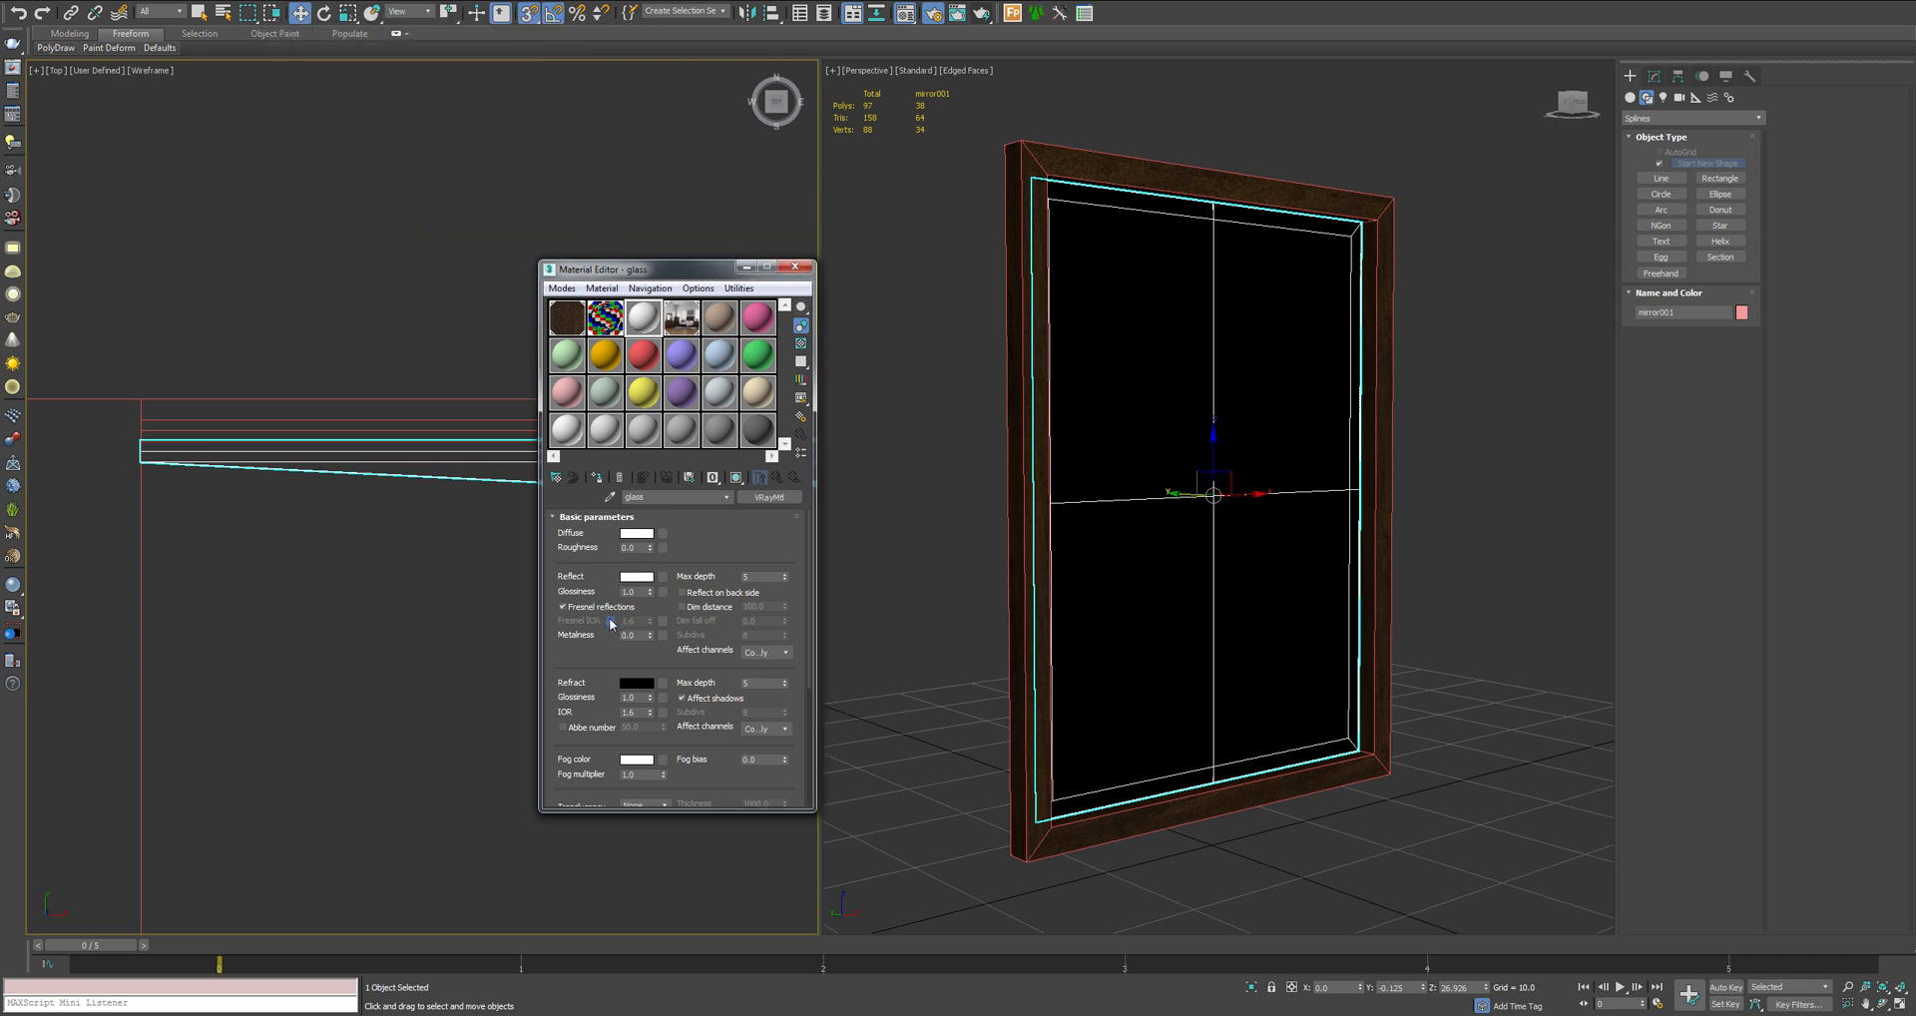
{"action": "left_click", "coordinate": [610, 620]}
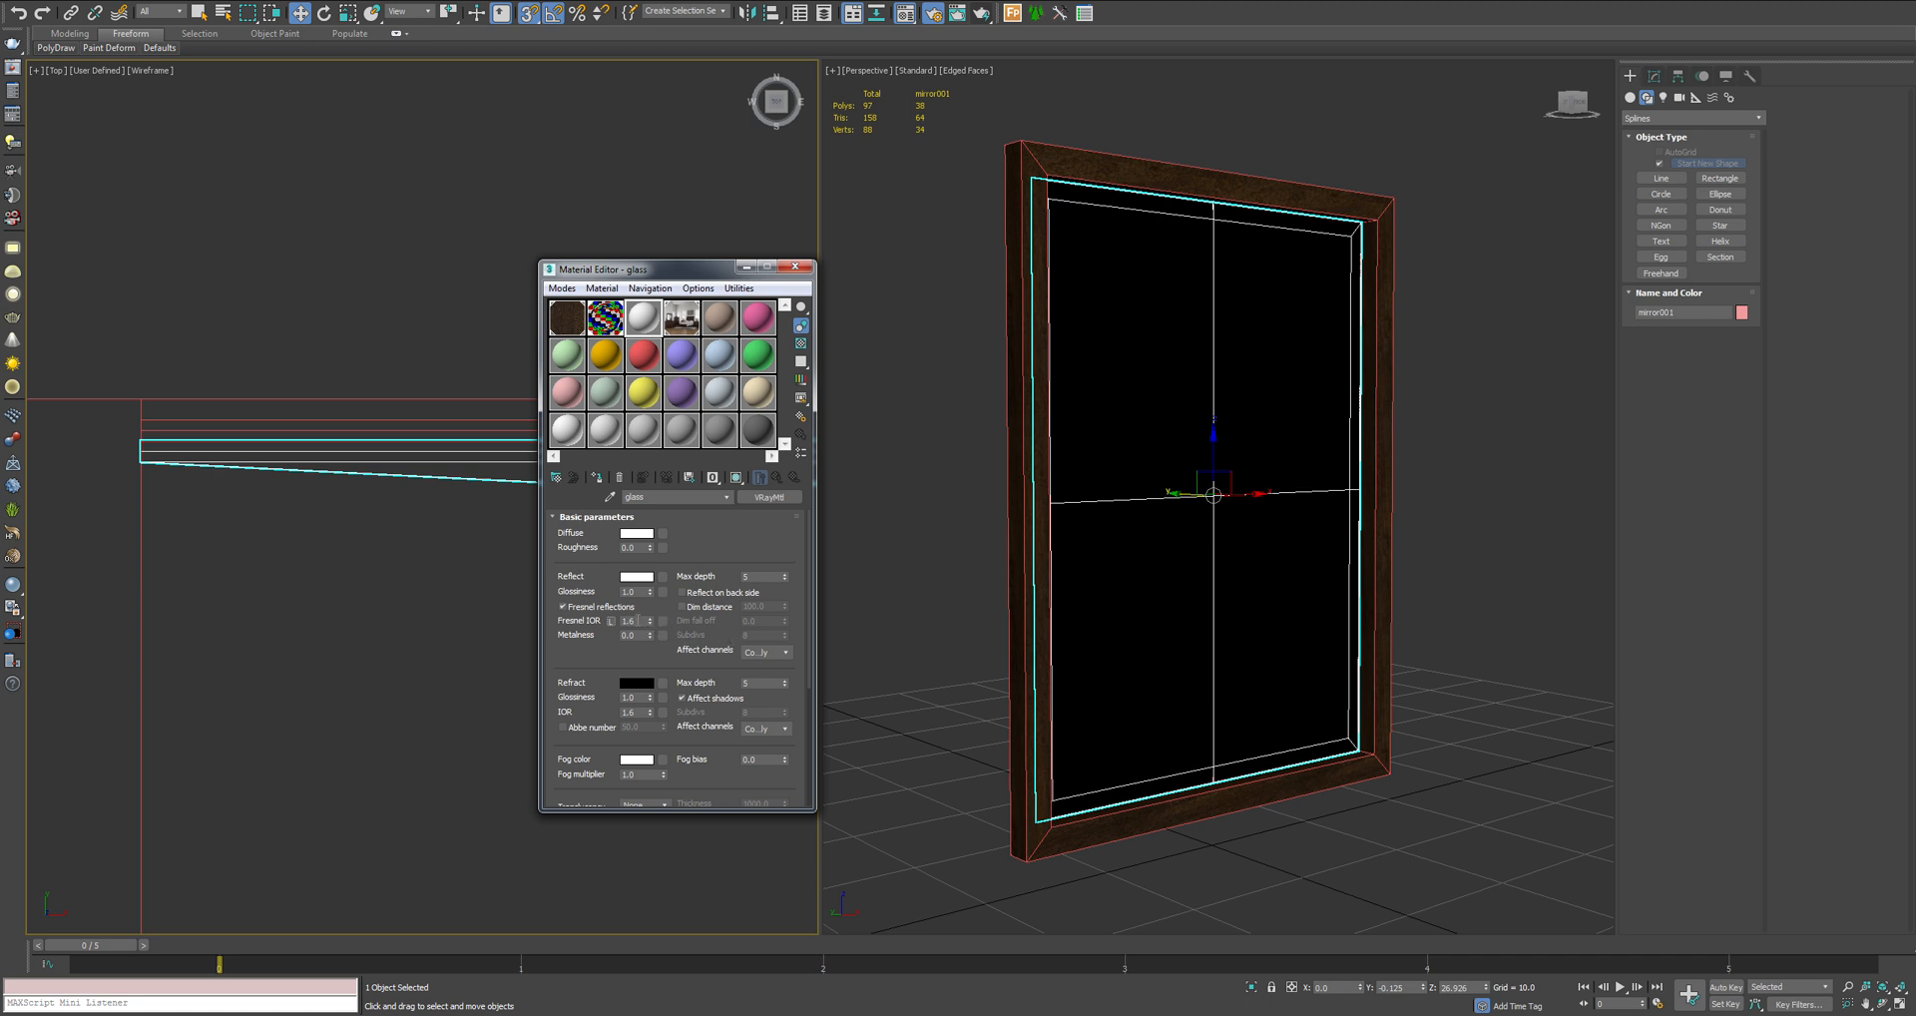
{"action": "left_click", "coordinate": [631, 621]}
{"action": "type", "text": "2.5"}
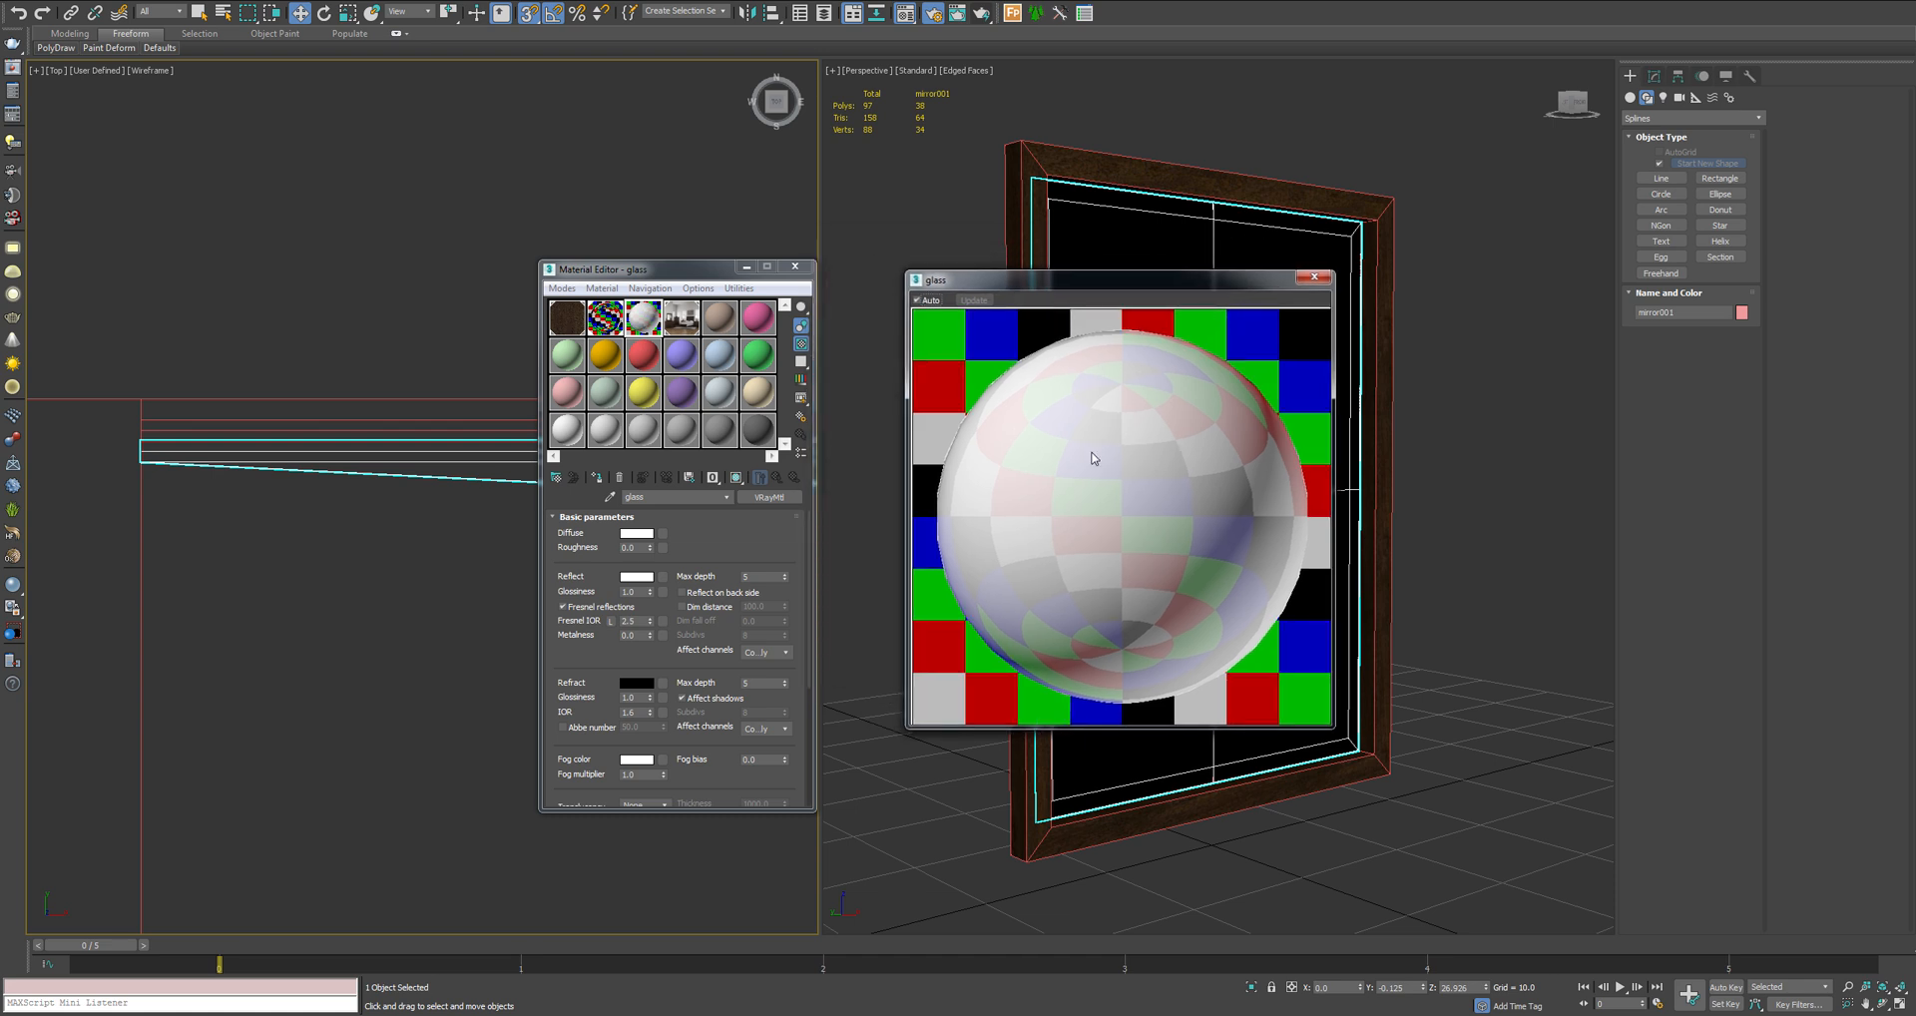
{"action": "mouse_move", "coordinate": [619, 671]}
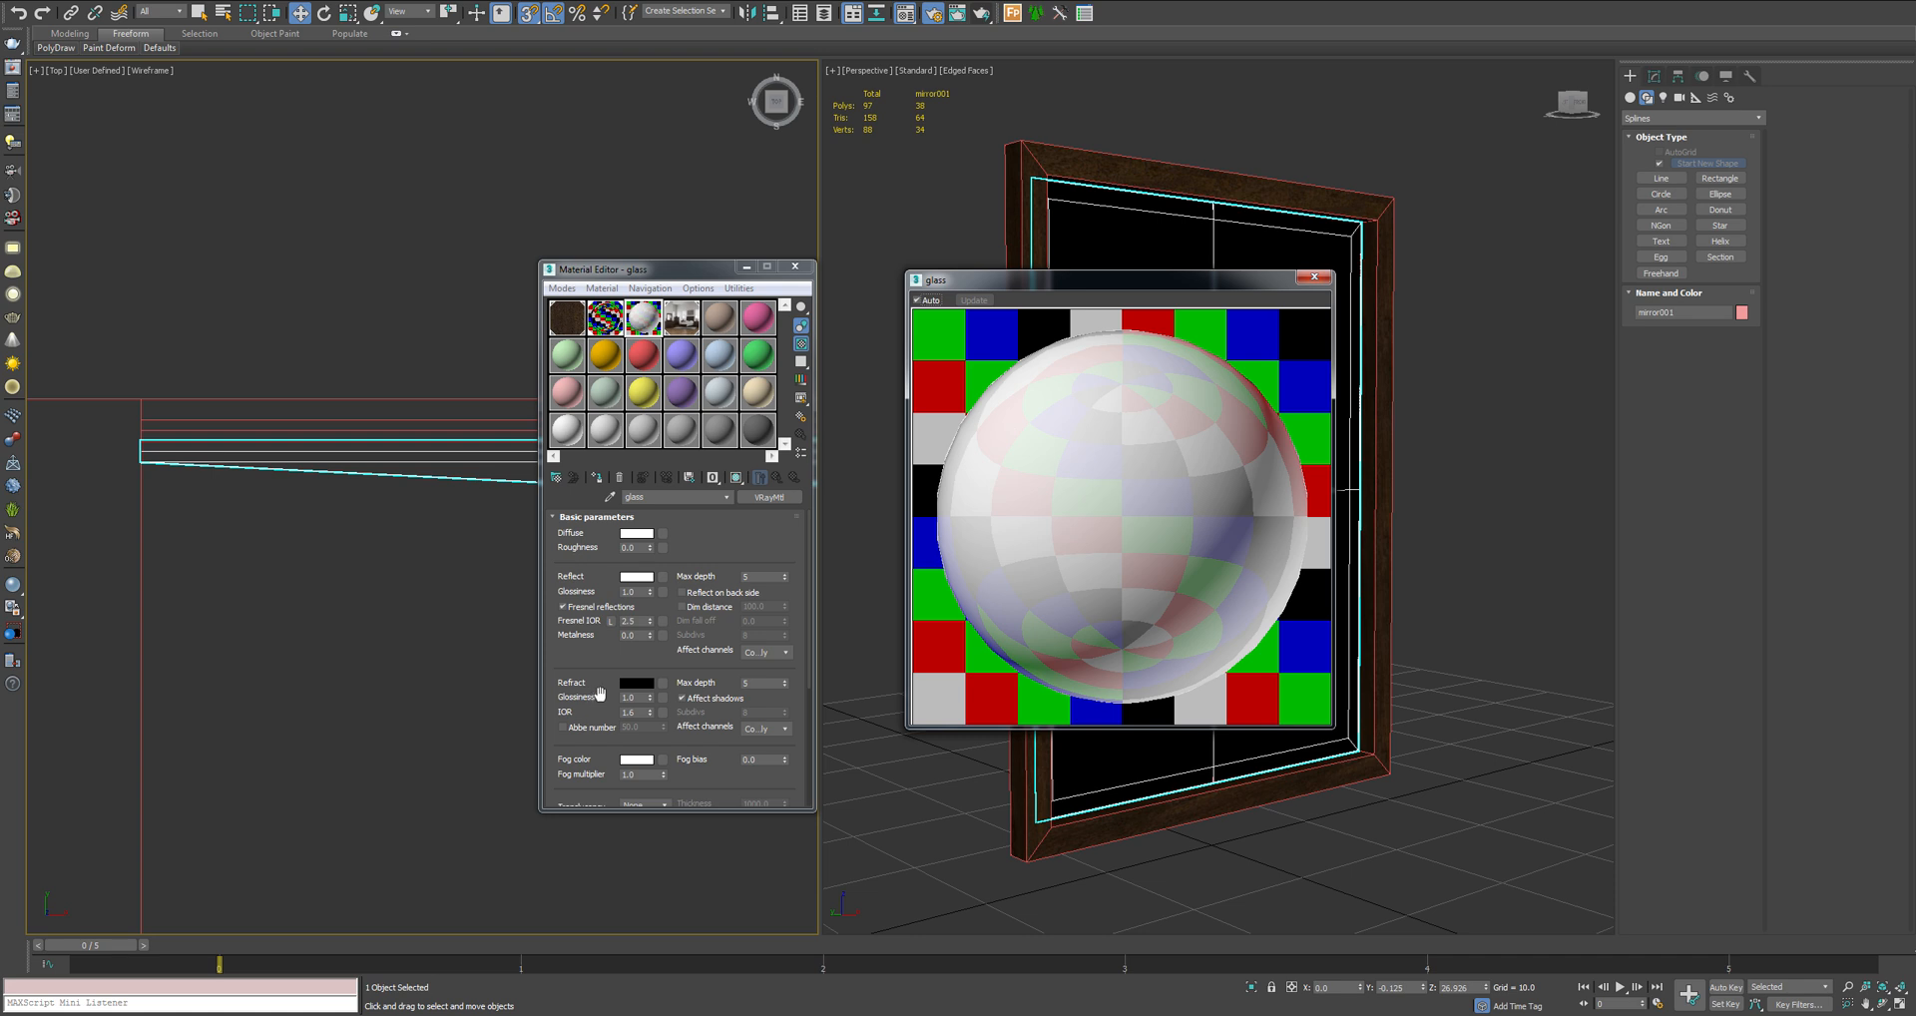
Set the glass material's Refract colour to full white (Value 255) and close the material editor
{"action": "left_click", "coordinate": [639, 682]}
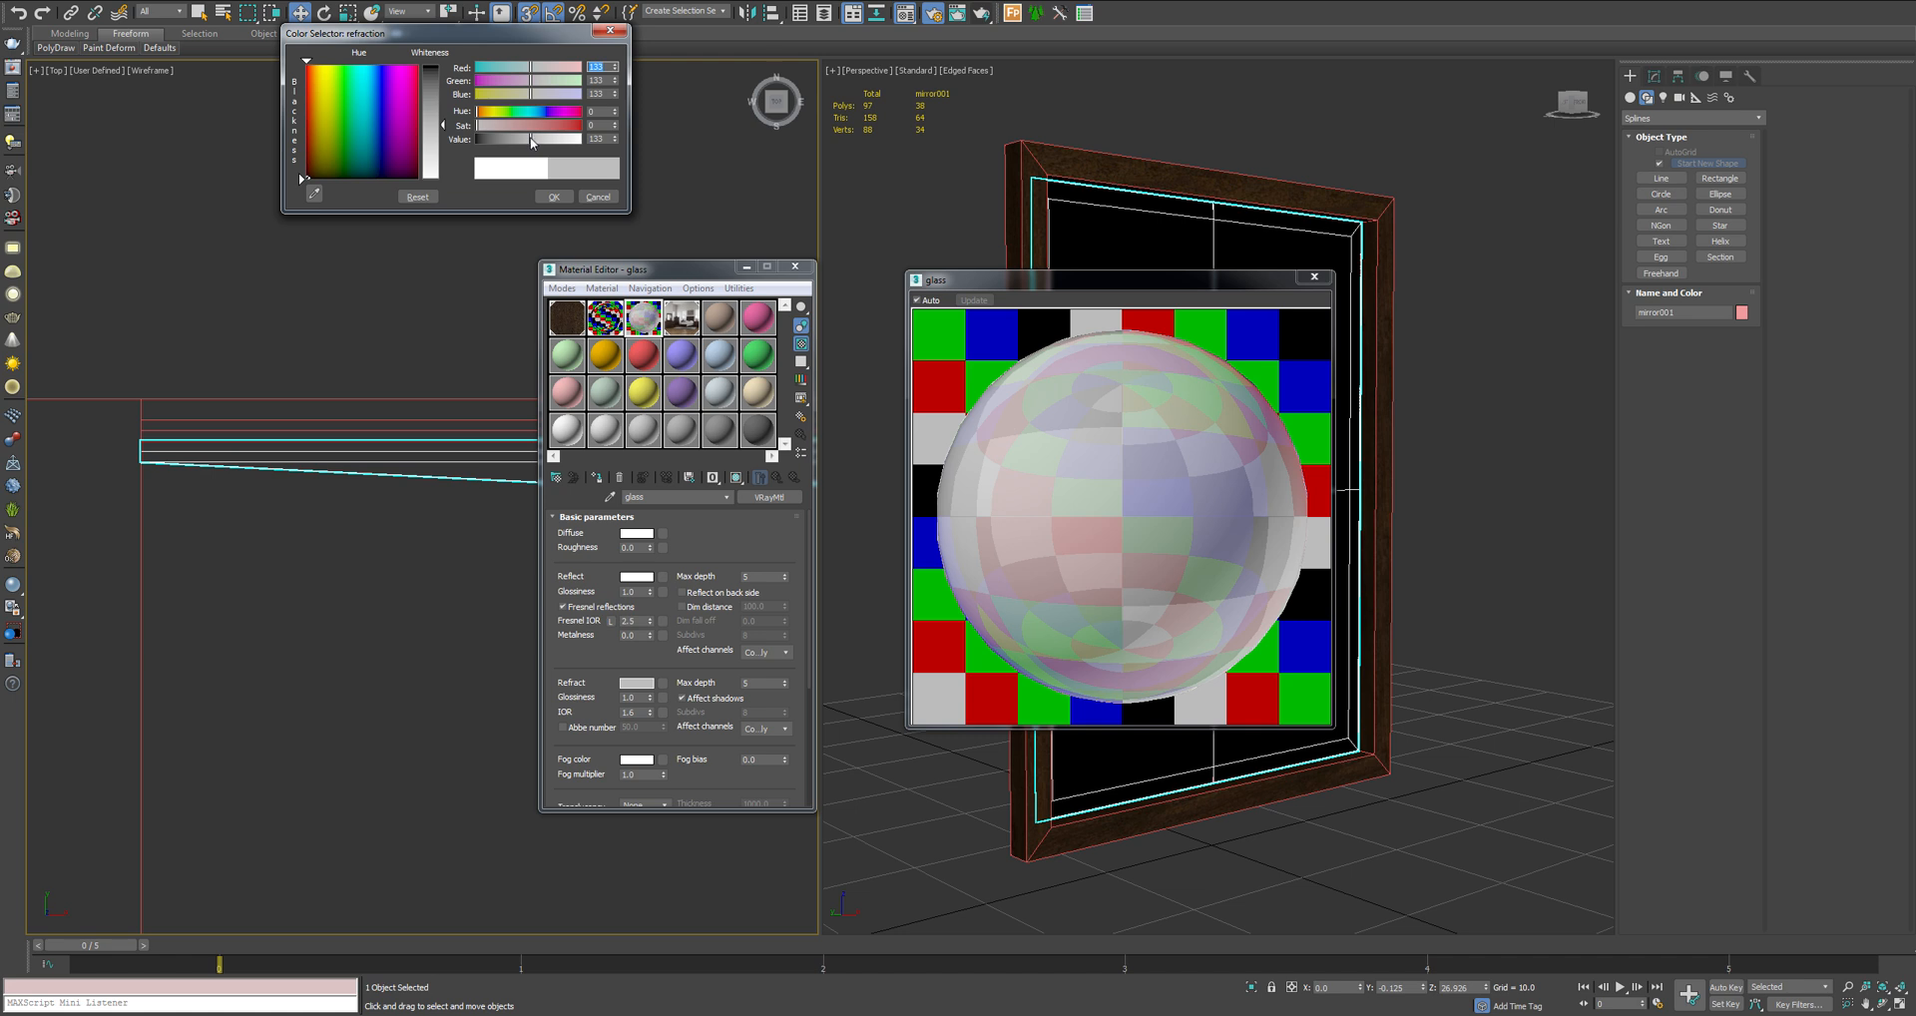
{"action": "left_click_drag", "start_coordinate": [531, 137], "coordinate": [616, 138]}
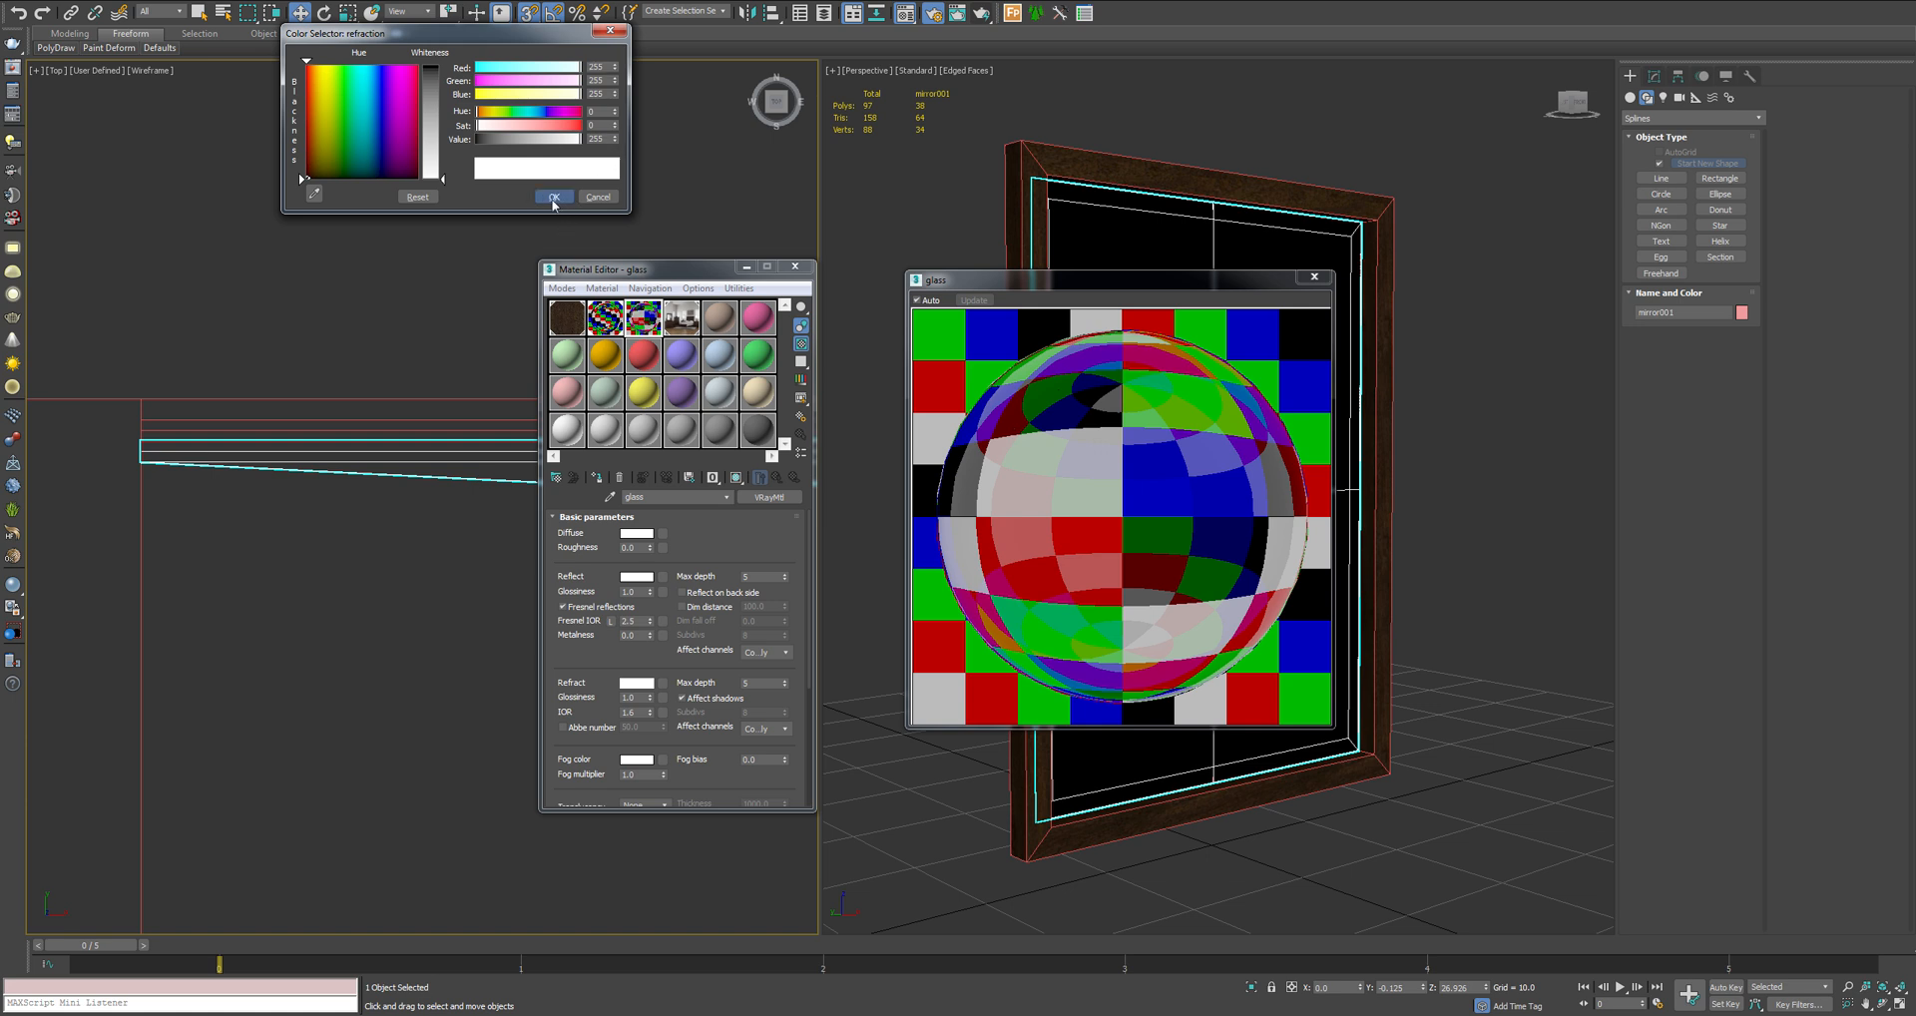
{"action": "left_click", "coordinate": [555, 198]}
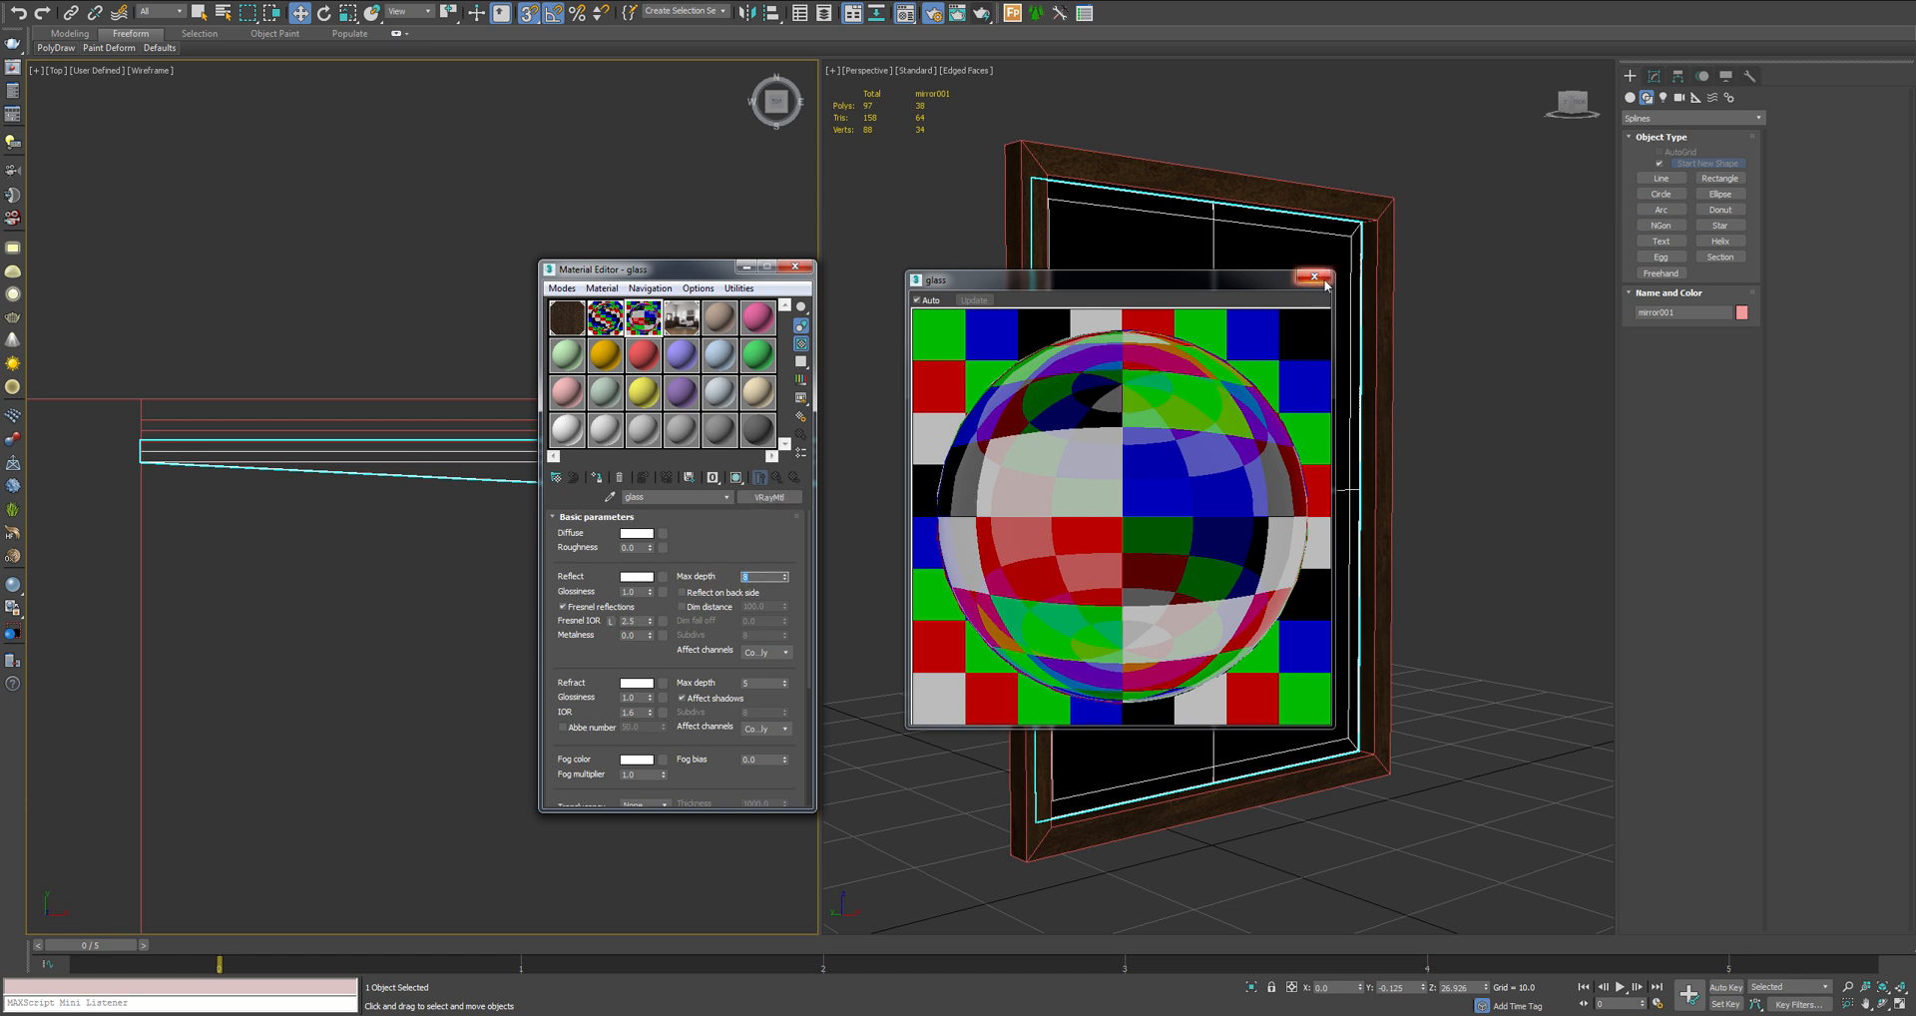
{"action": "left_click", "coordinate": [1313, 277]}
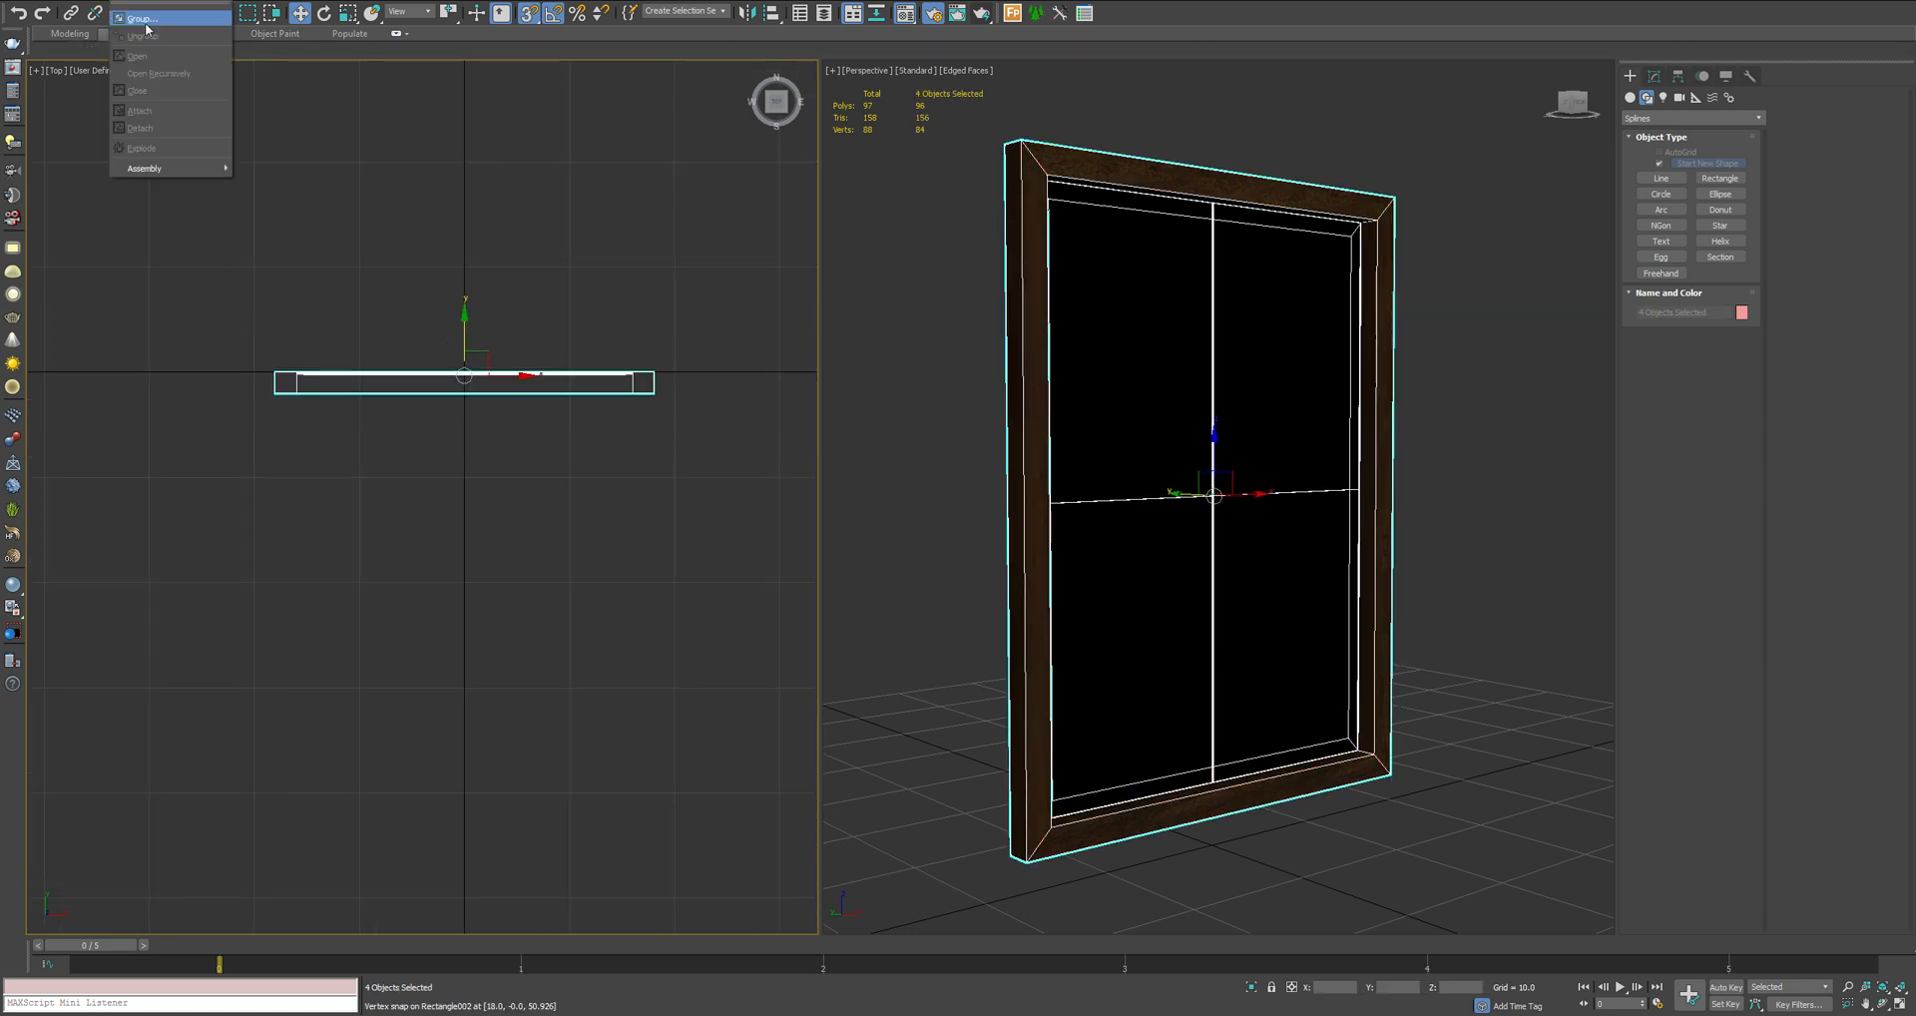
Group the selected mirror parts into one group named Mirror
{"action": "left_click", "coordinate": [148, 18]}
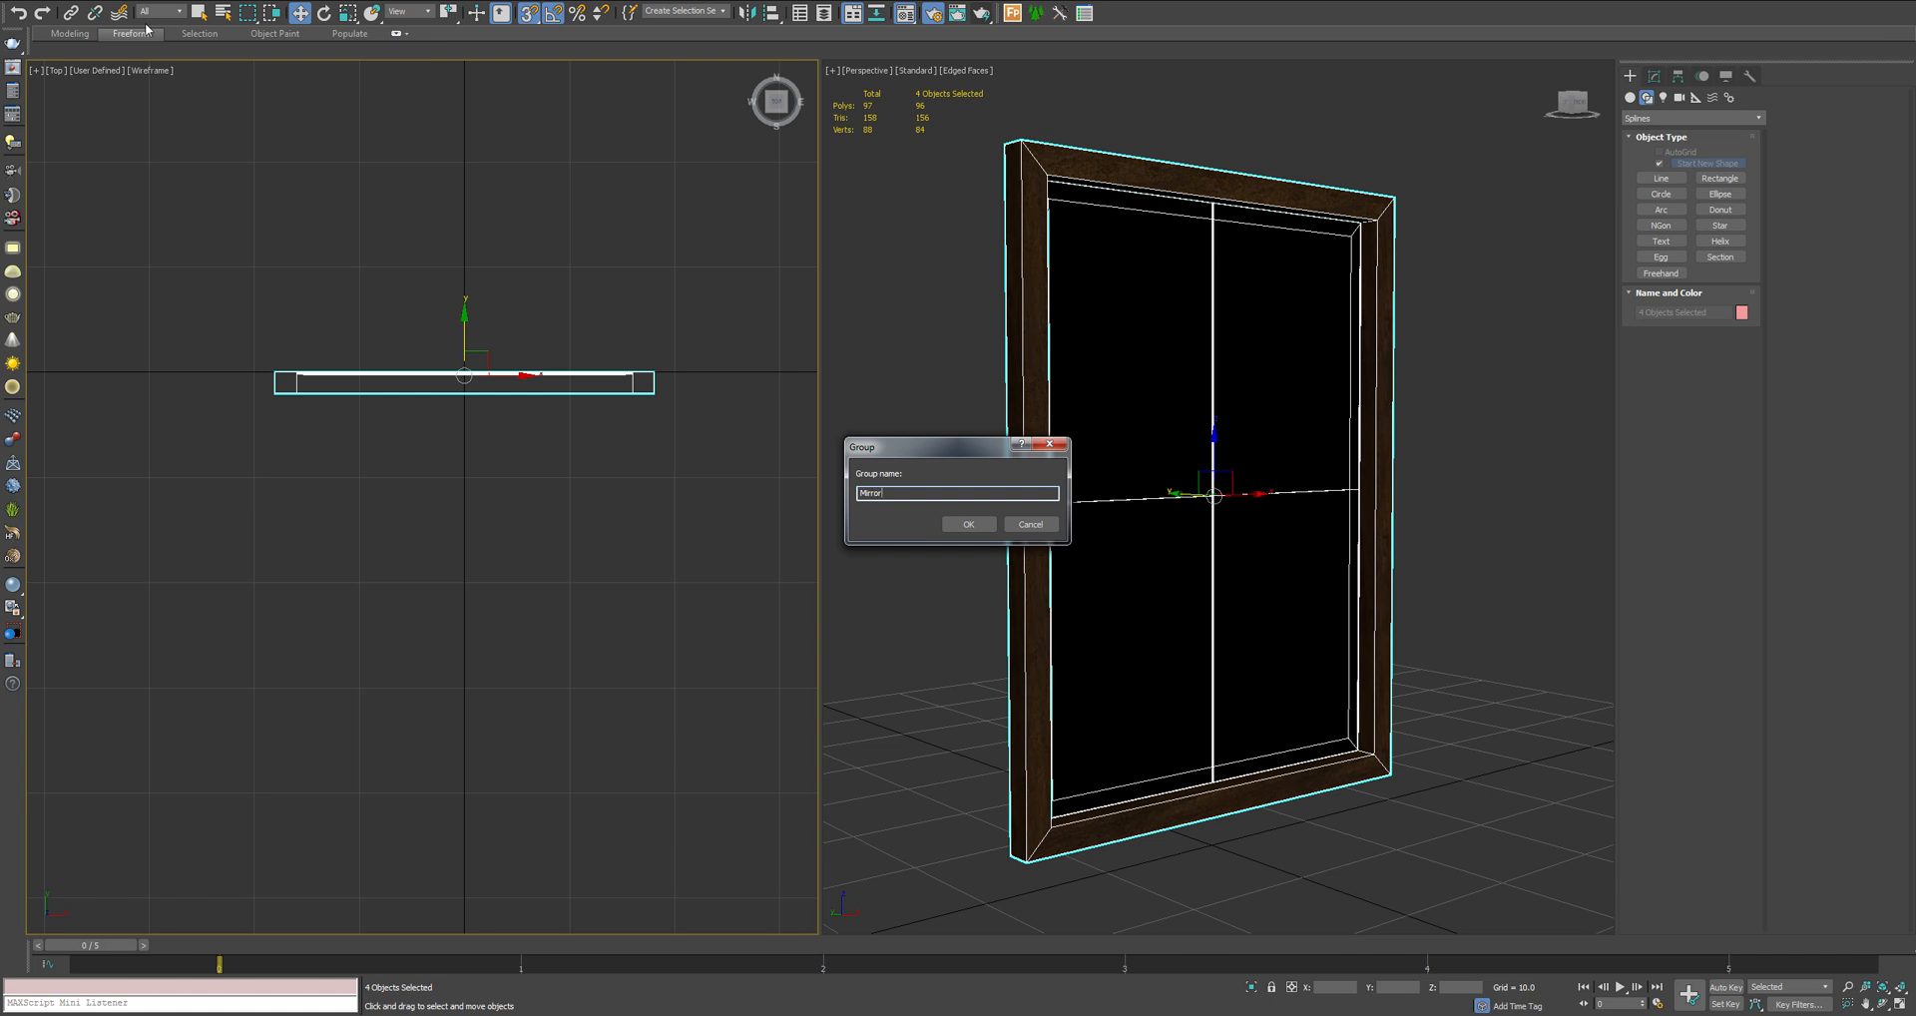
{"action": "left_click", "coordinate": [970, 525]}
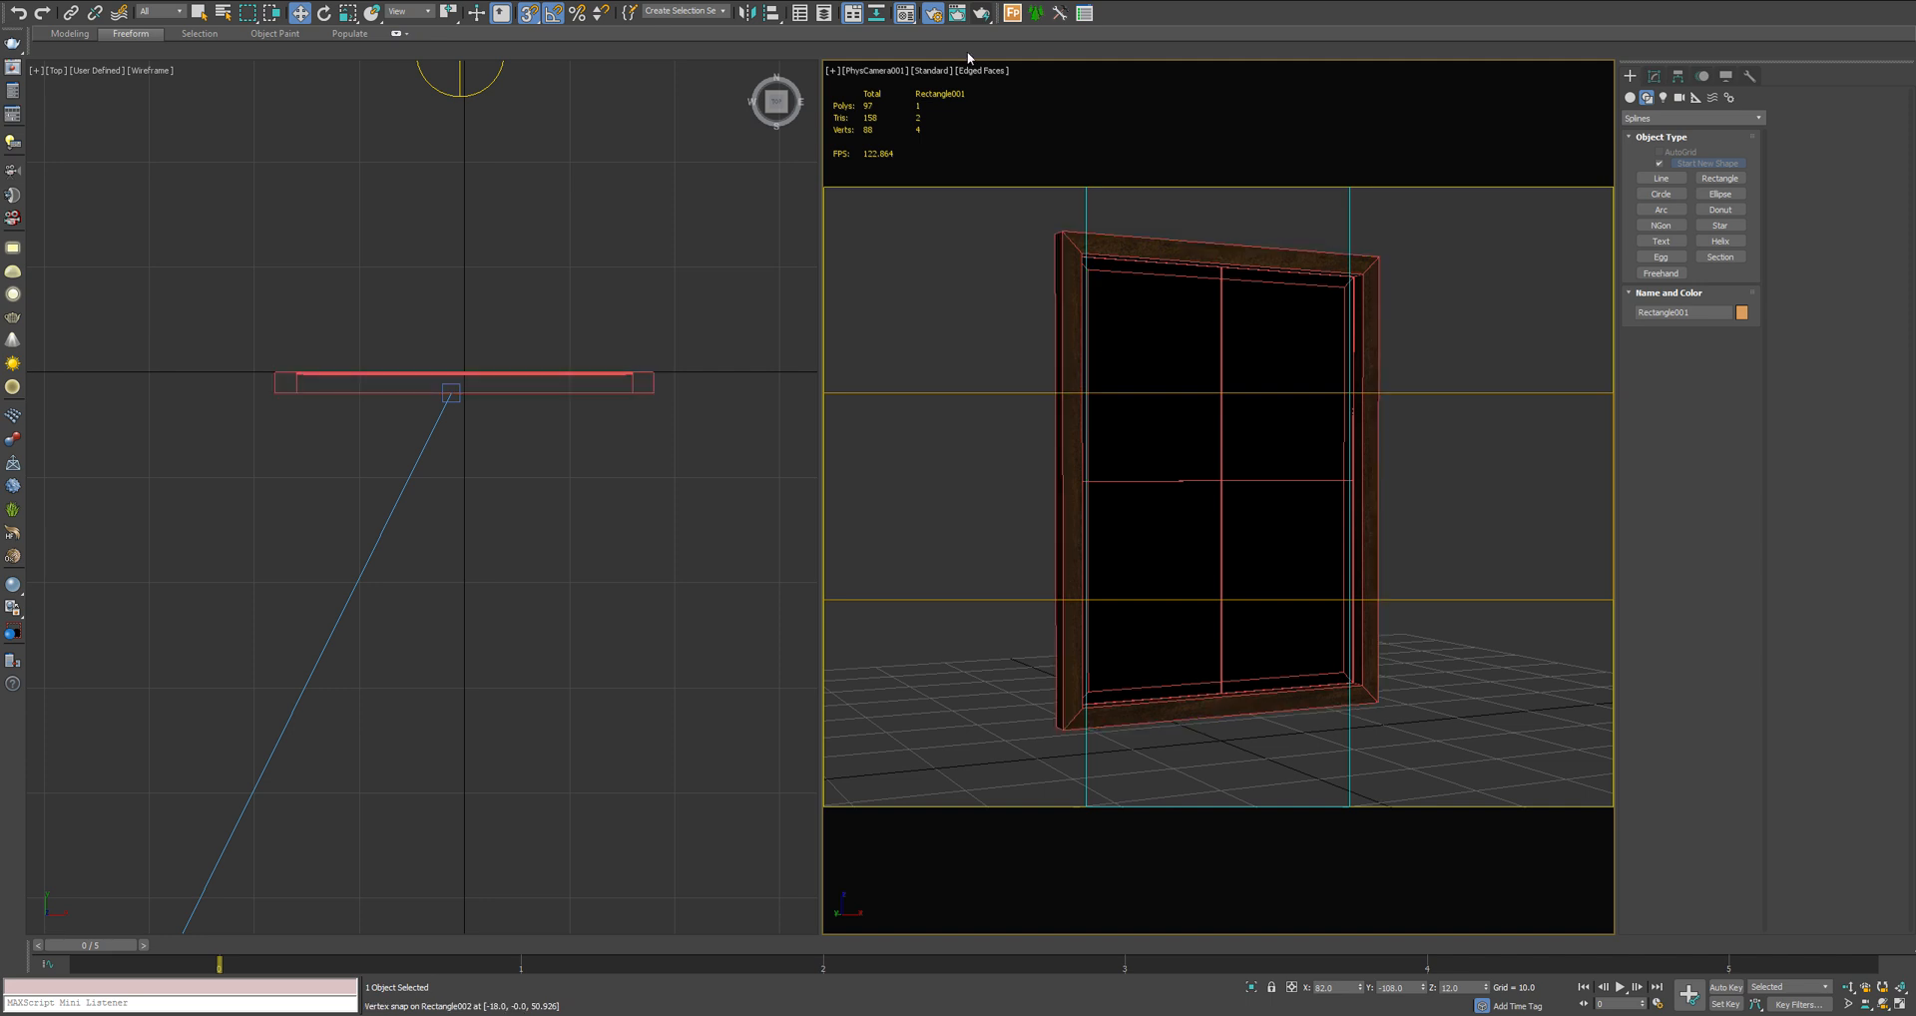
{"action": "mouse_move", "coordinate": [980, 14]}
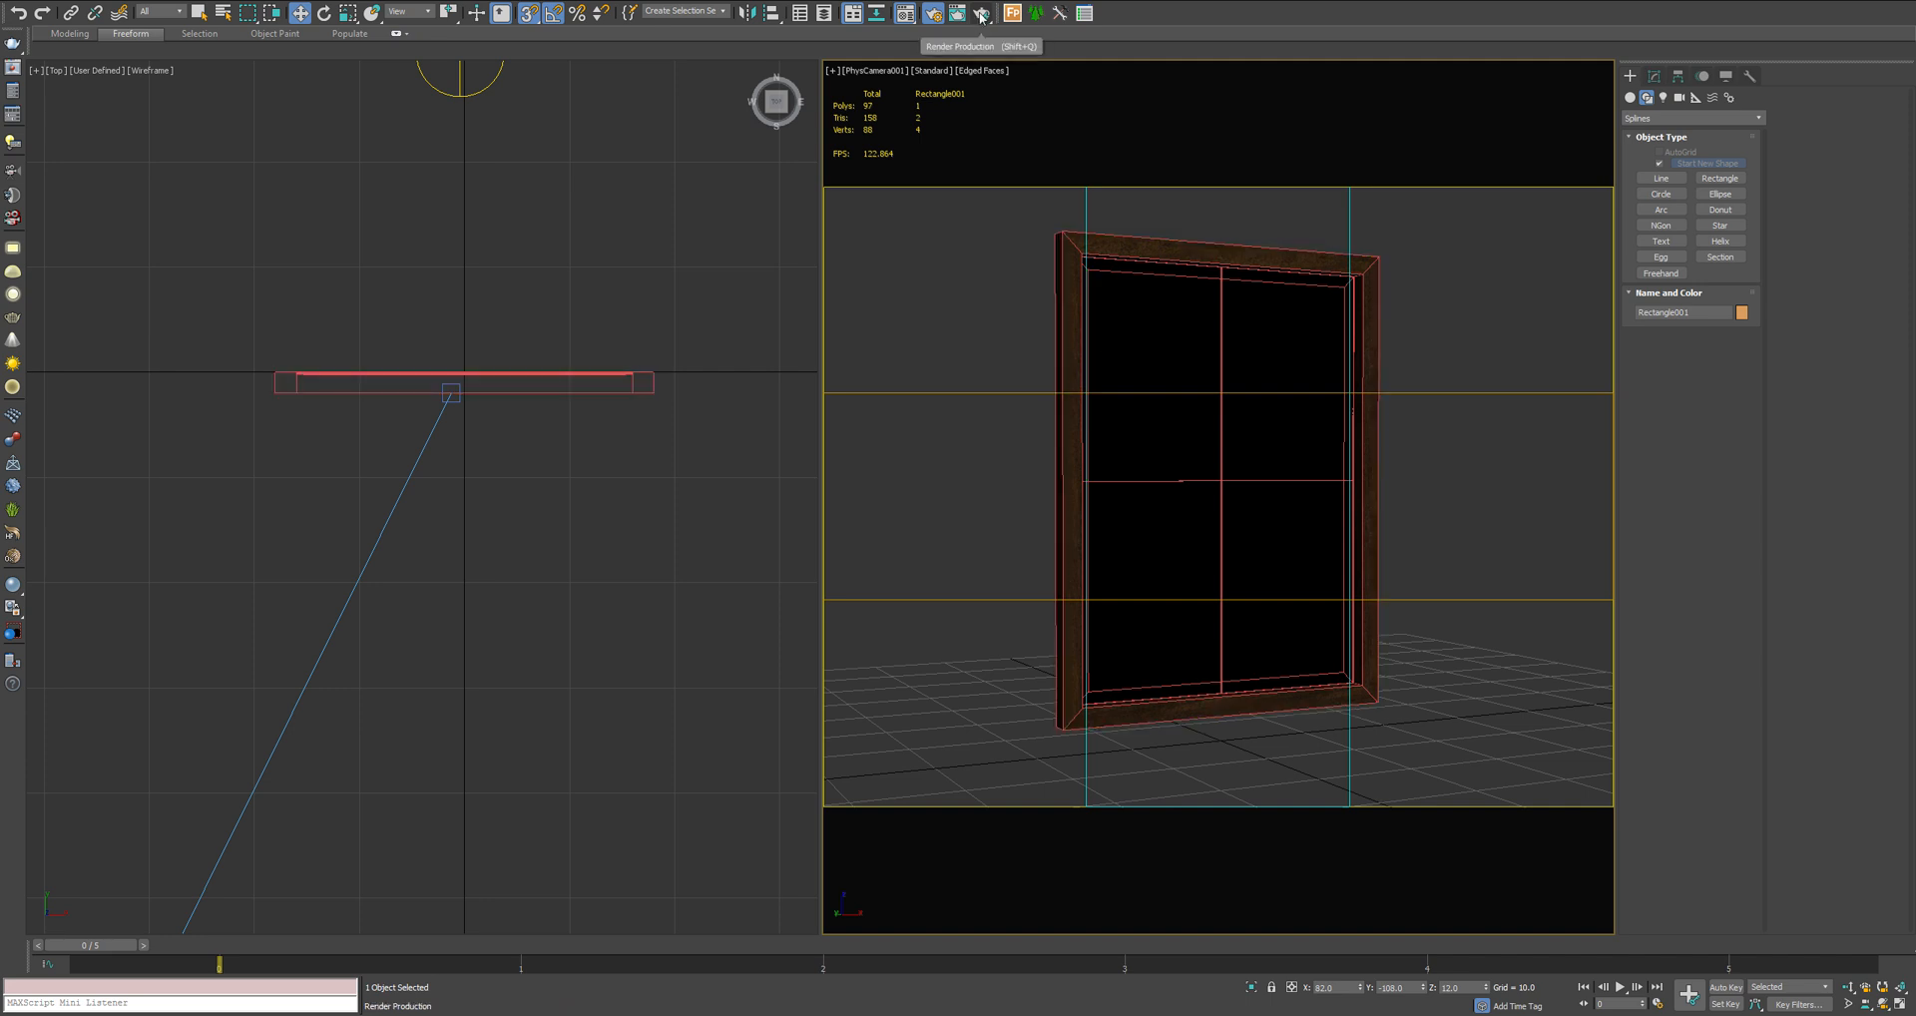
Render the camera view of the framed mirror in the V-Ray frame buffer and zoom in on it
{"action": "left_click", "coordinate": [978, 14]}
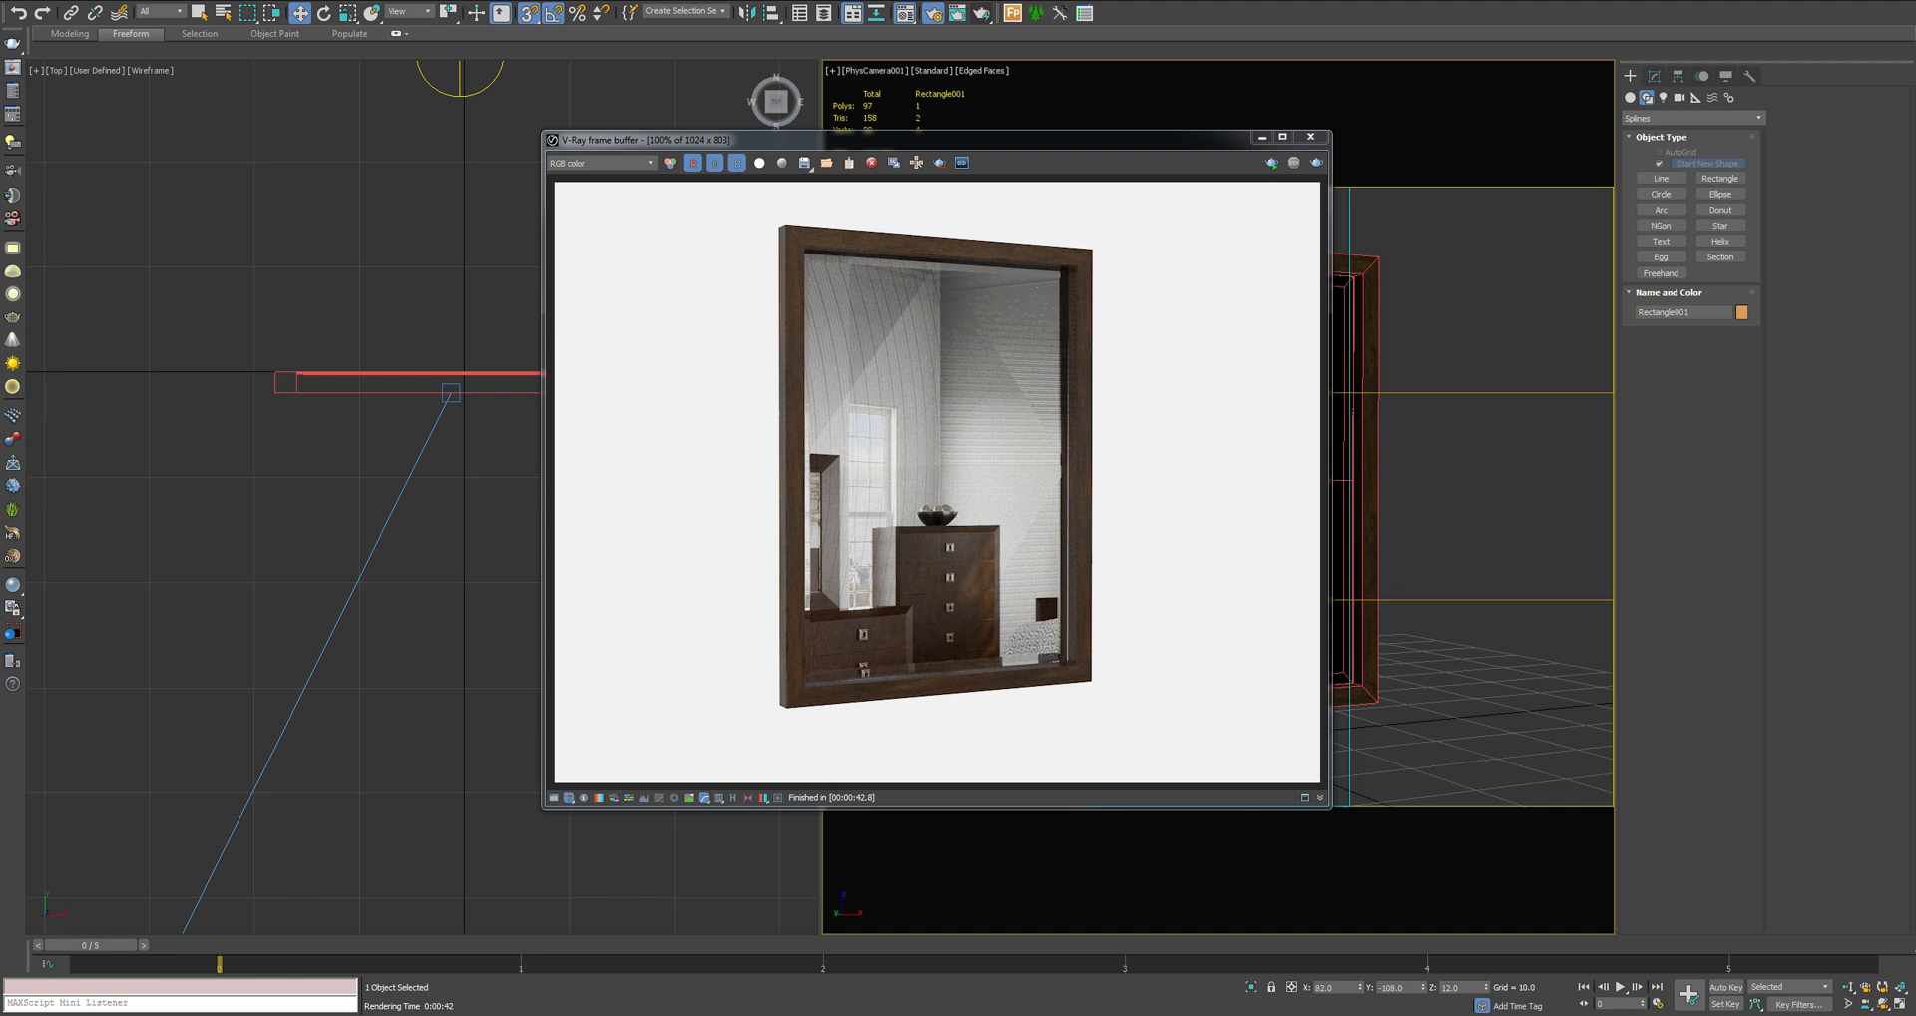
{"action": "mouse_move", "coordinate": [1014, 293]}
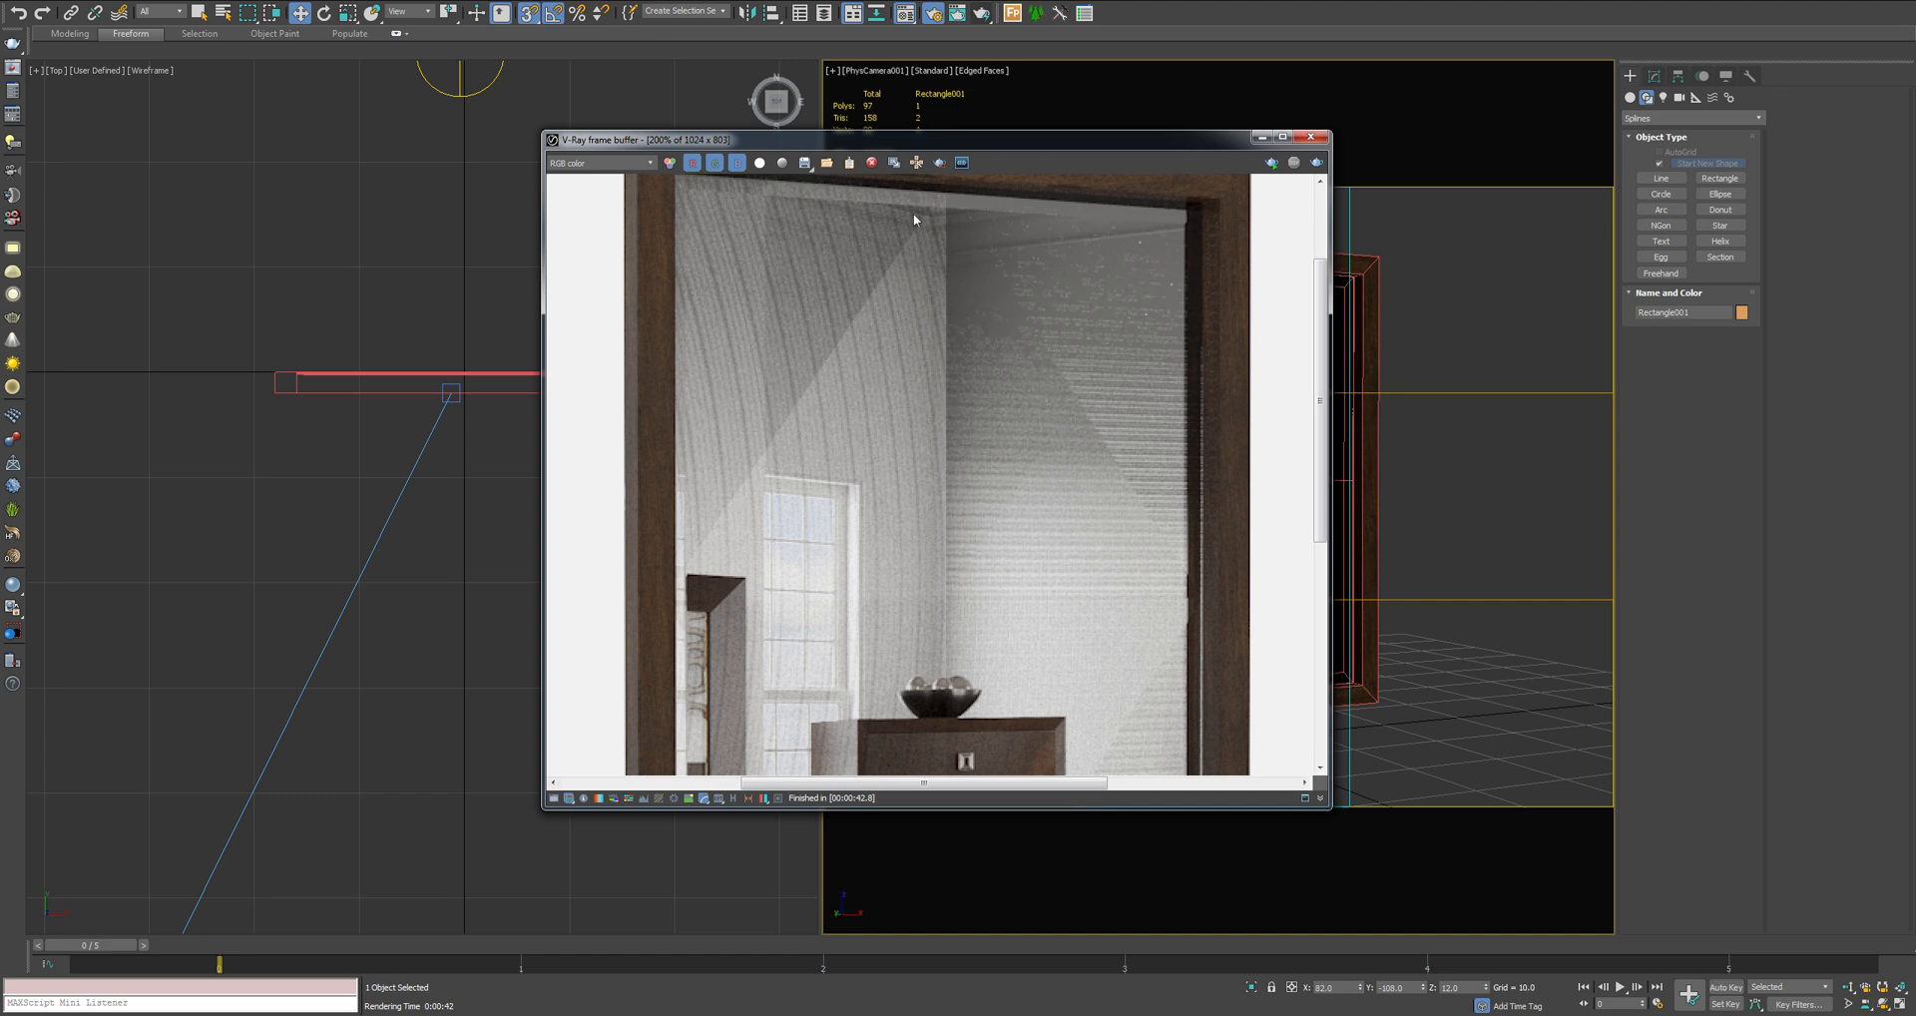
{"action": "left_click", "coordinate": [1317, 136]}
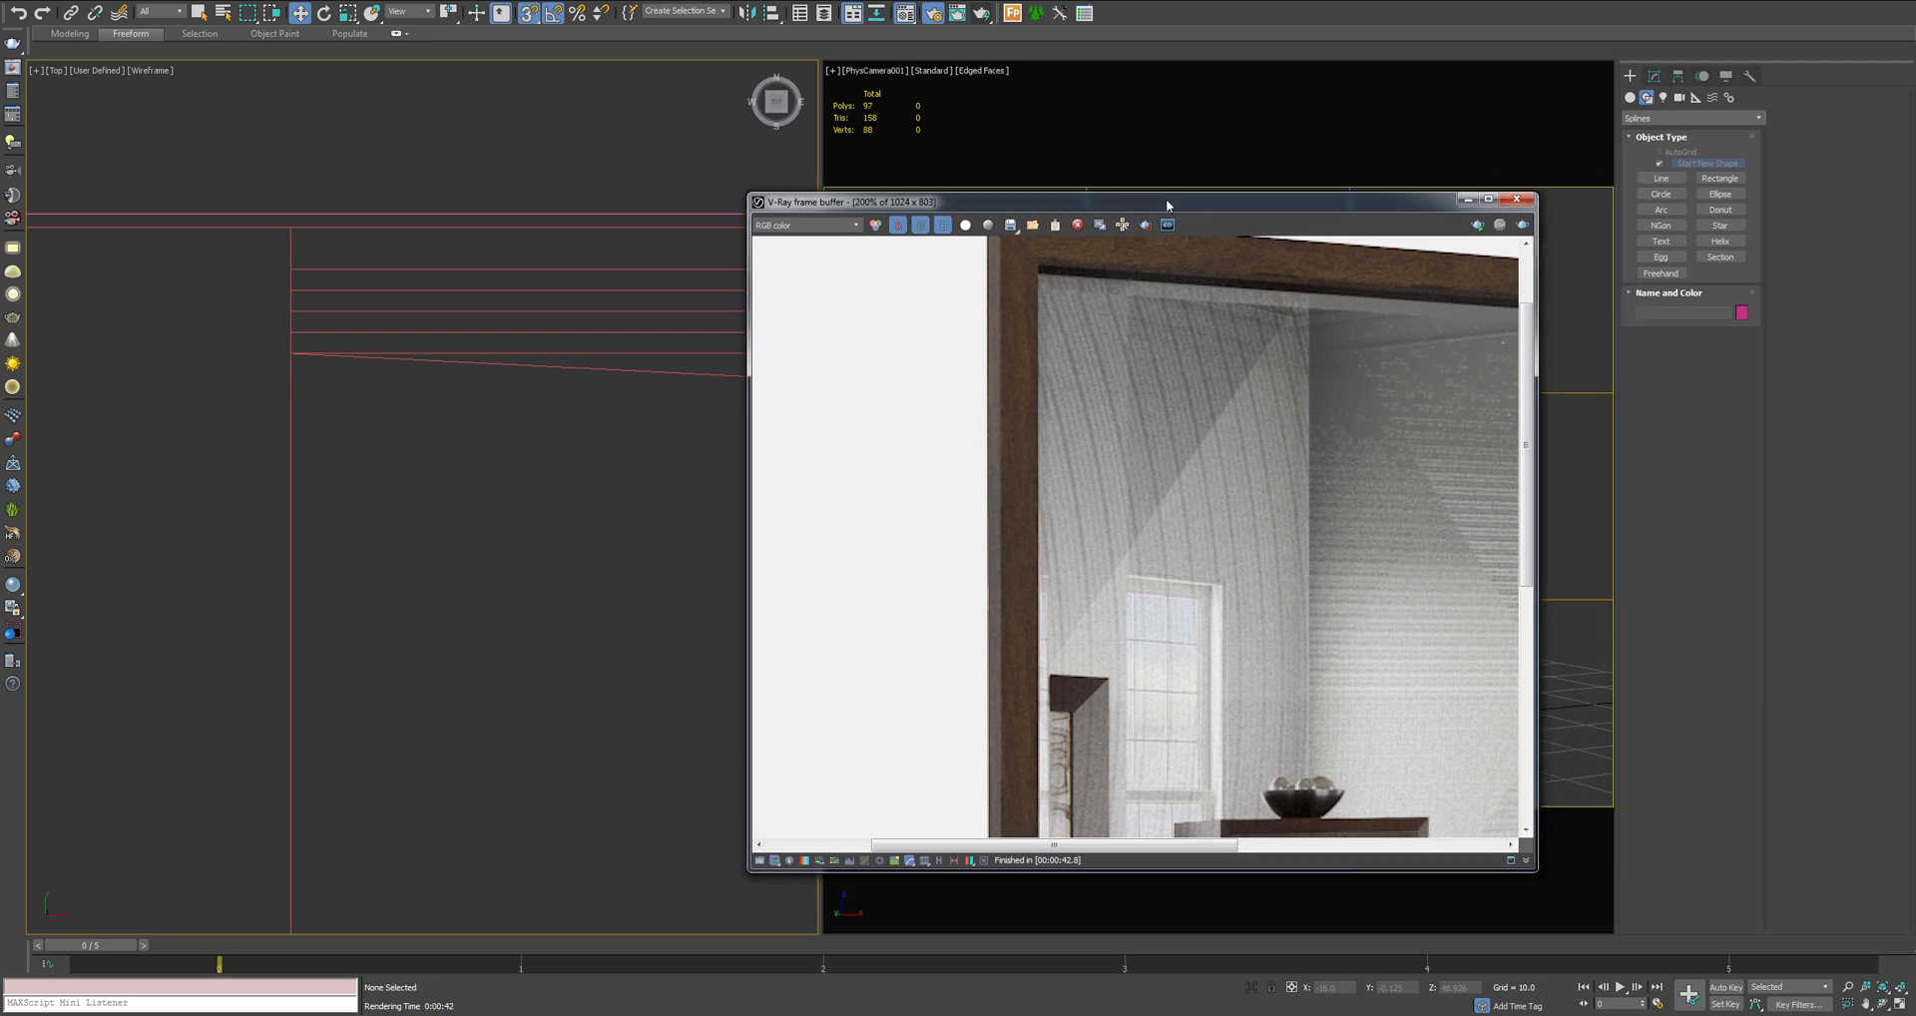
{"action": "mouse_move", "coordinate": [1169, 303]}
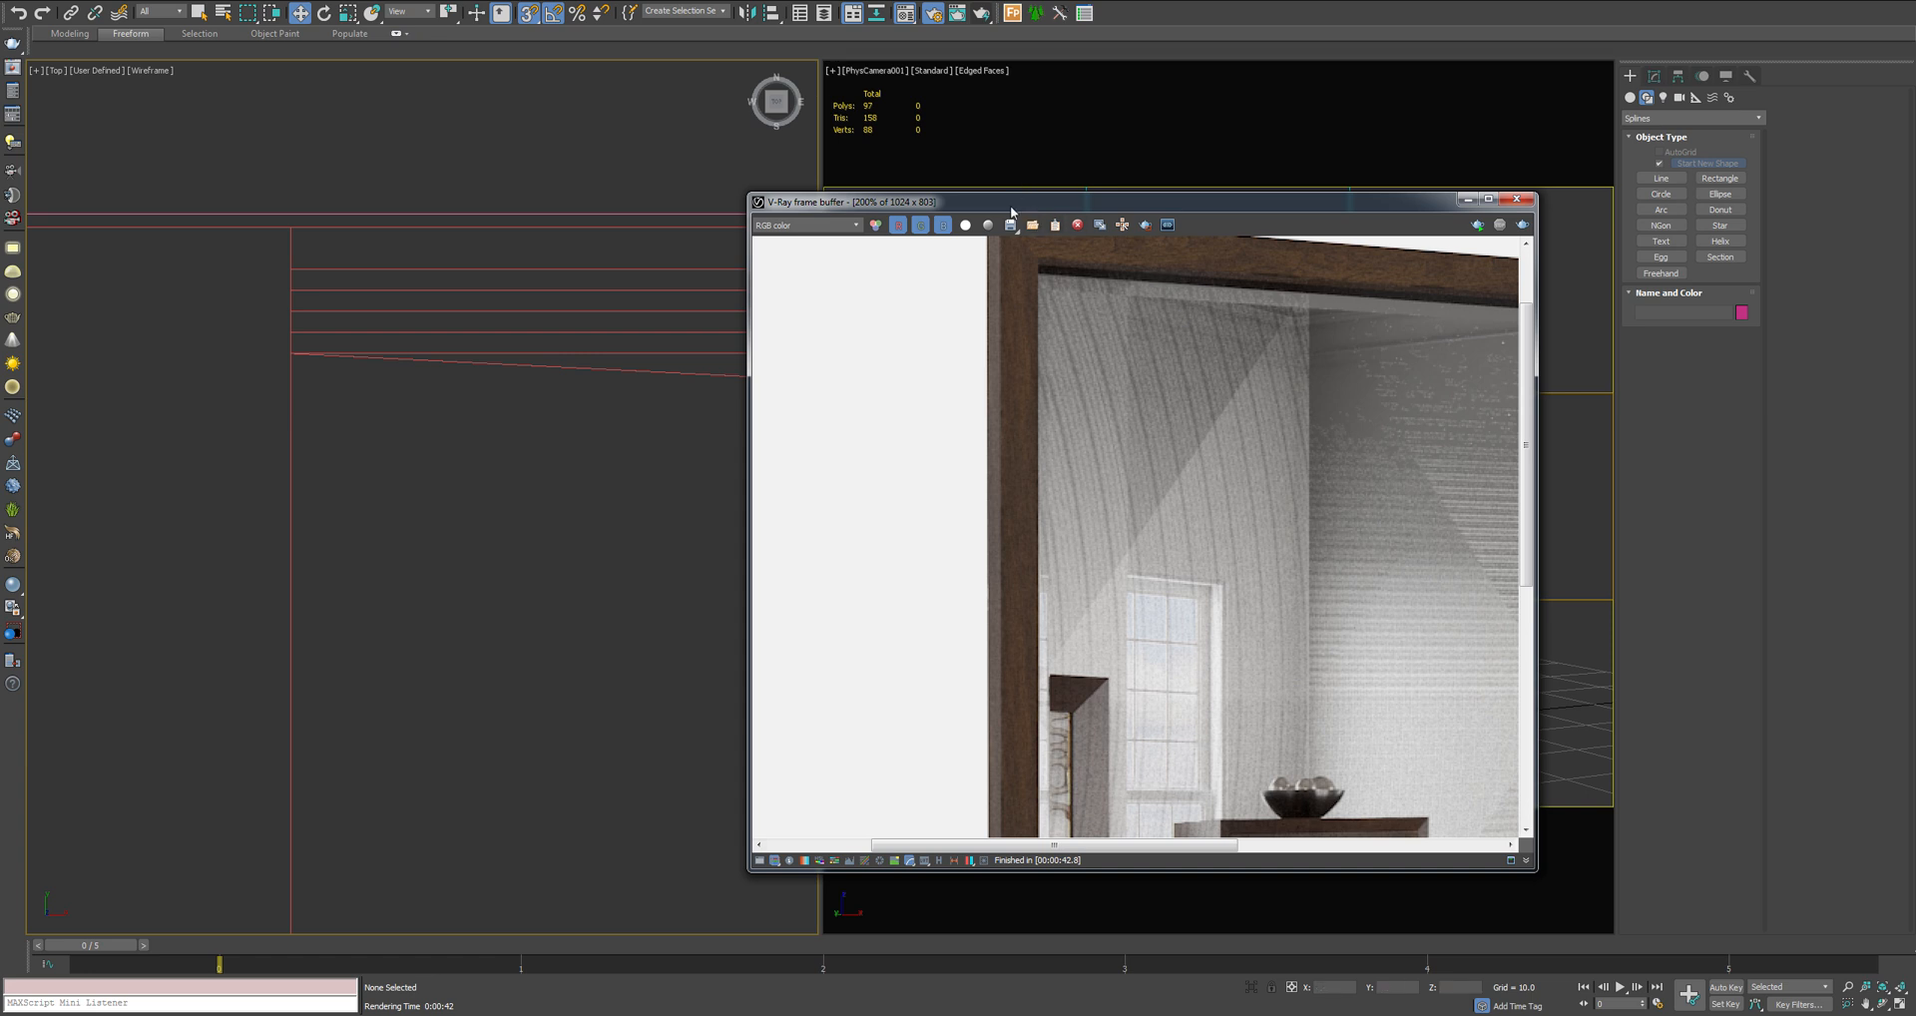
Re-render from the V-Ray frame buffer toolbar for a cleaner, streak-free reflection
{"action": "left_click", "coordinate": [1523, 197]}
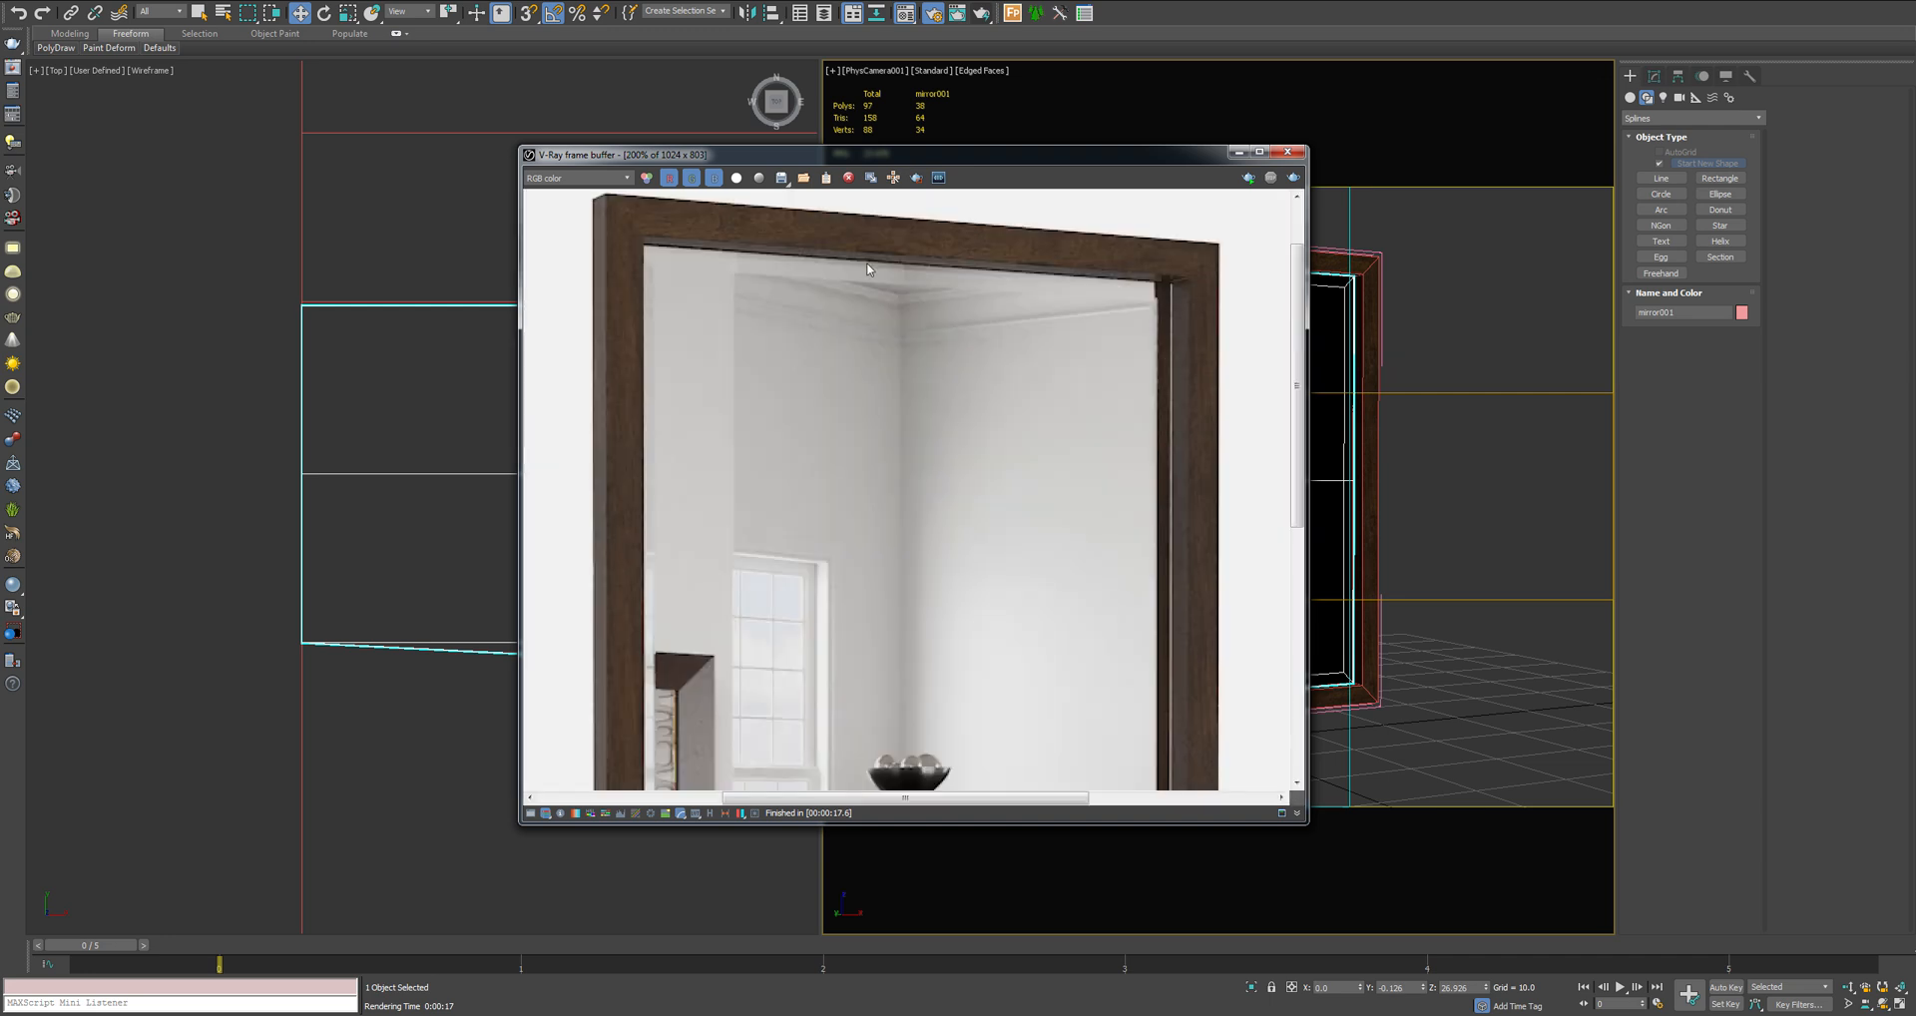
{"action": "mouse_move", "coordinate": [723, 289]}
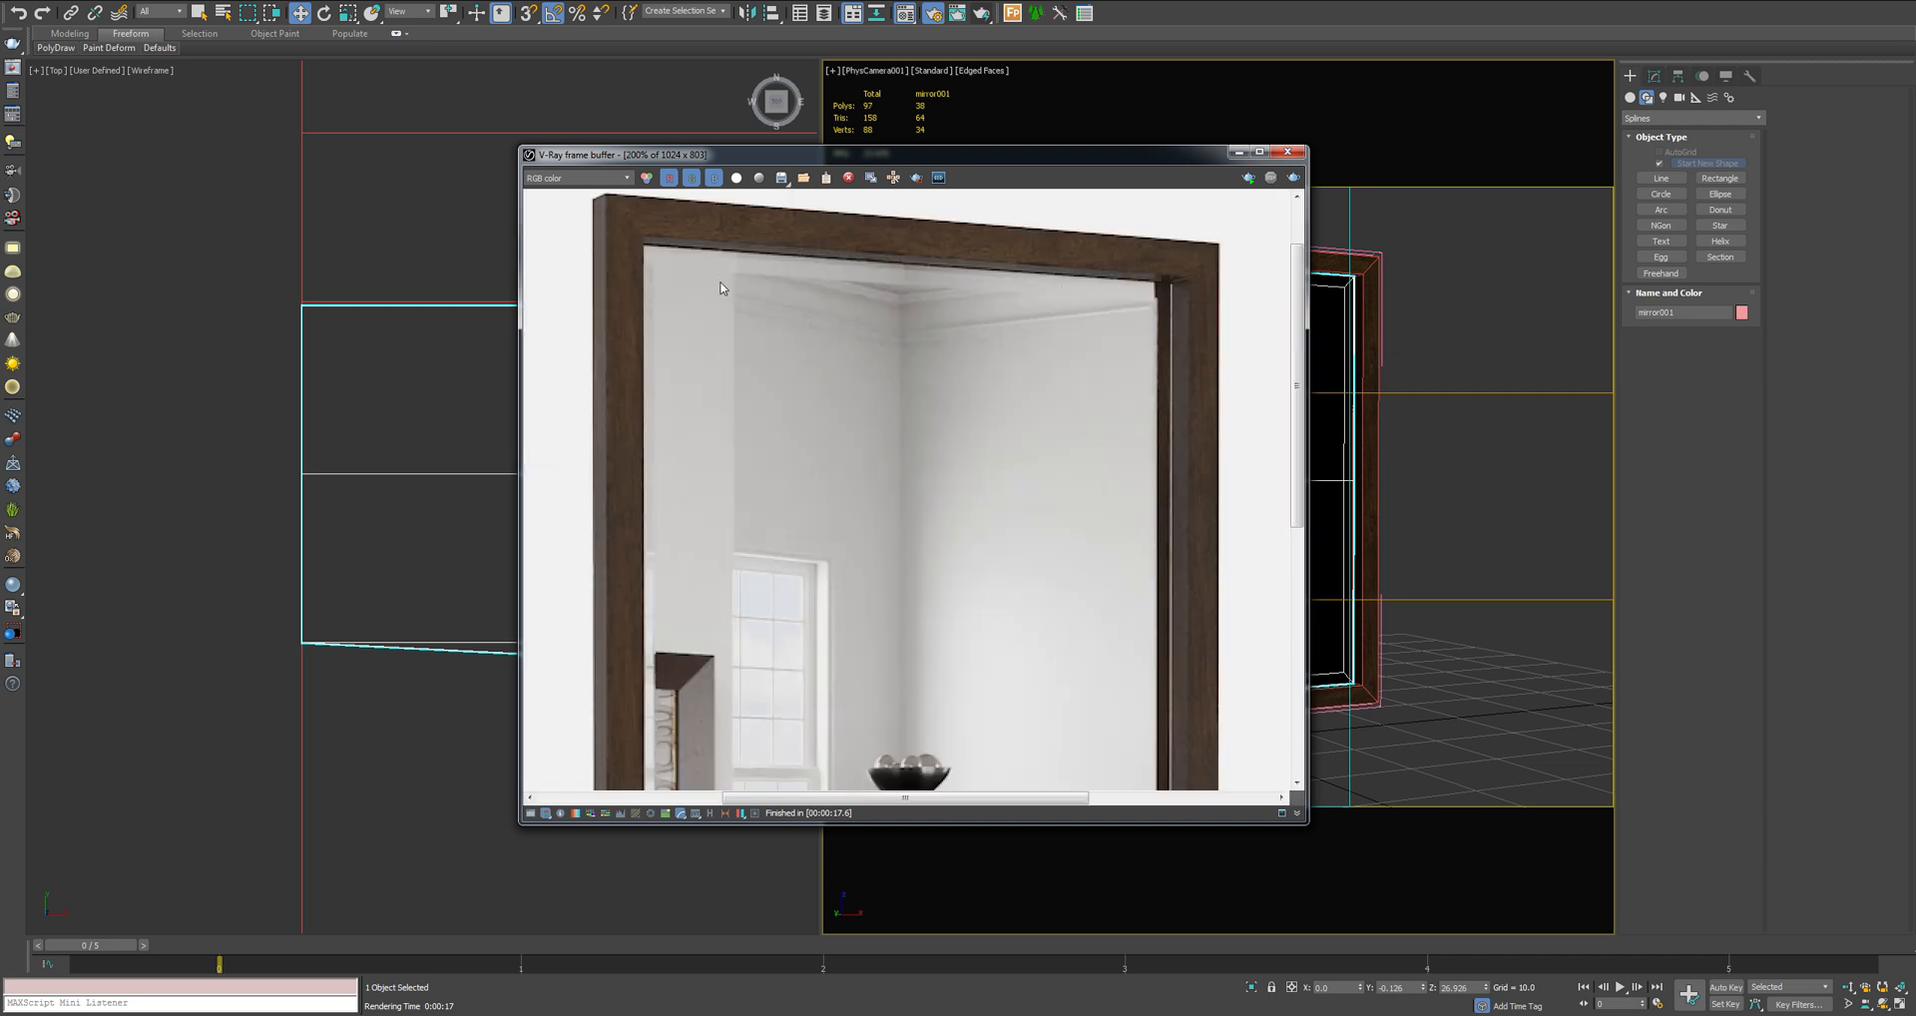